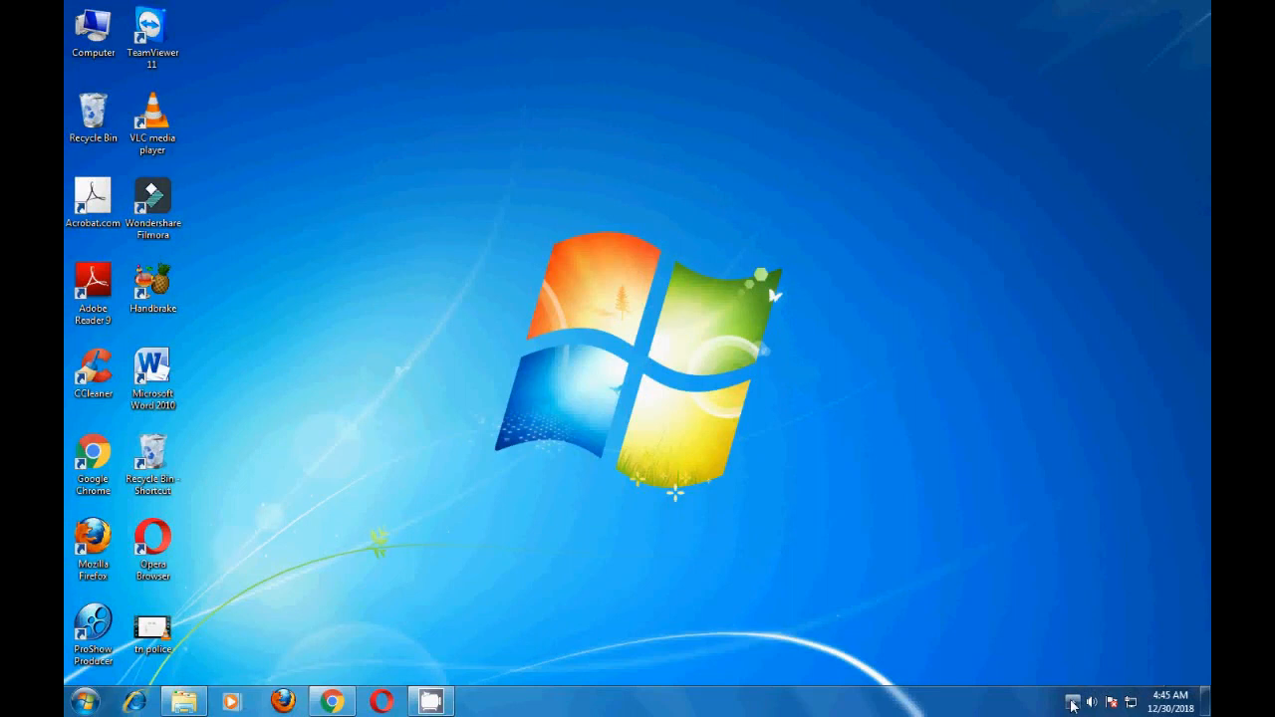
mouse_move(1059, 697)
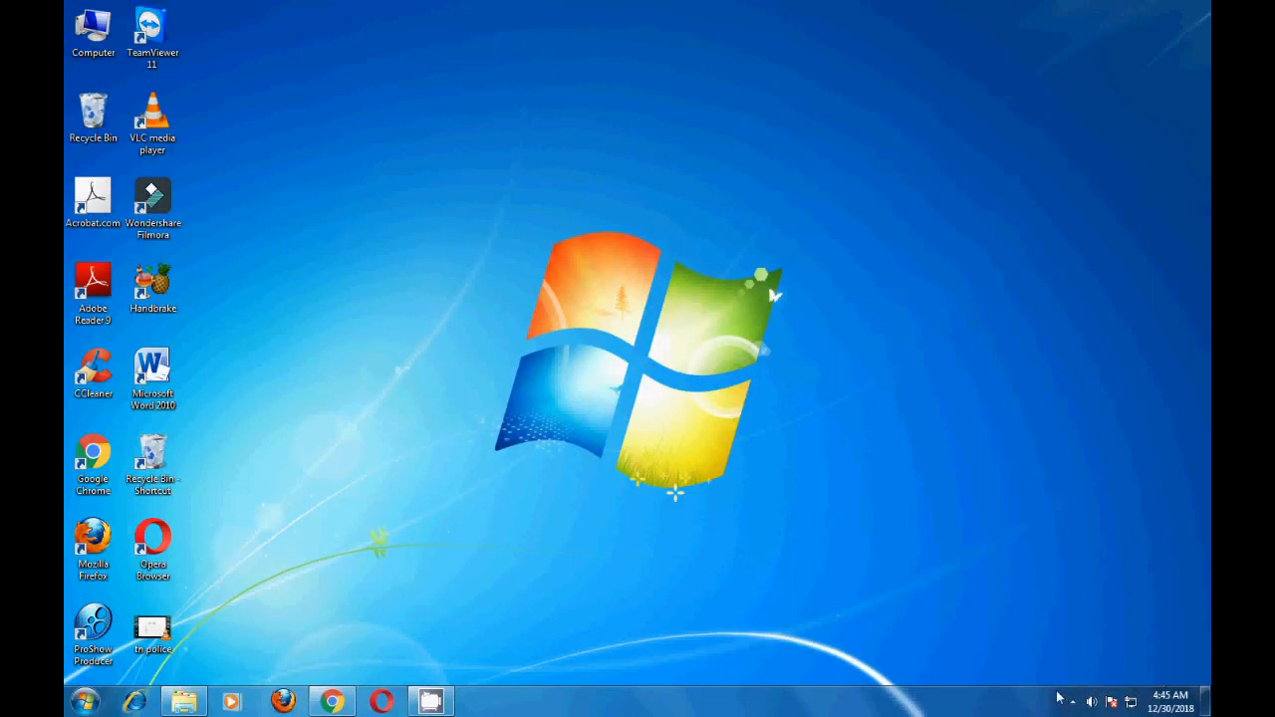
mouse_move(554, 462)
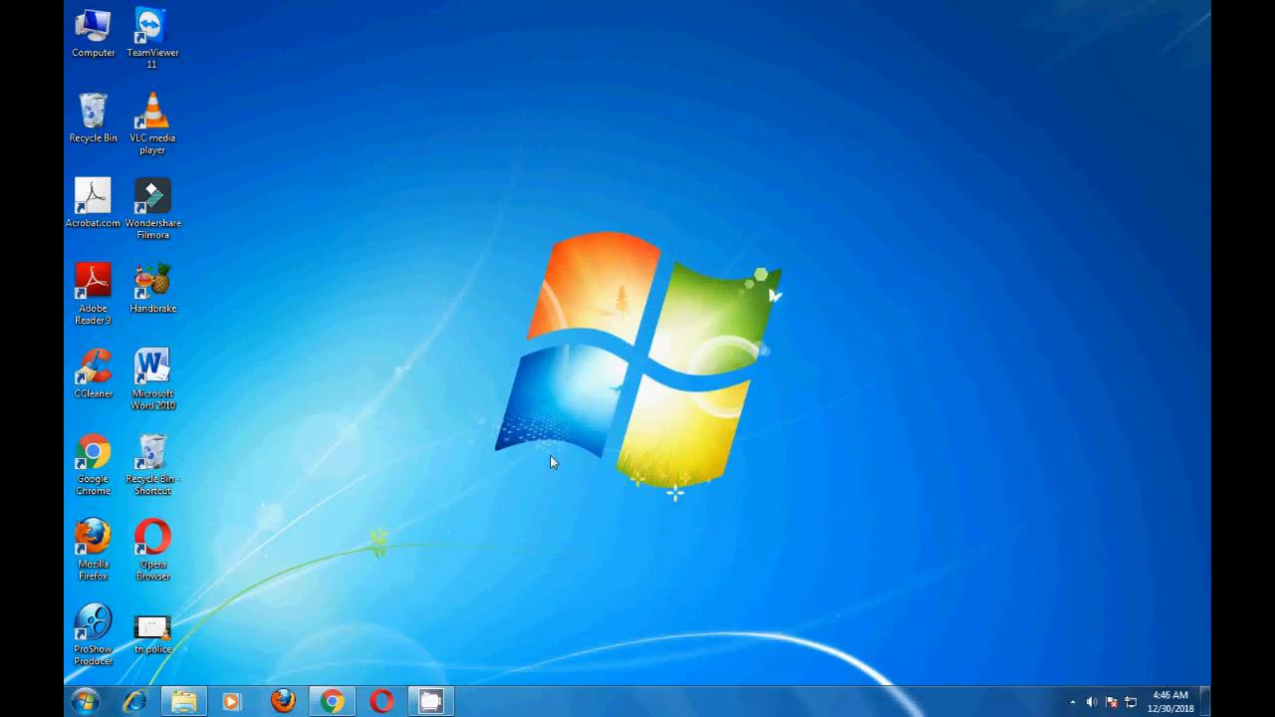
mouse_move(488, 456)
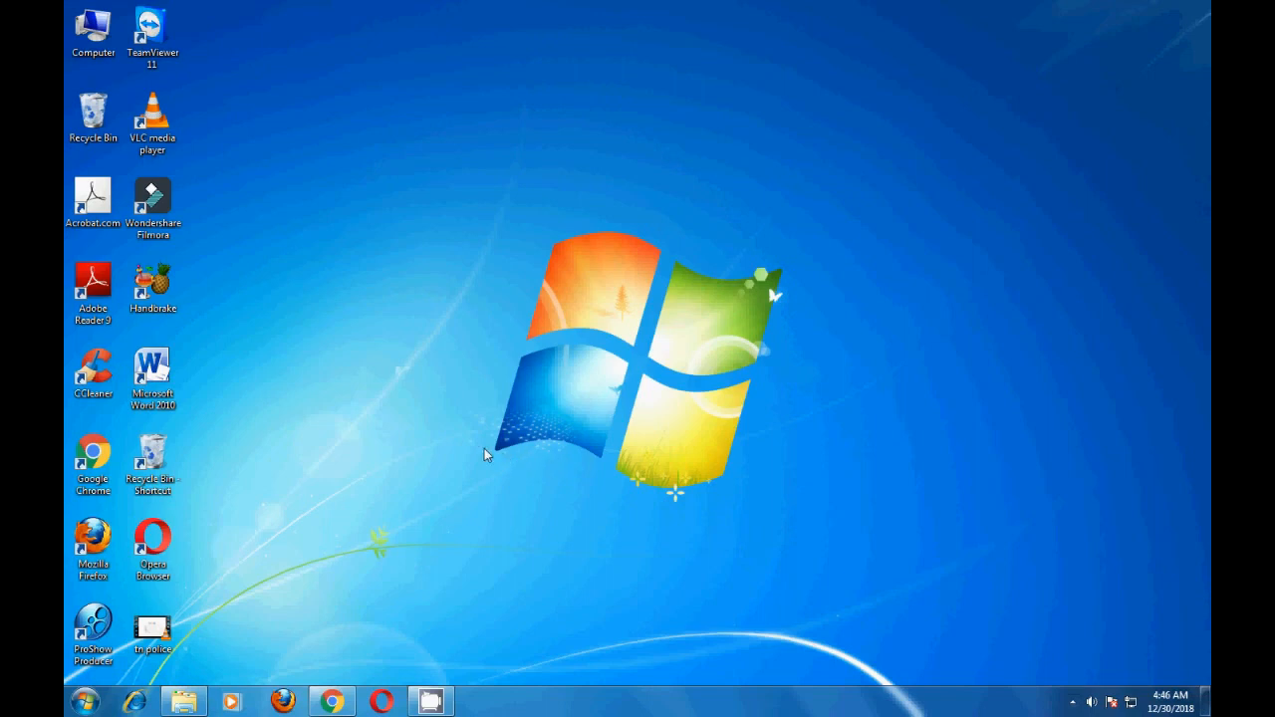
mouse_move(428, 420)
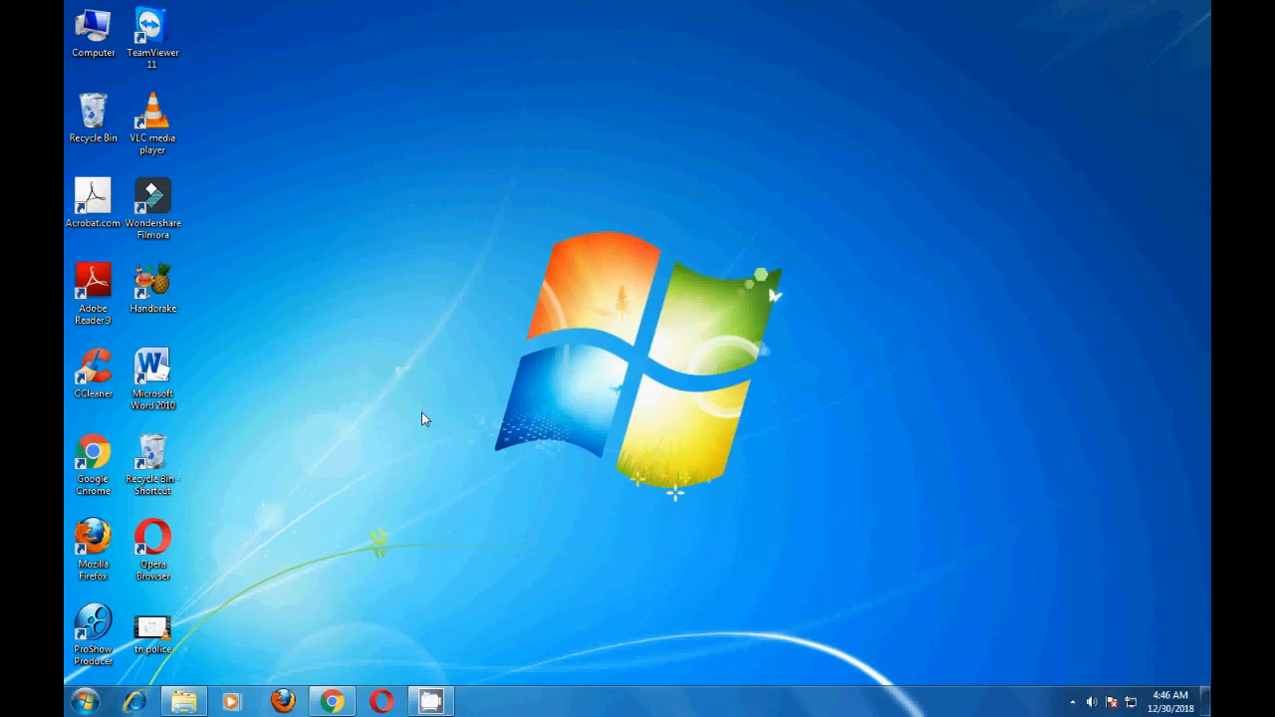
Bring up the Computer icon's actions to reach its Properties and system details.
click(92, 114)
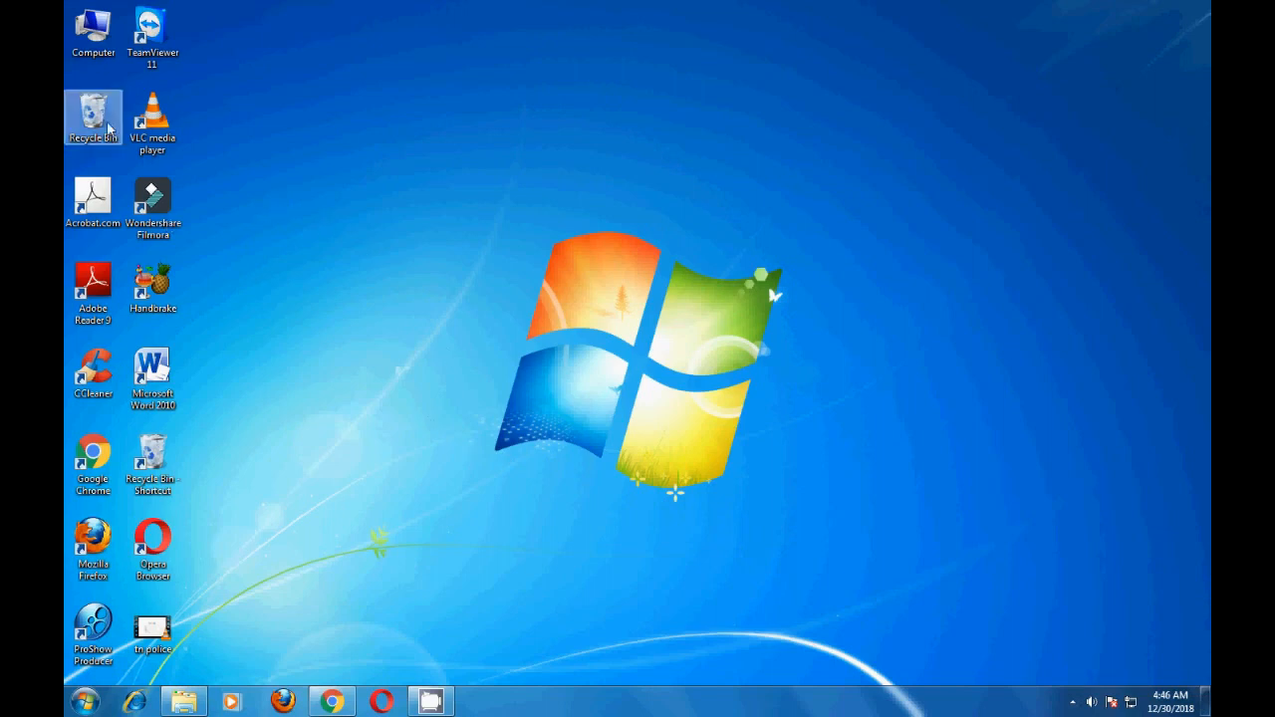
mouse_move(92, 30)
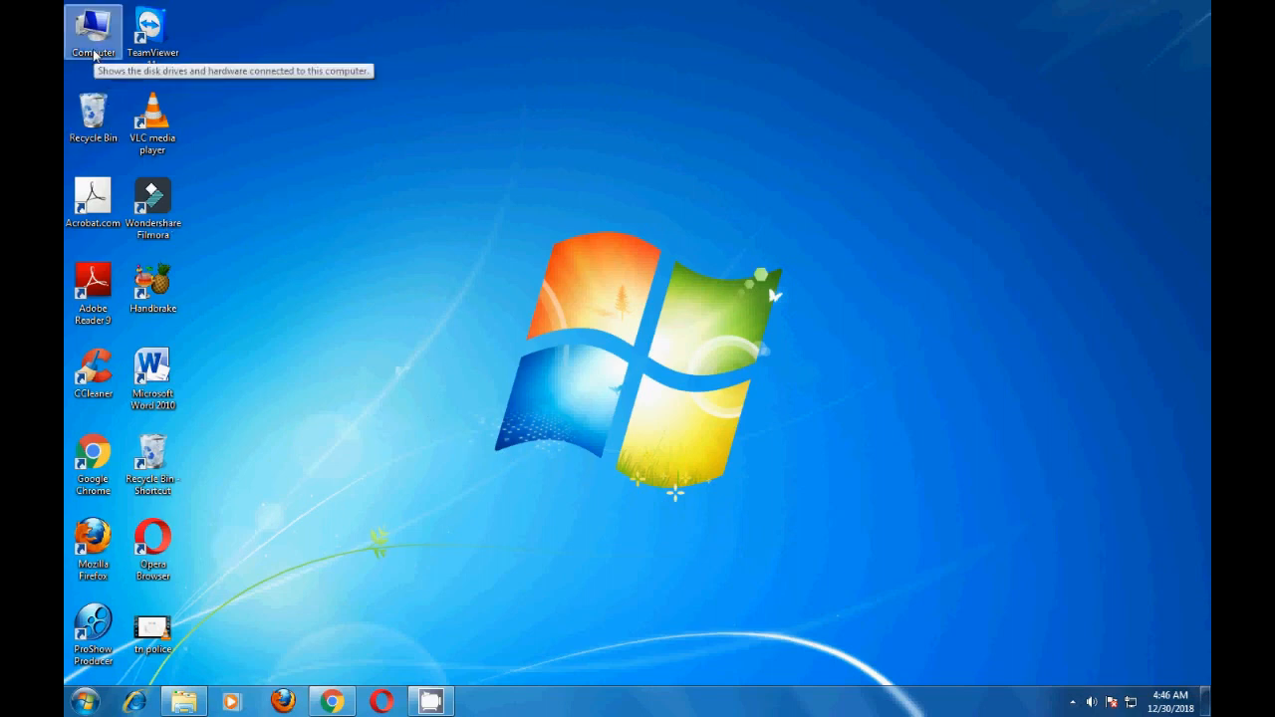
right_click(92, 30)
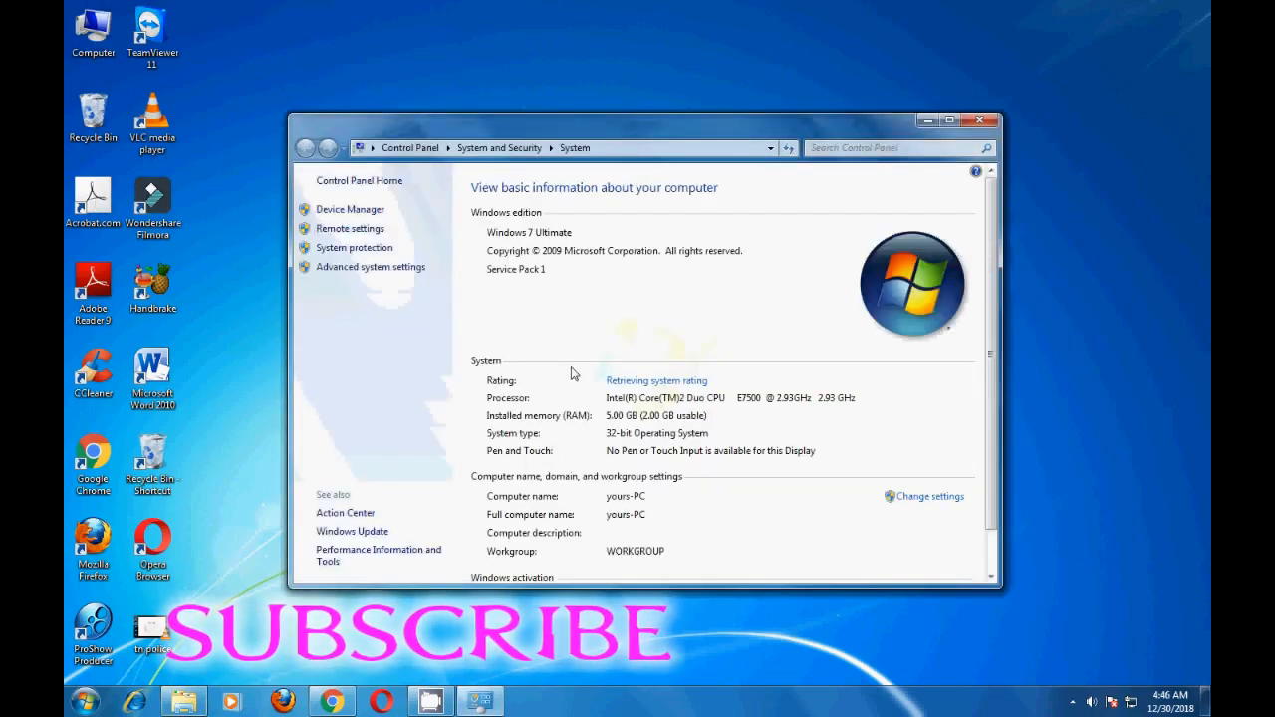
mouse_move(641, 510)
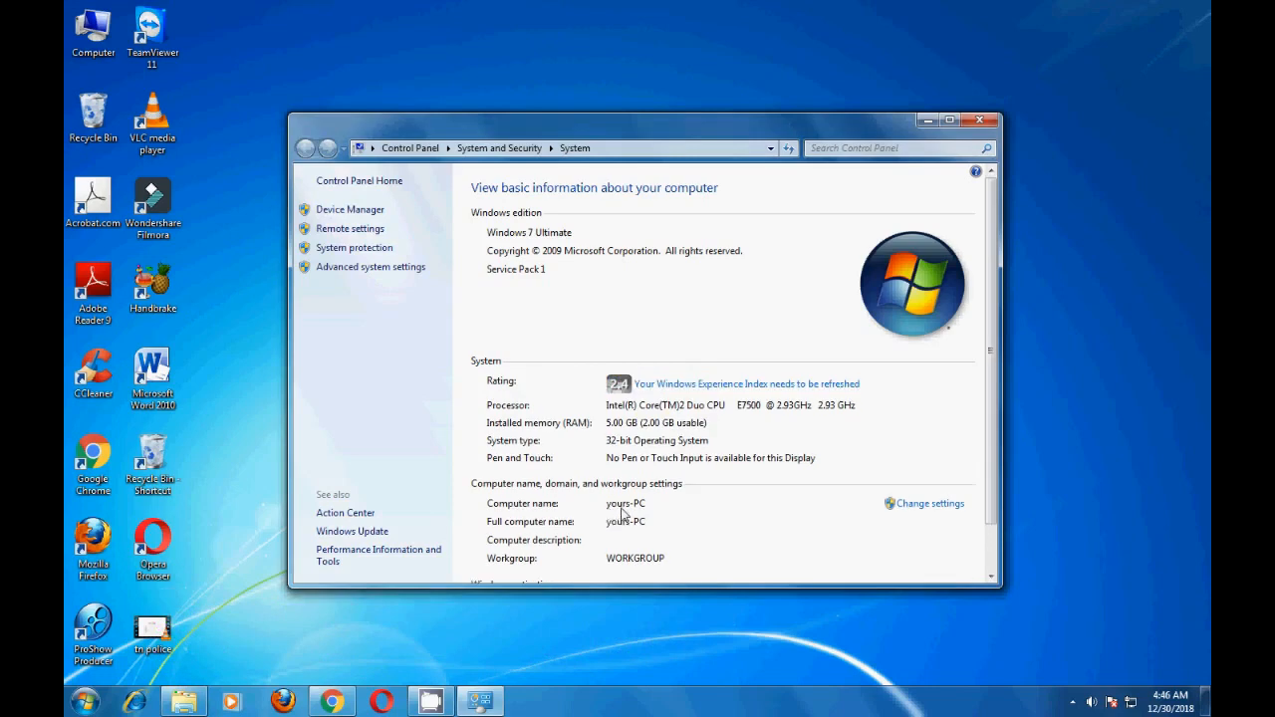
mouse_move(653, 518)
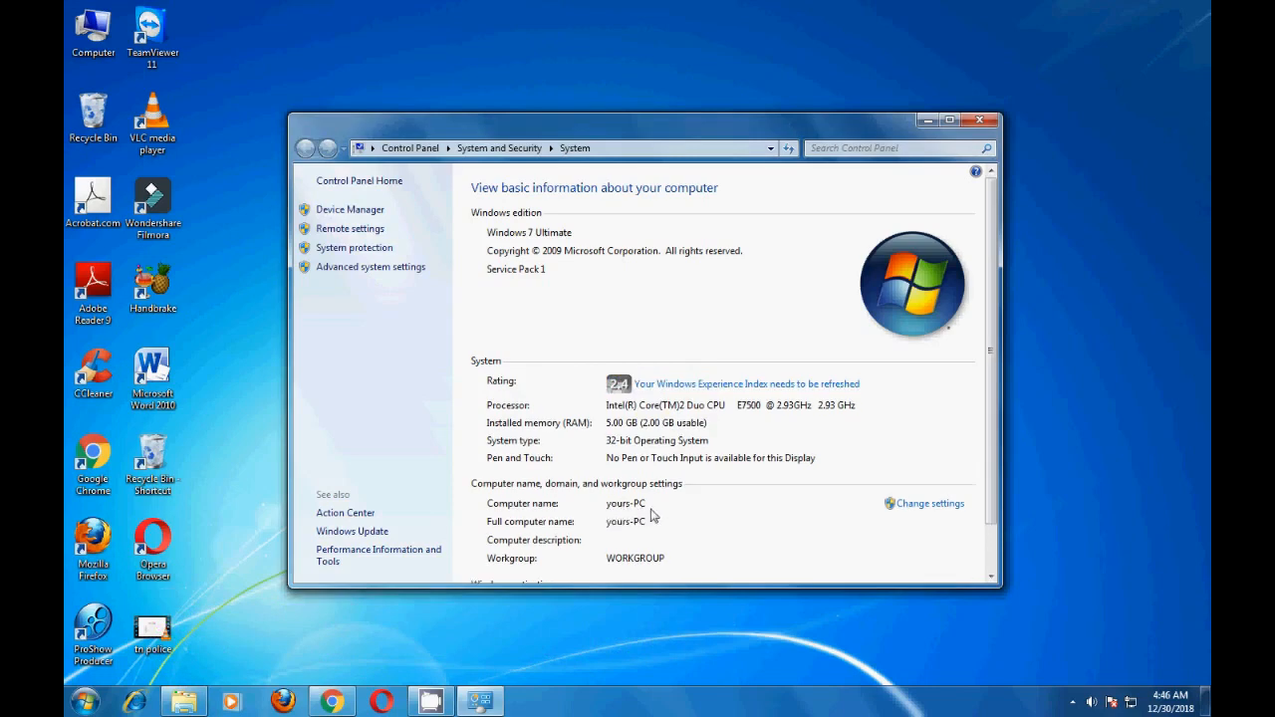
mouse_move(803, 535)
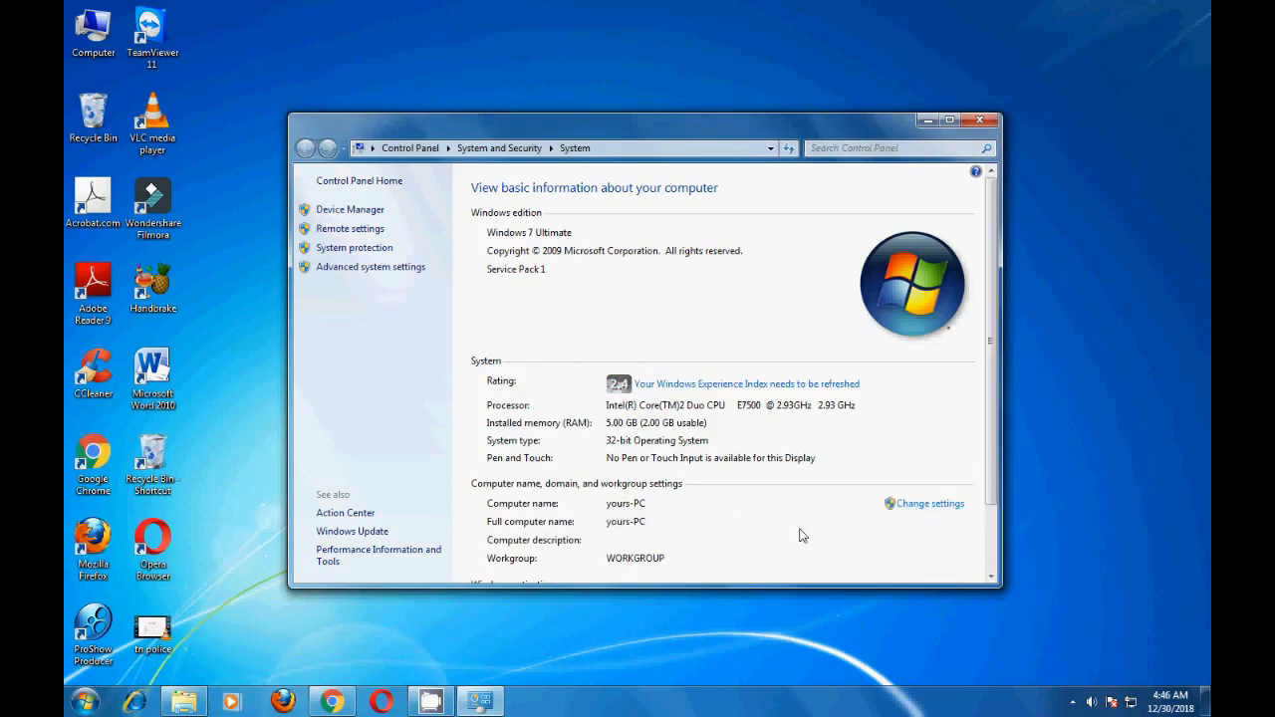
mouse_move(844, 516)
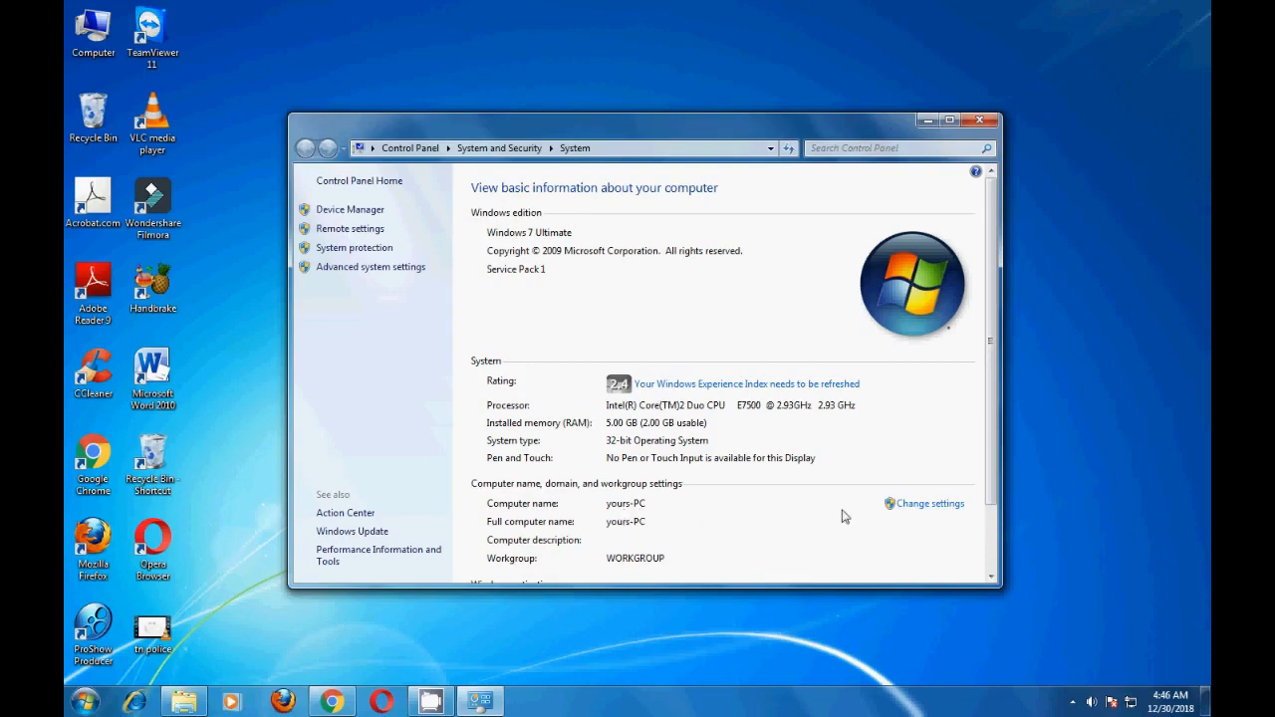
mouse_move(625, 513)
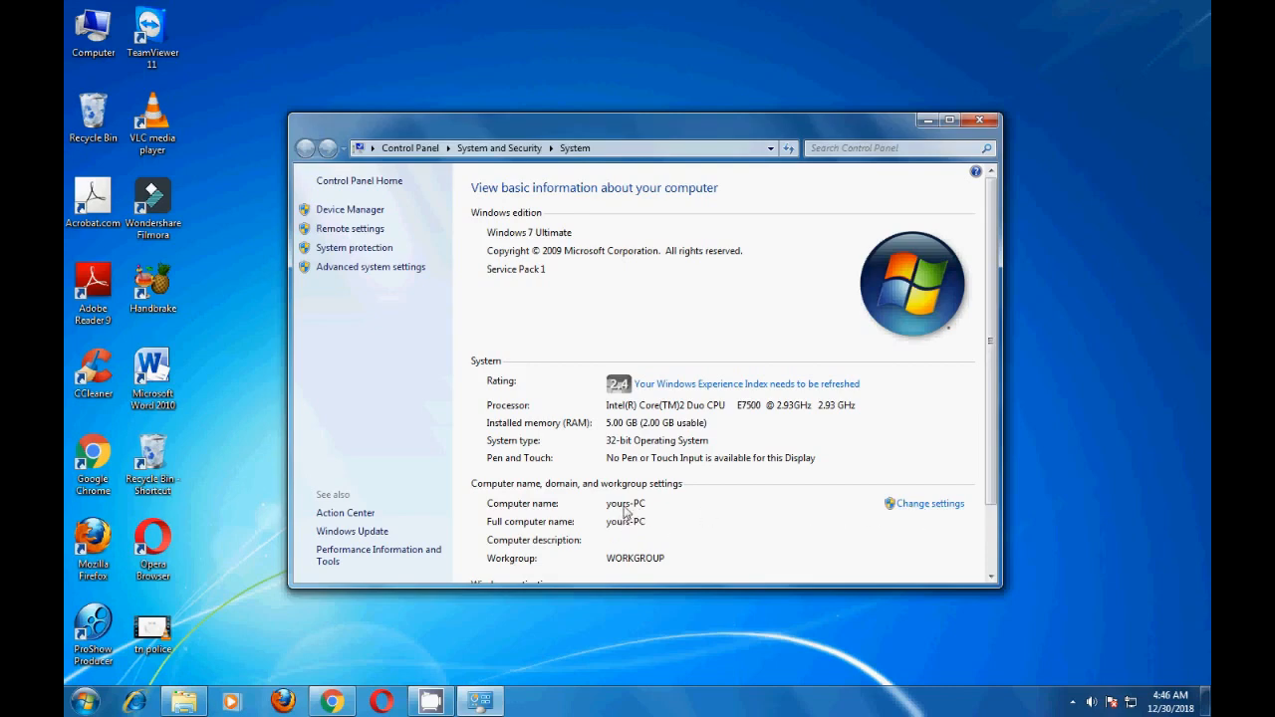
mouse_move(848, 510)
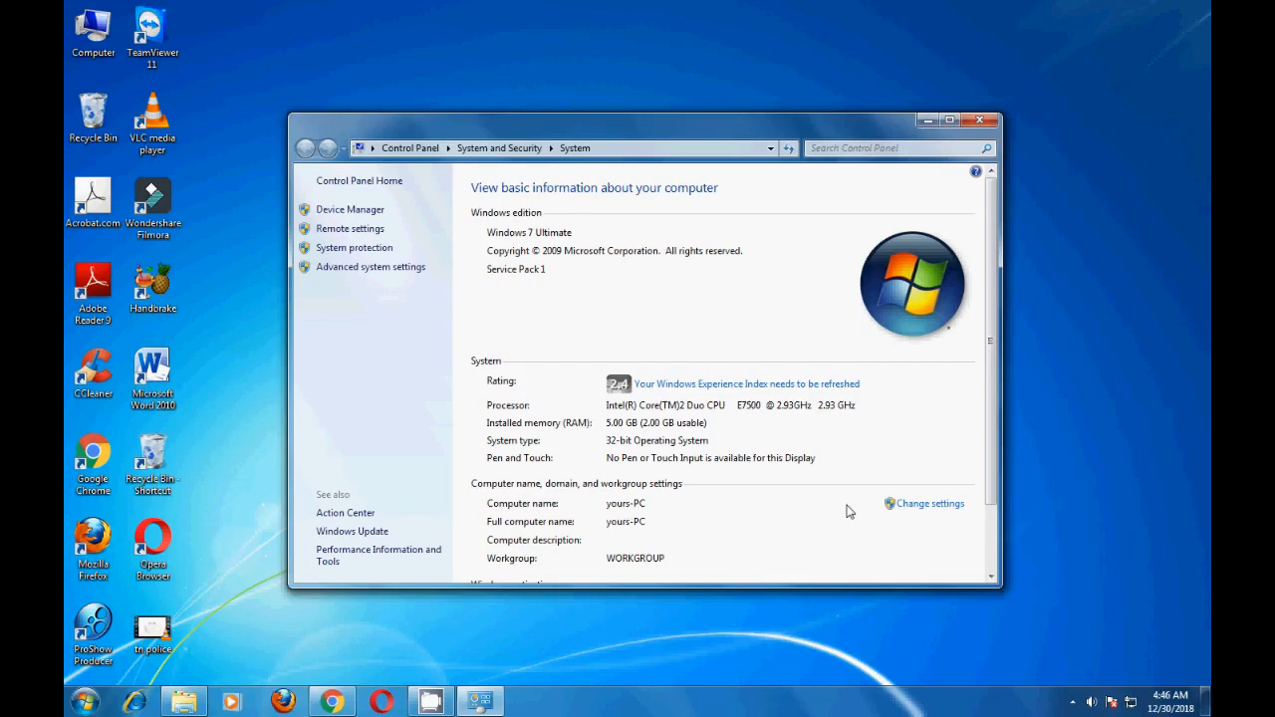
mouse_move(630, 522)
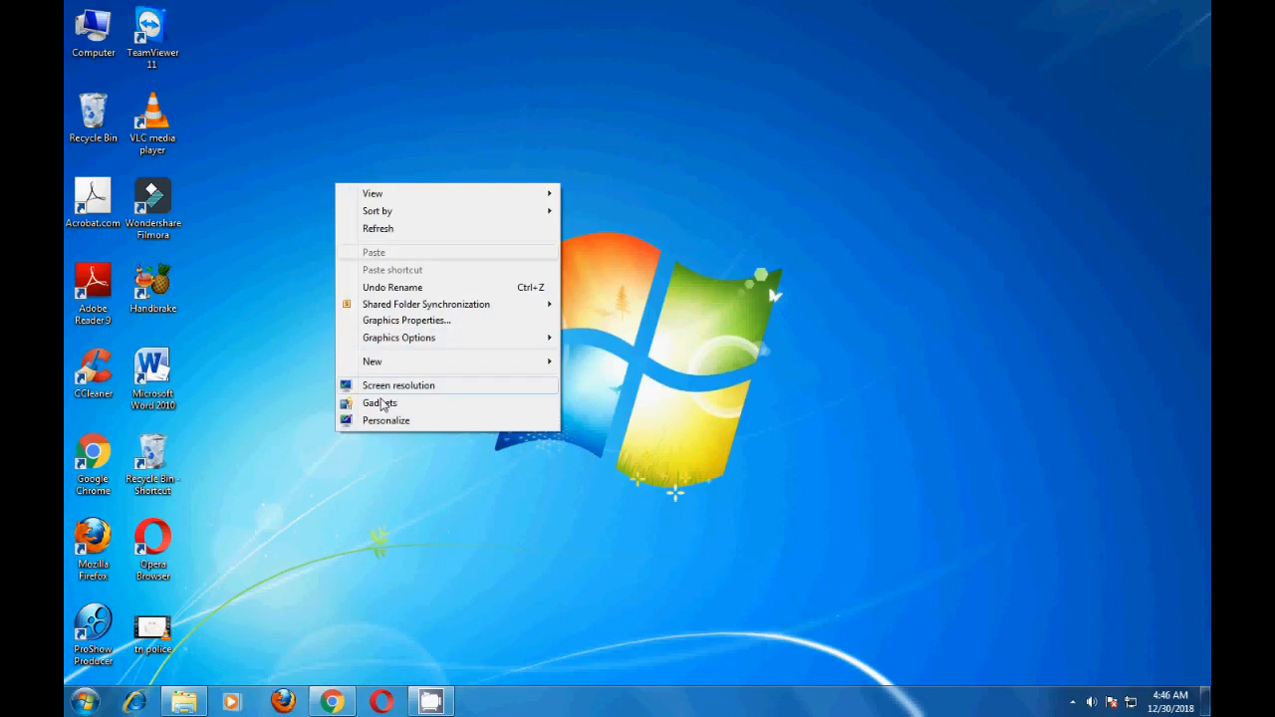
mouse_move(386, 420)
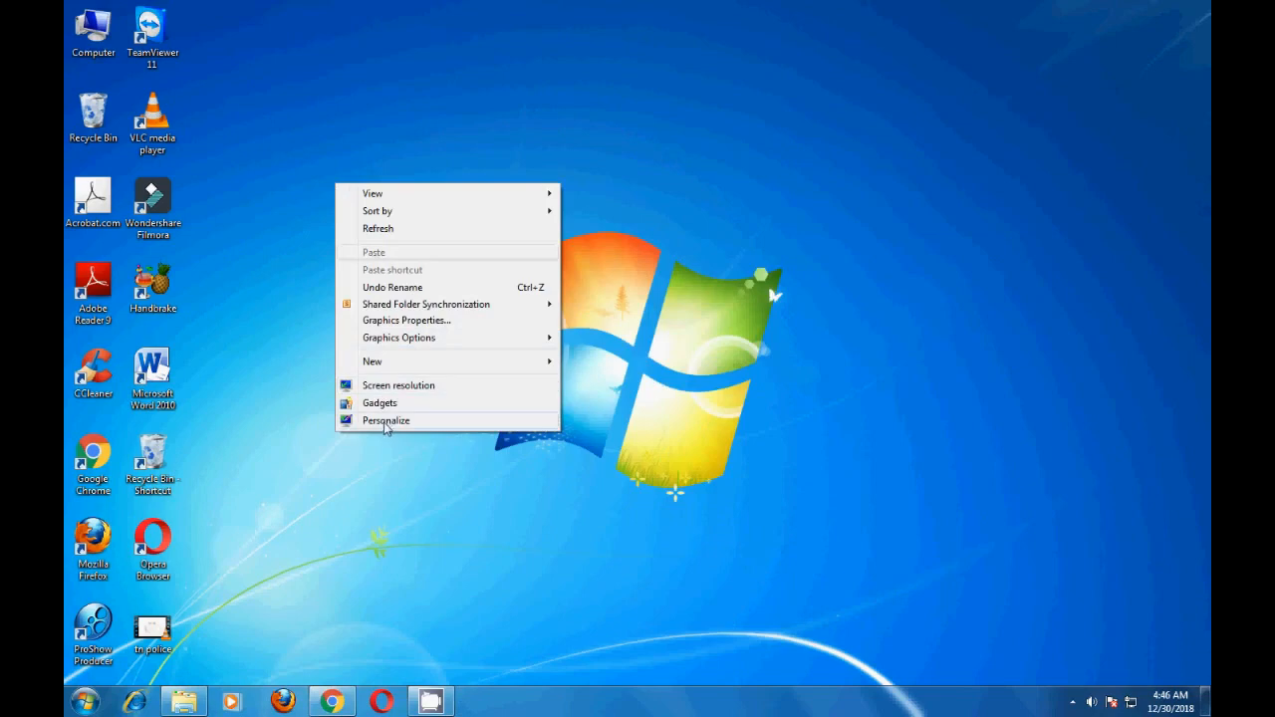
Choose Personalize from the desktop menu to show the Aero themes page.
click(387, 418)
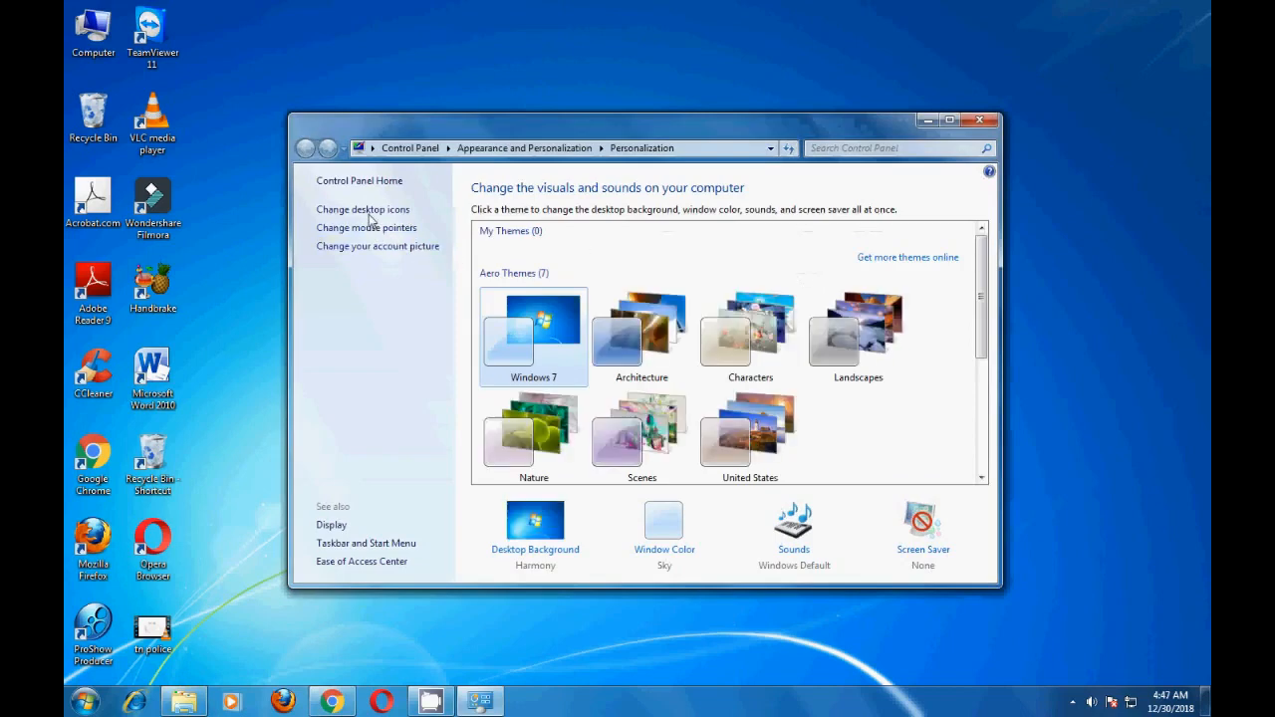
mouse_move(363, 210)
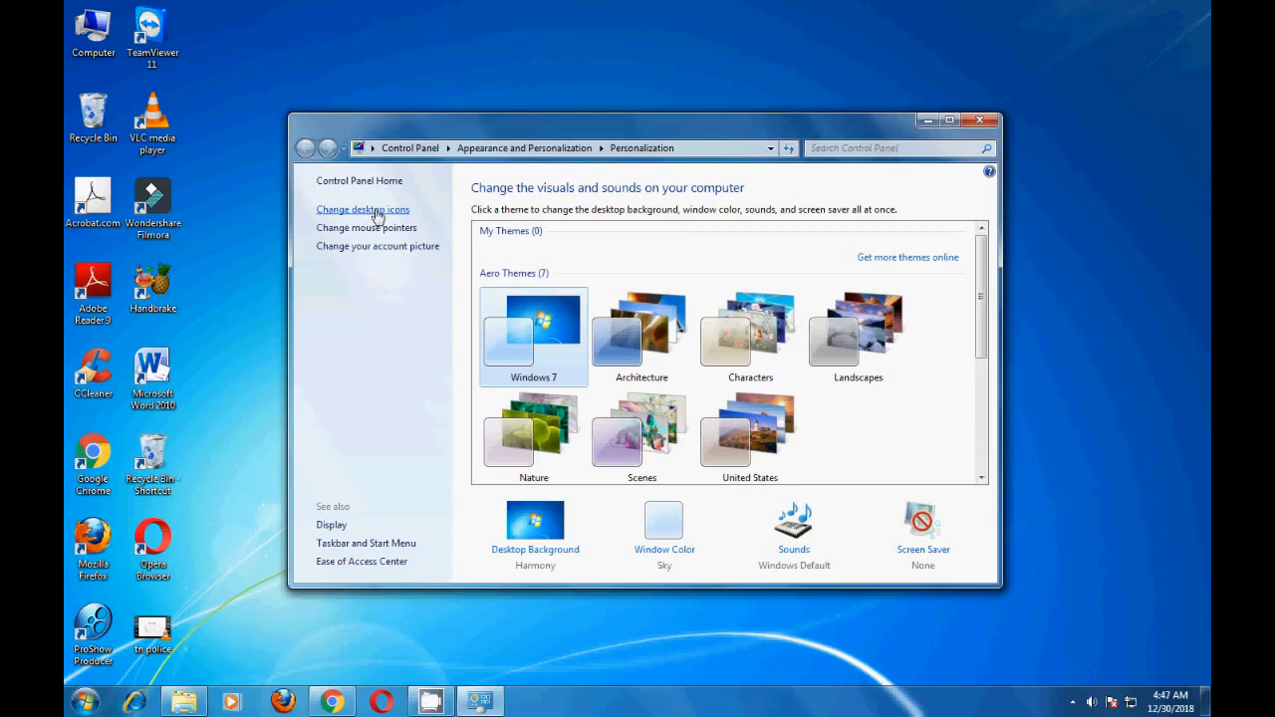
Tick the Network desktop icon, apply it, and close the Personalization window.
click(362, 209)
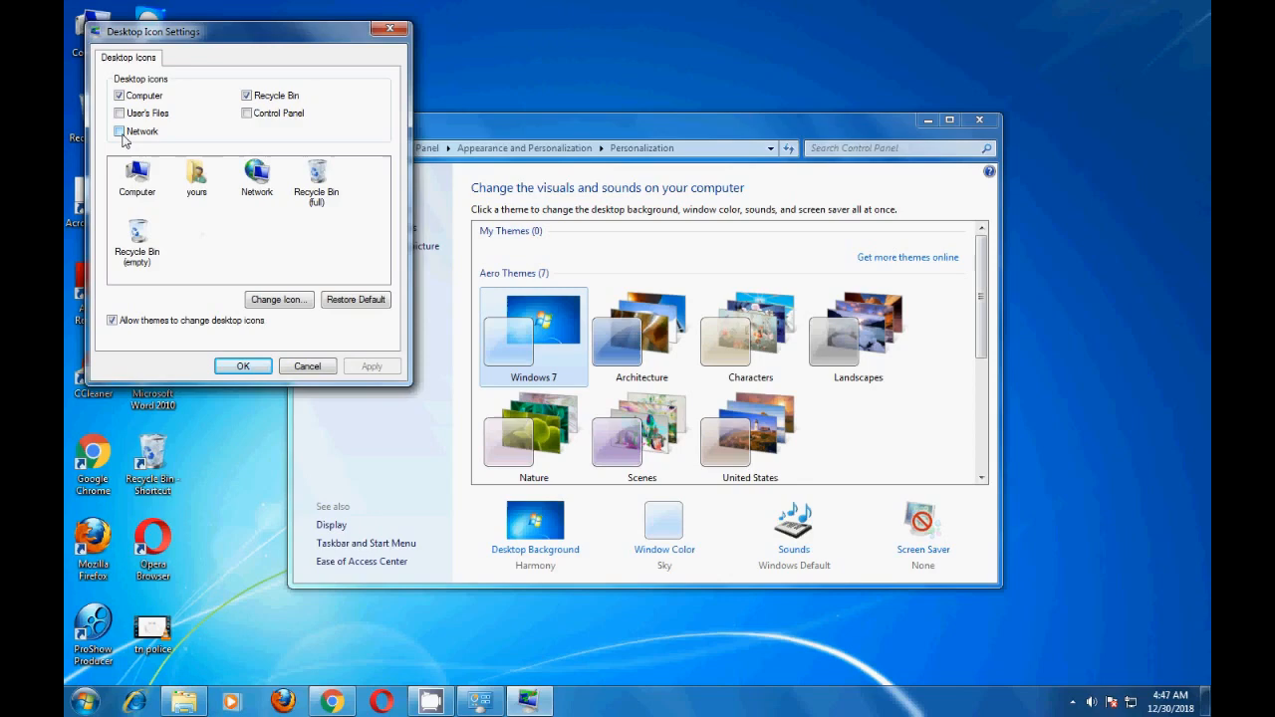
click(119, 131)
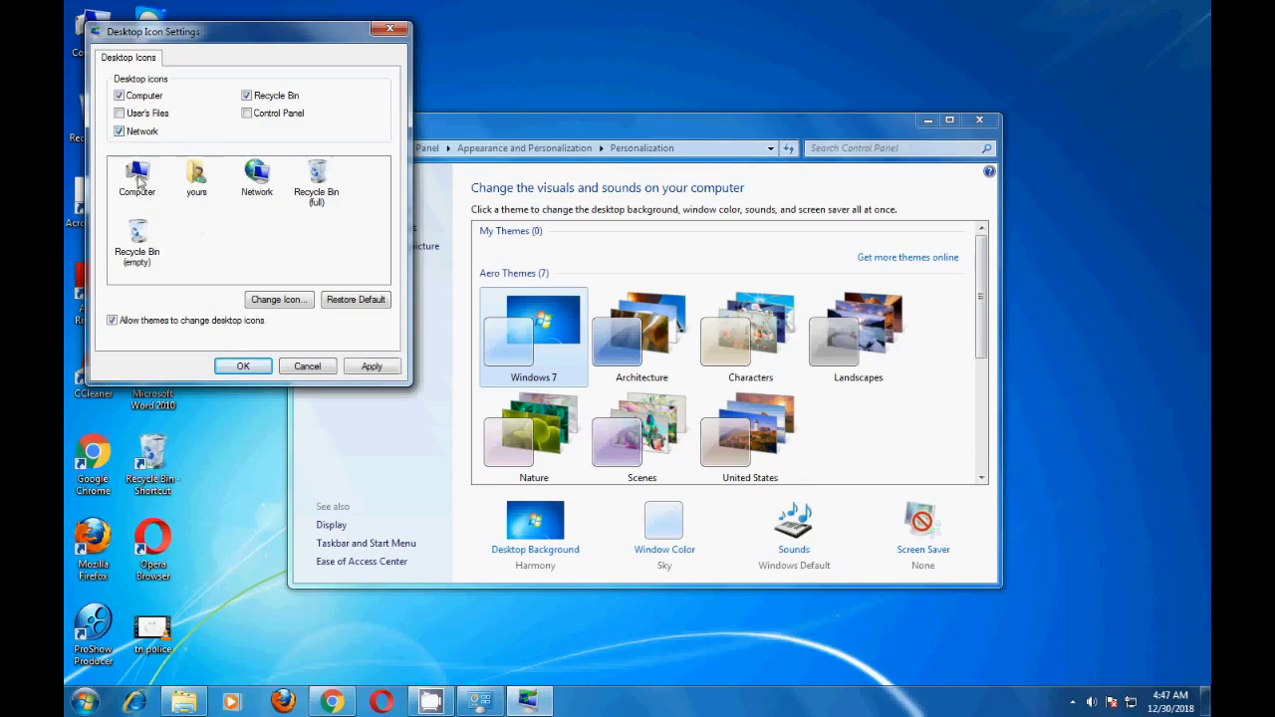
click(136, 177)
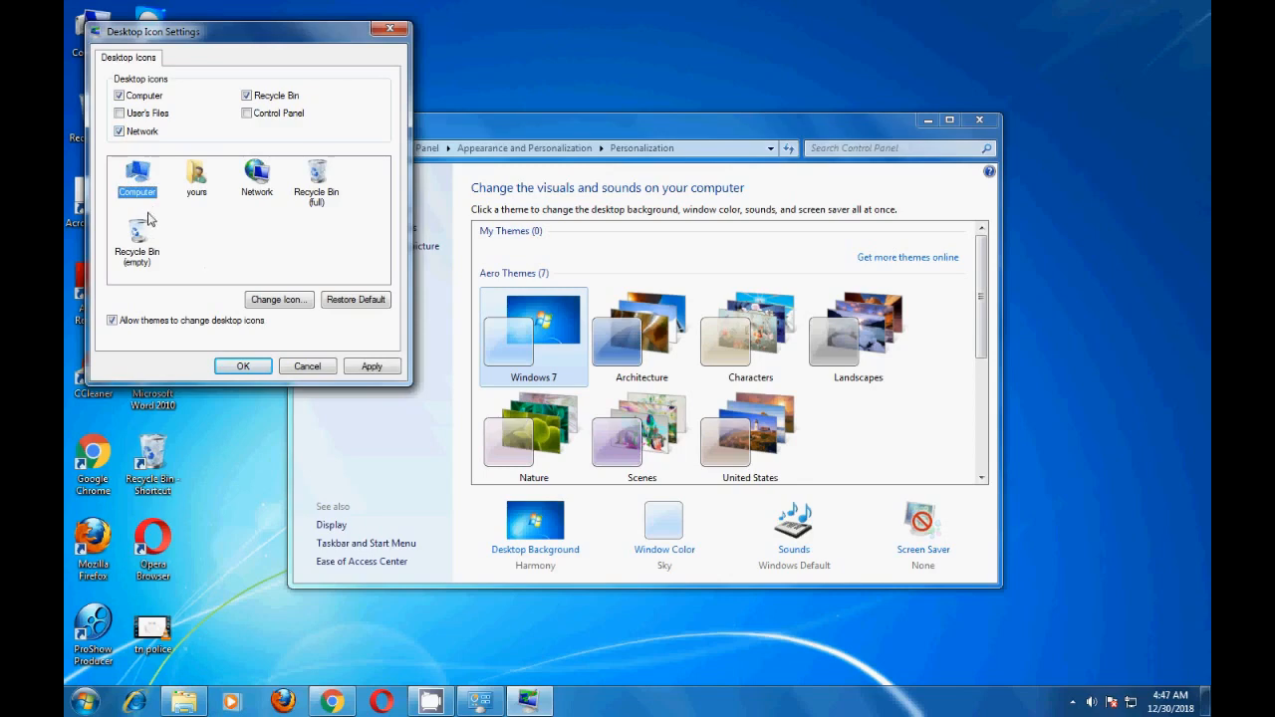
mouse_move(147, 195)
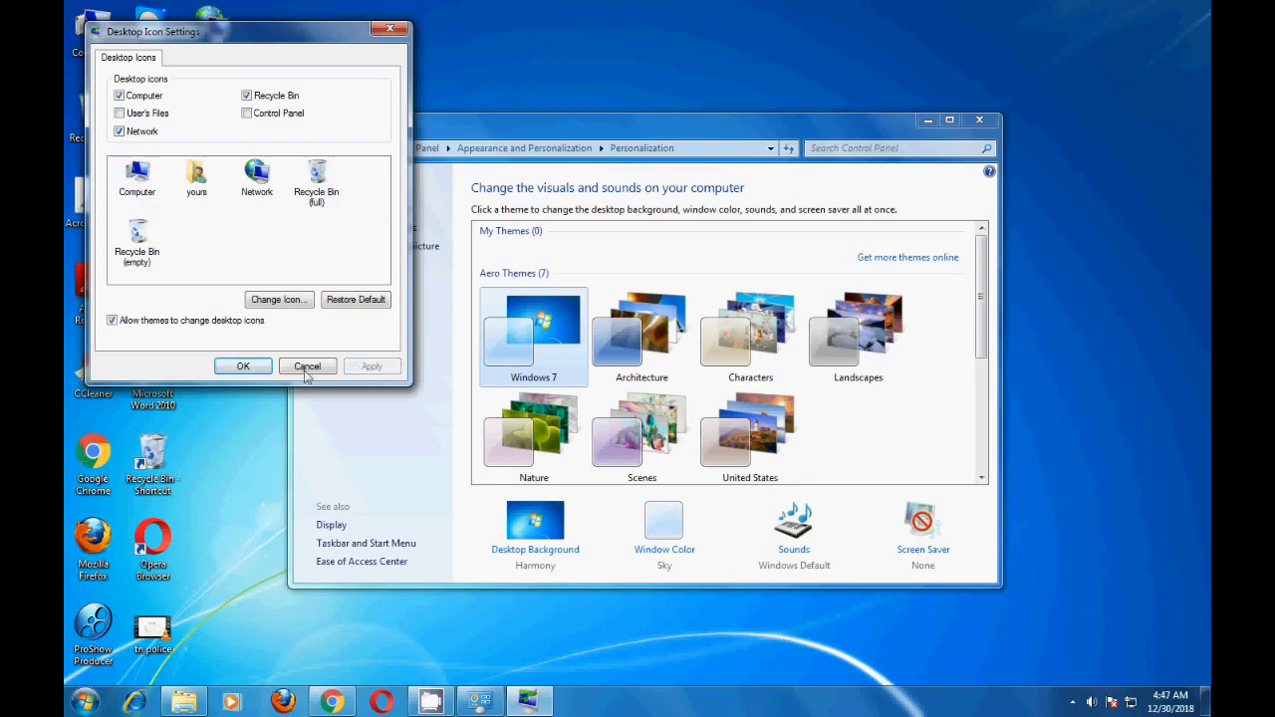
click(307, 366)
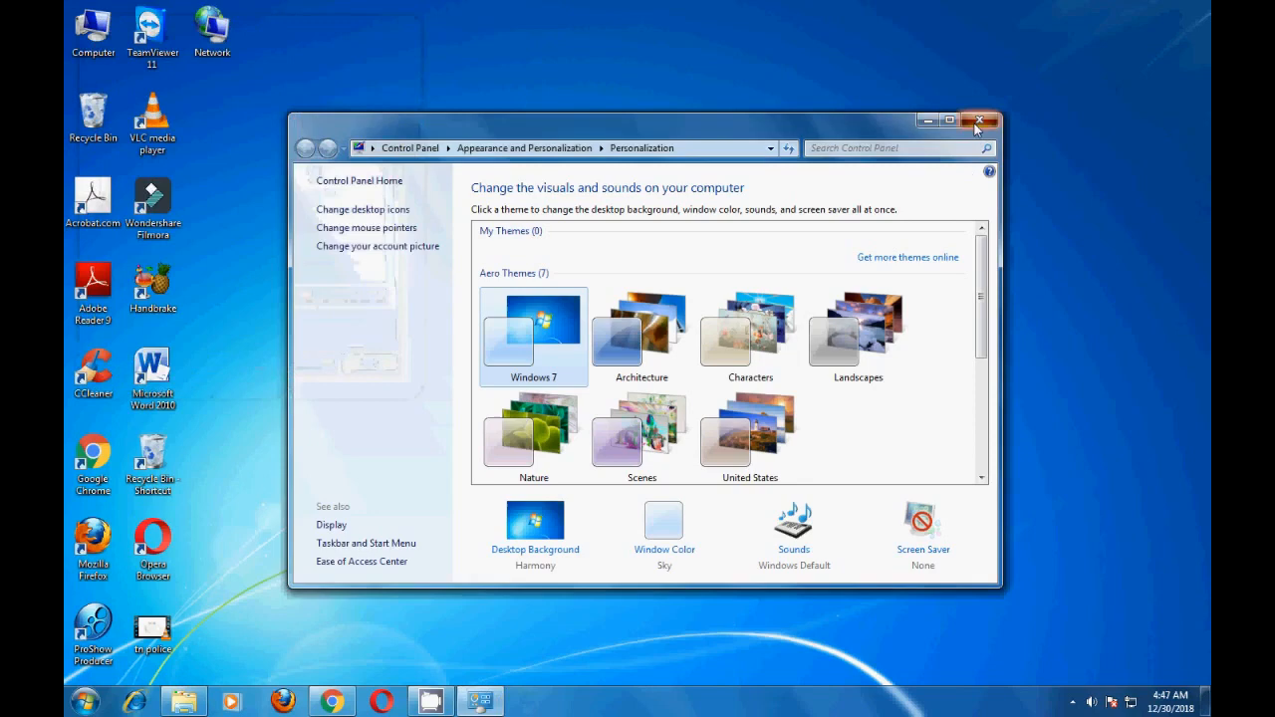
click(980, 119)
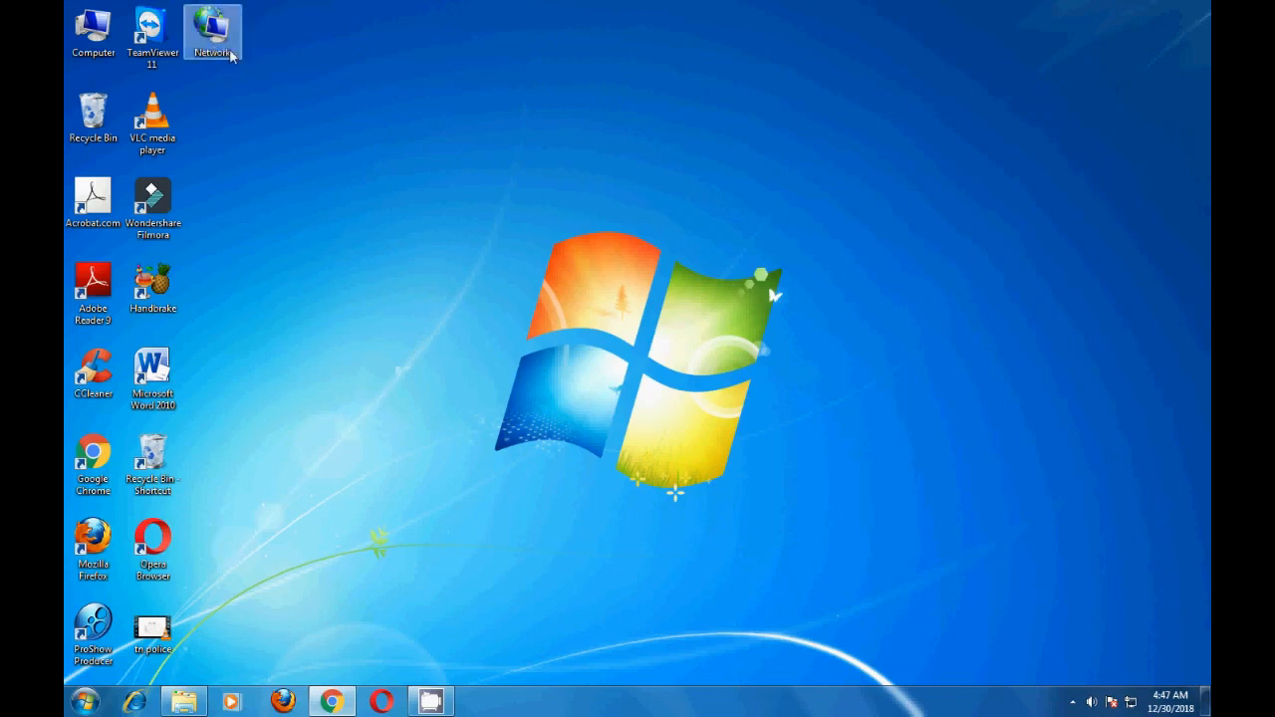
double_click(212, 30)
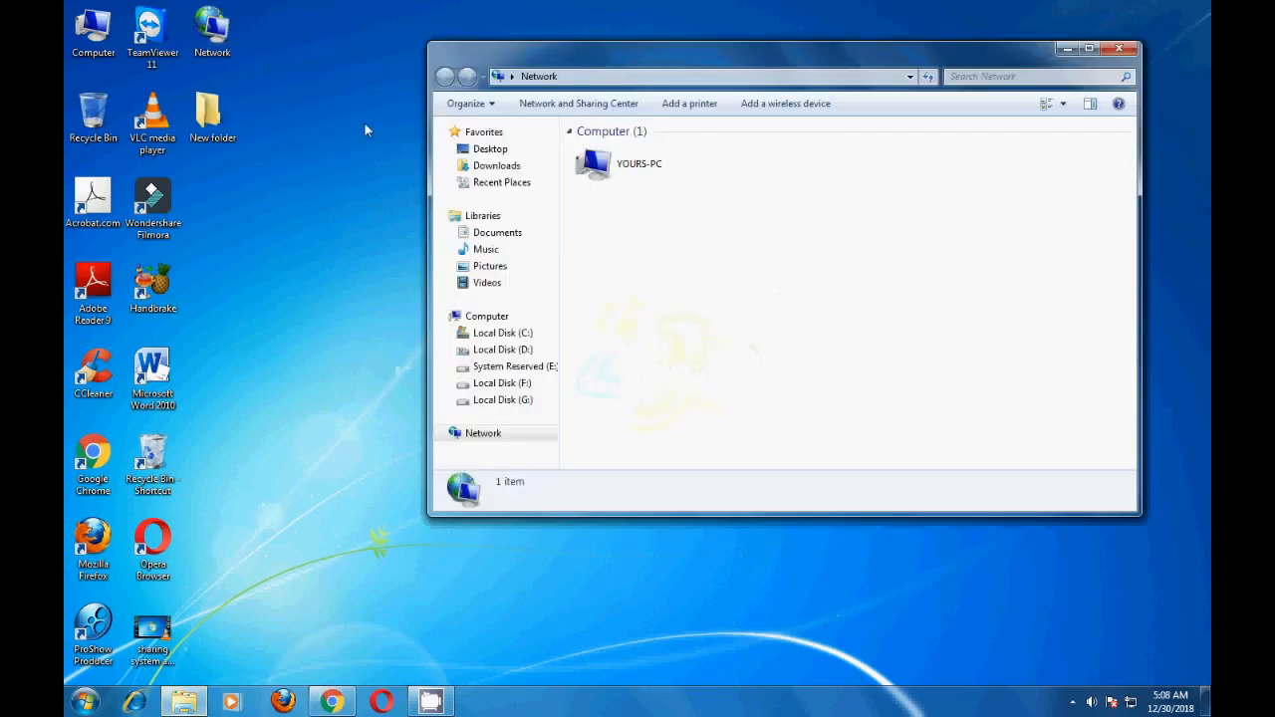
click(637, 163)
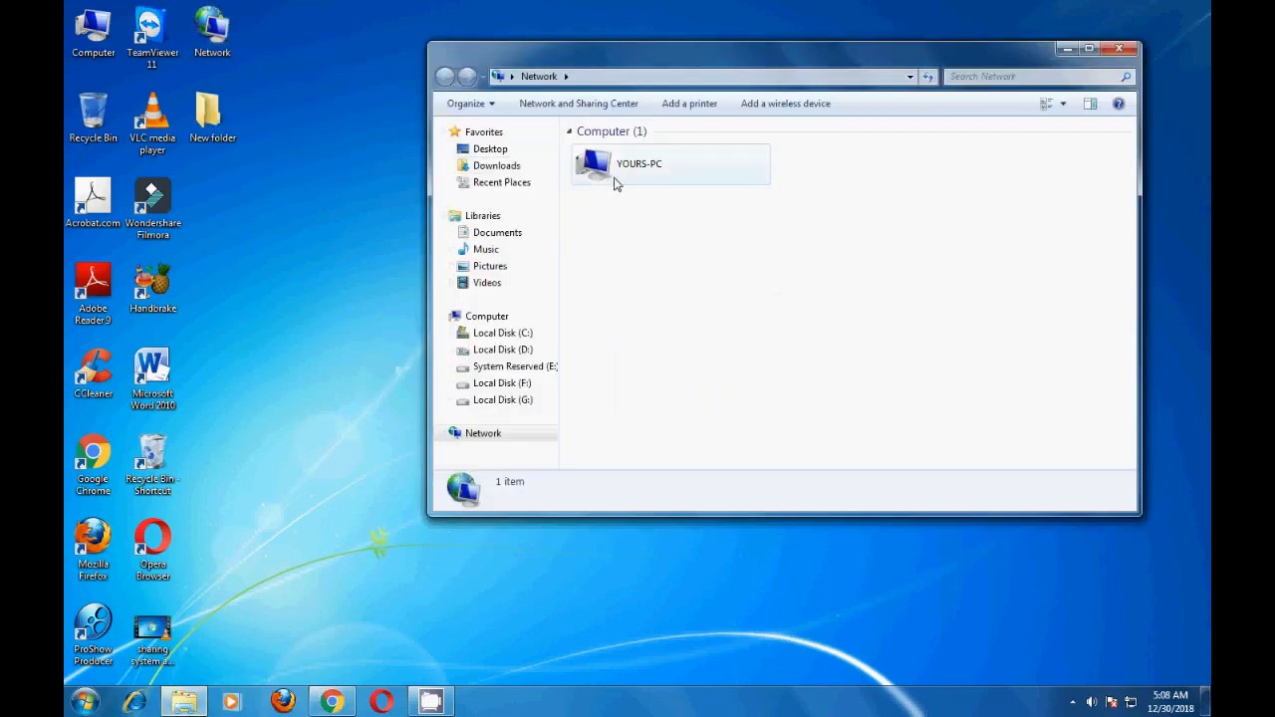
click(1087, 48)
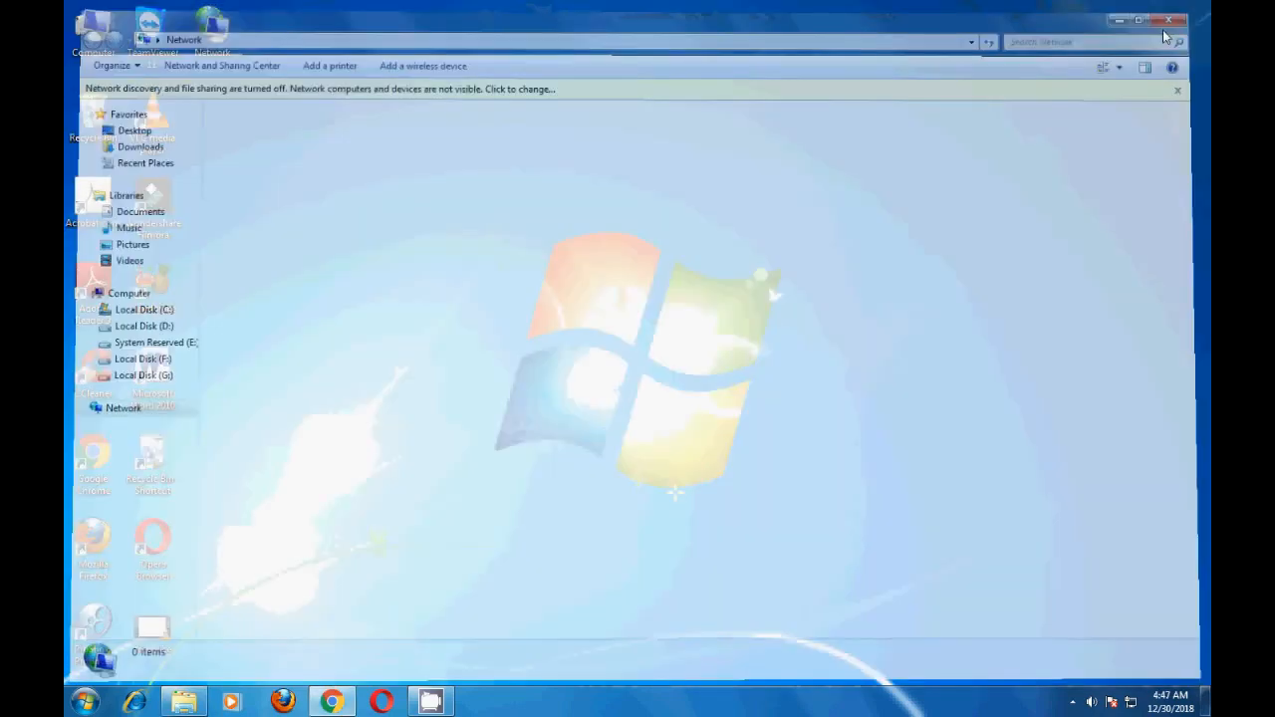
click(1169, 20)
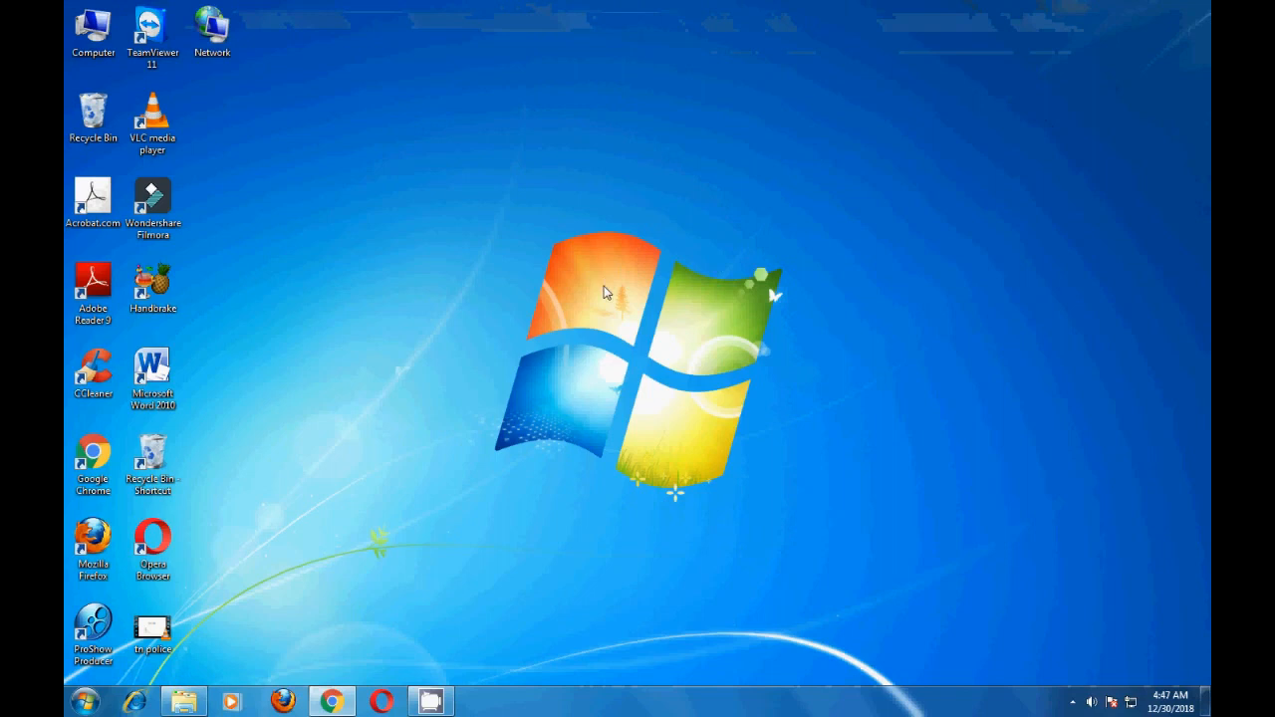
click(211, 32)
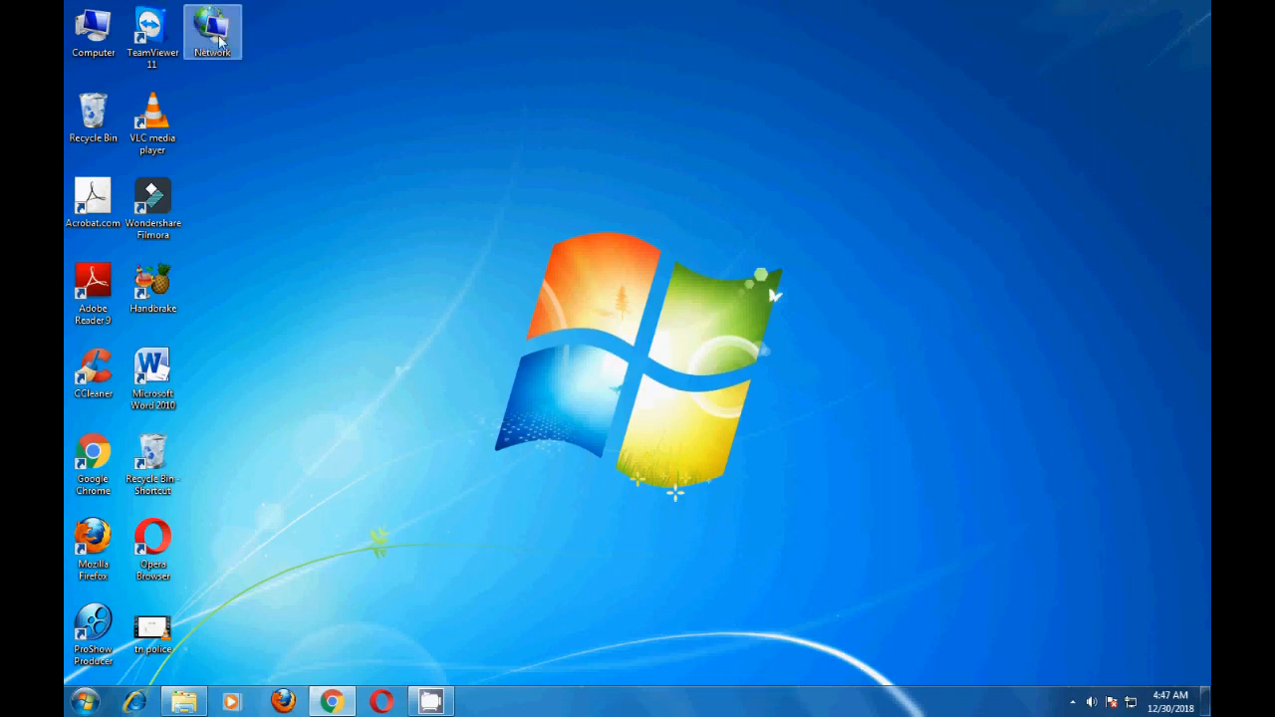
Choose Properties on the Network desktop icon to reach the Network and Sharing Center.
right_click(212, 32)
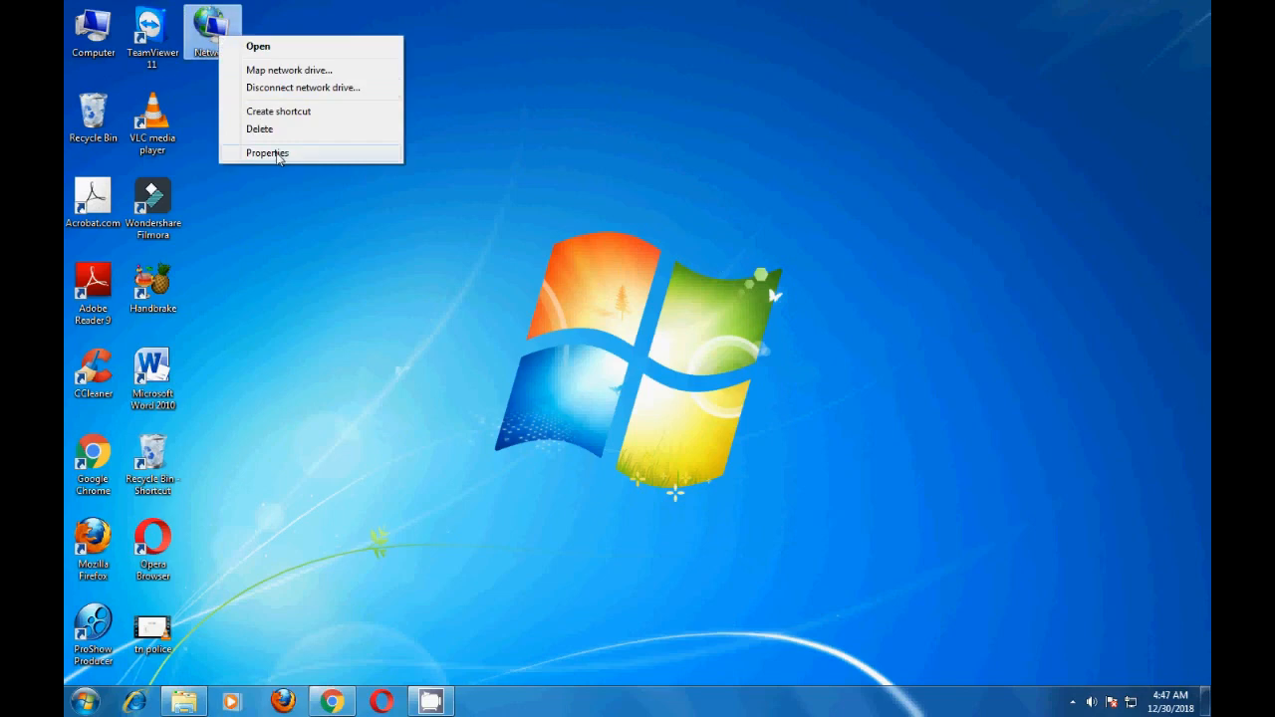
click(267, 152)
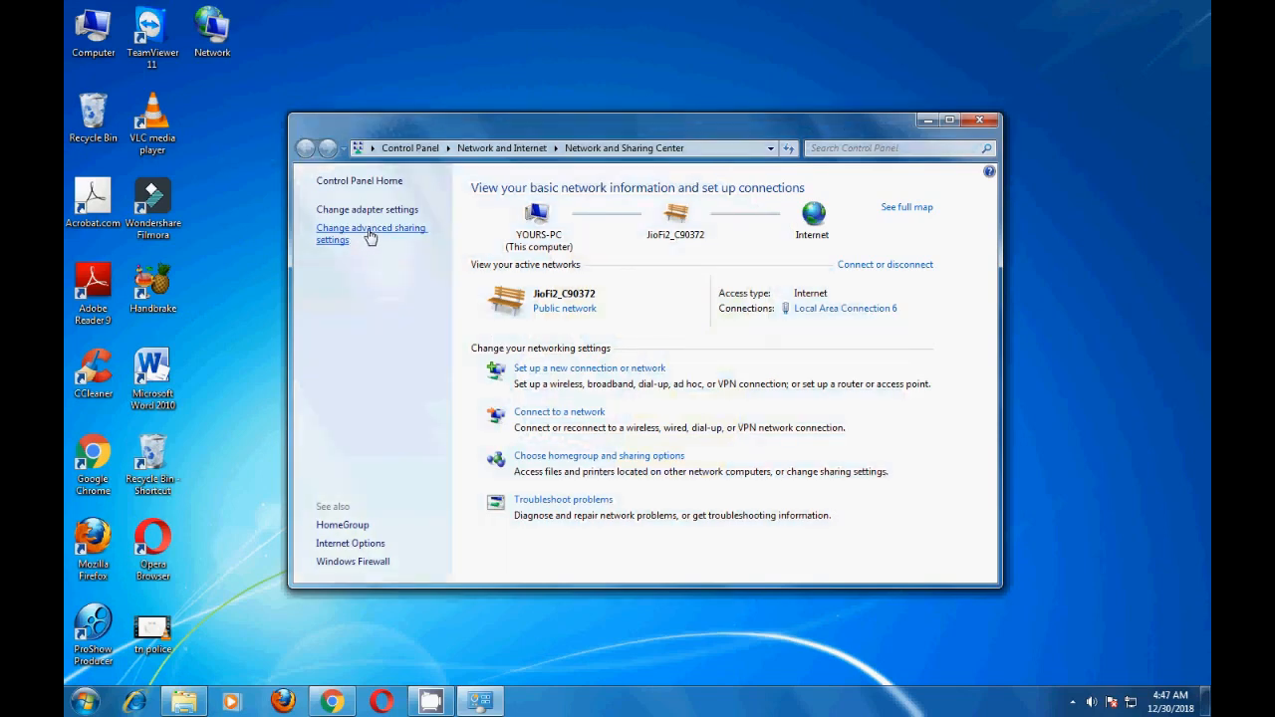
In advanced sharing settings, allow file sharing for 40- or 56-bit encryption devices.
click(371, 233)
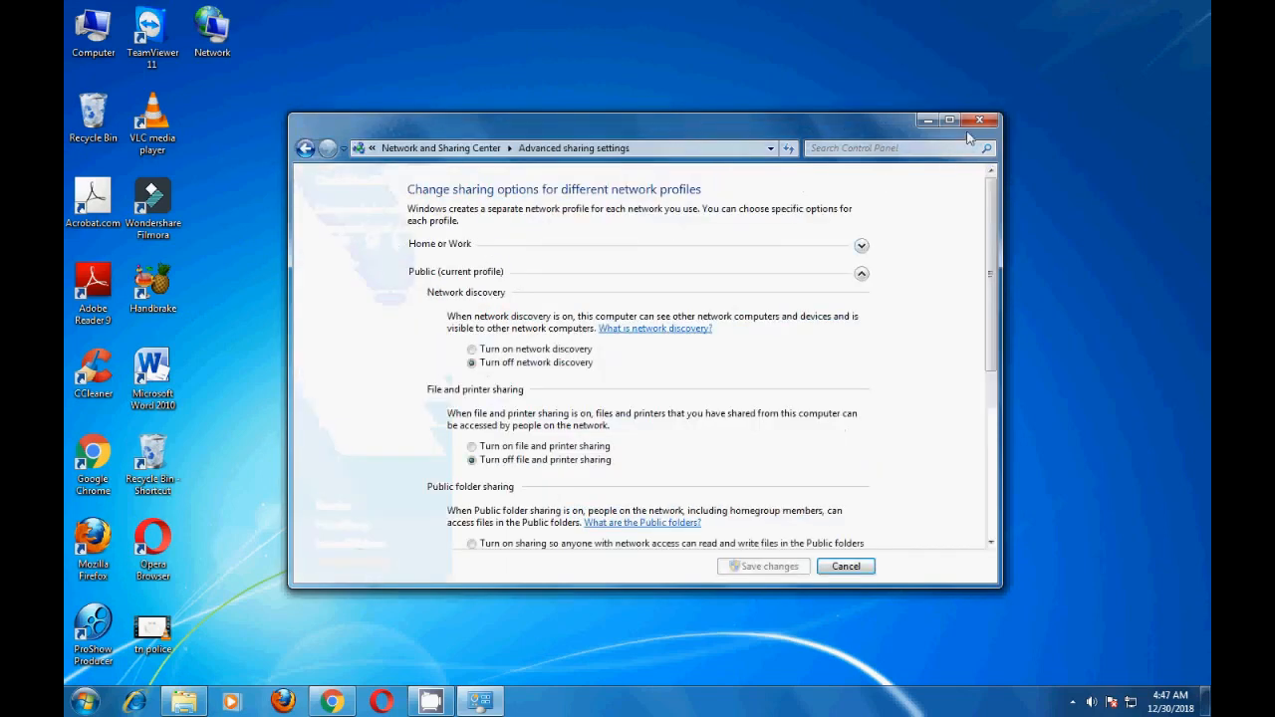
click(948, 119)
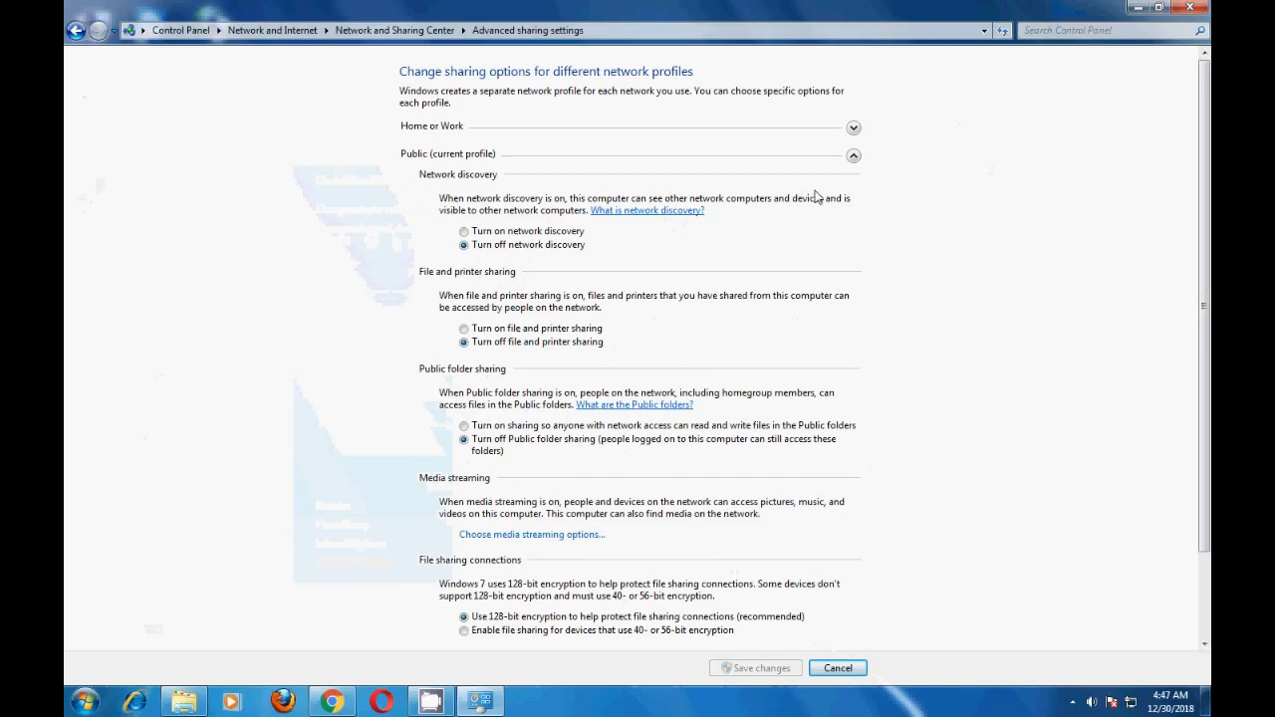
mouse_move(613, 364)
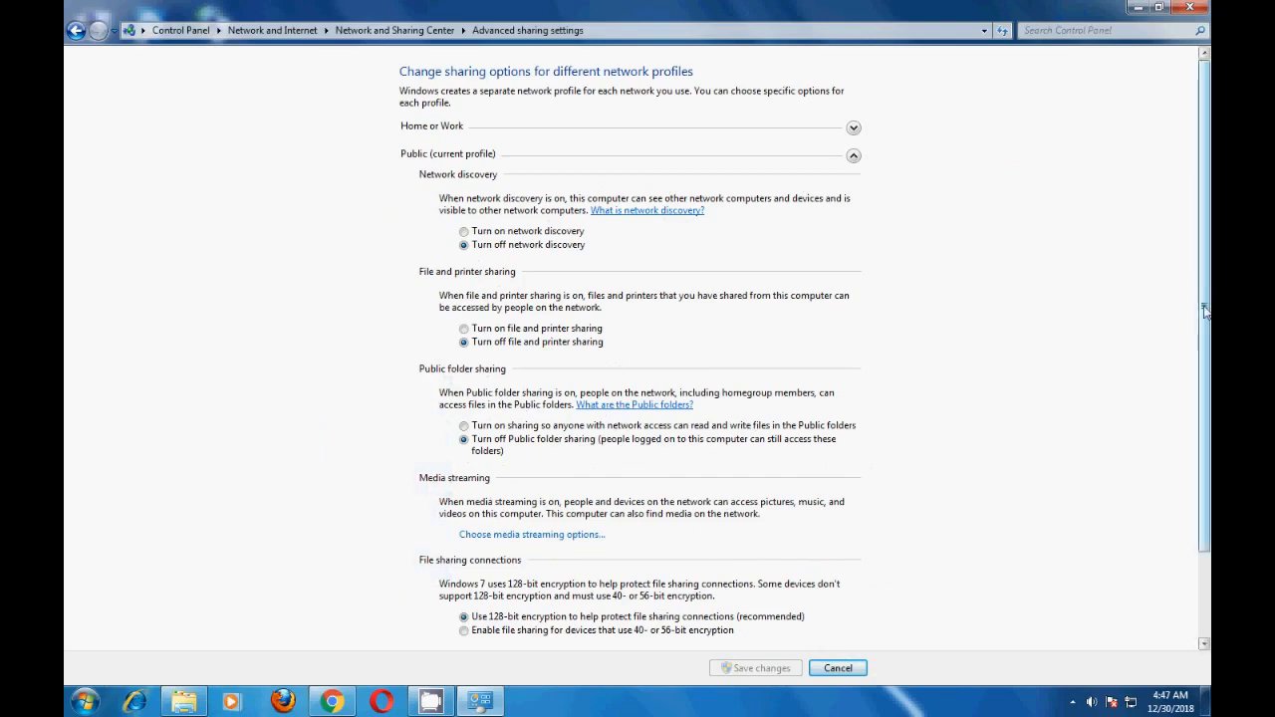
scroll(down, 3)
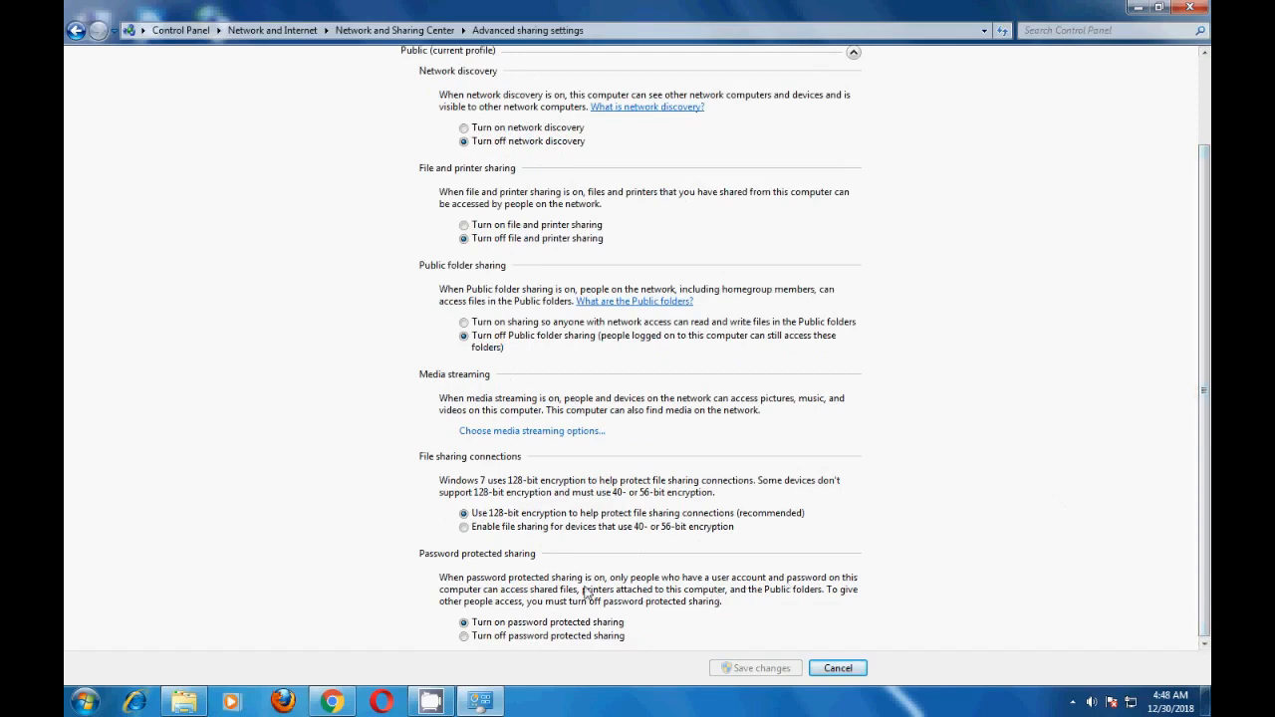
mouse_move(448, 474)
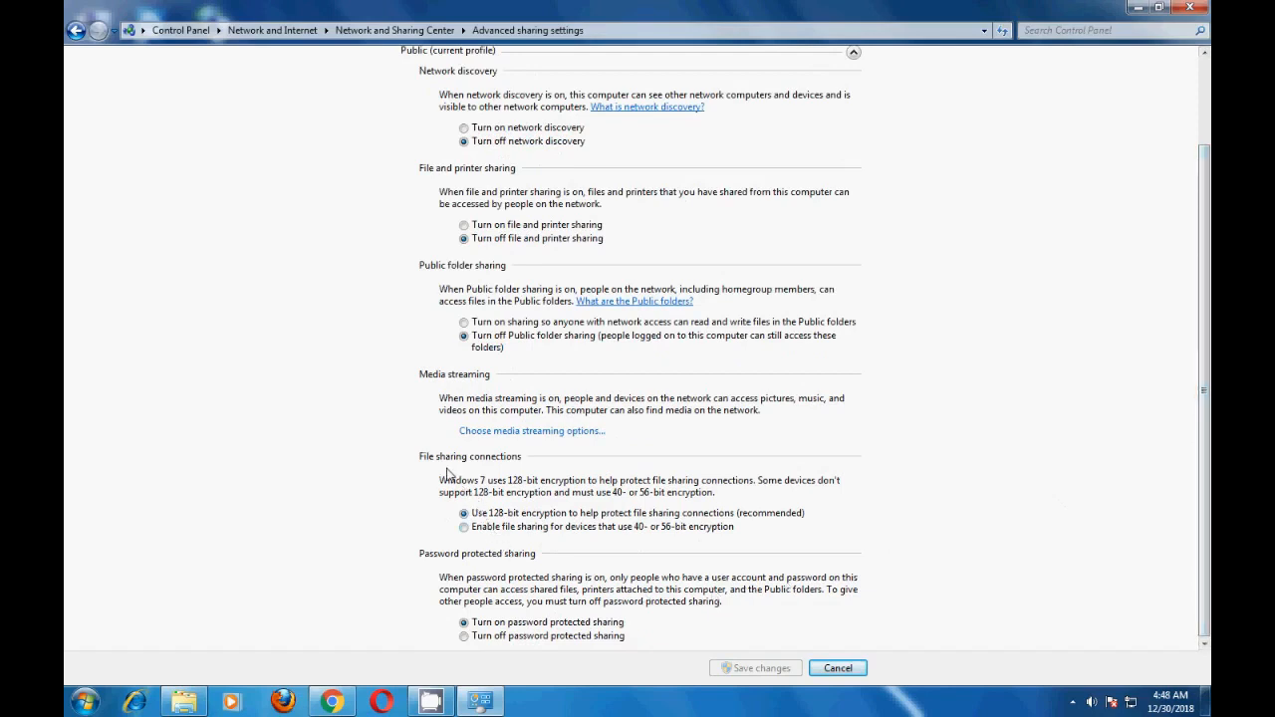
mouse_move(508, 470)
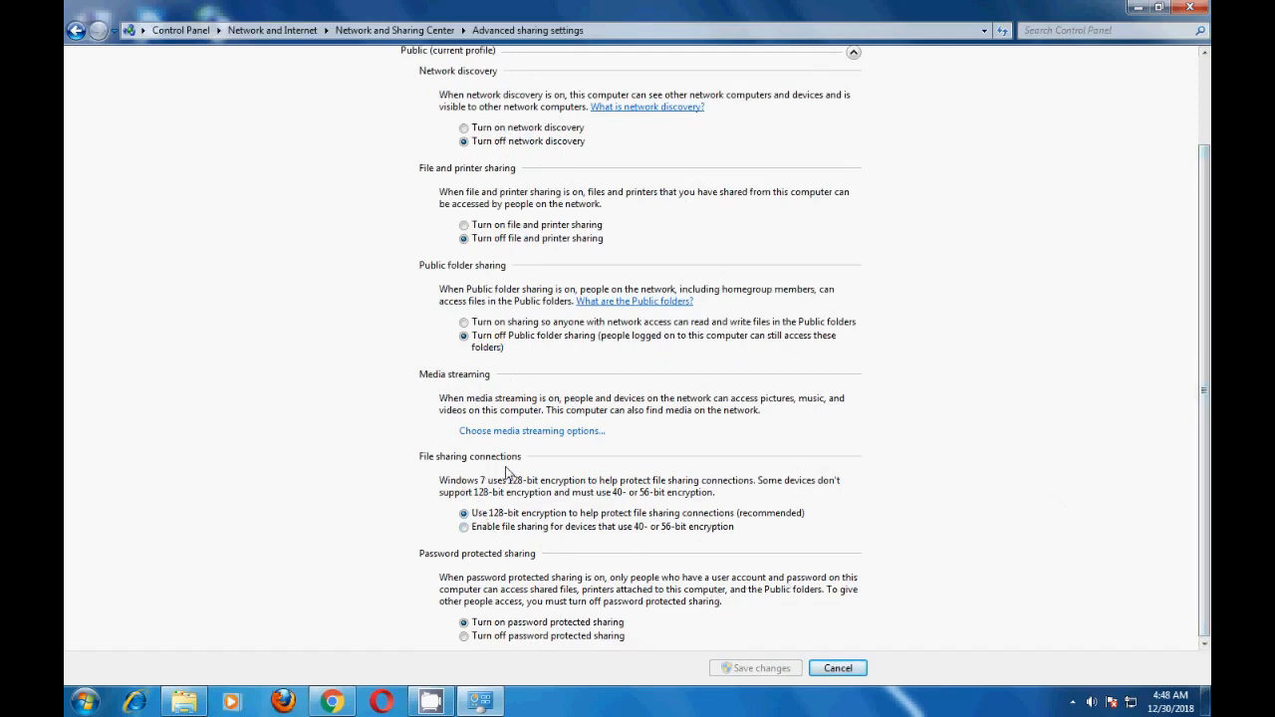
mouse_move(490, 534)
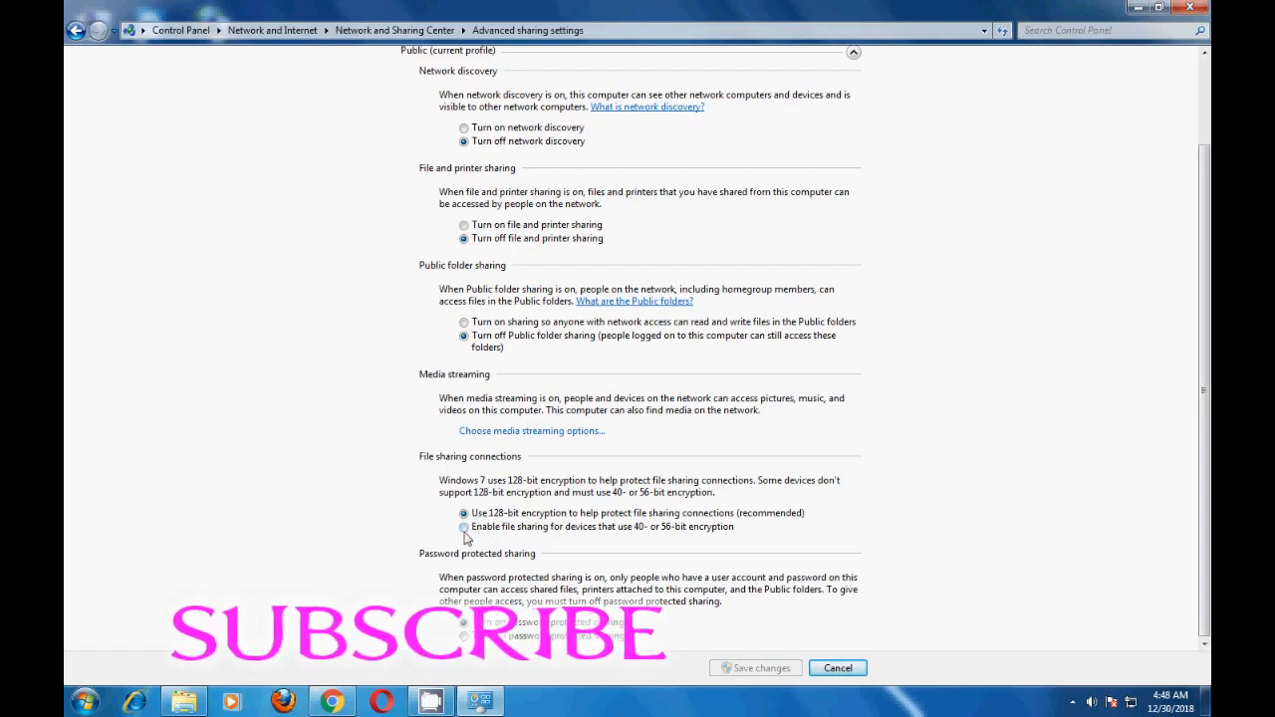
click(462, 526)
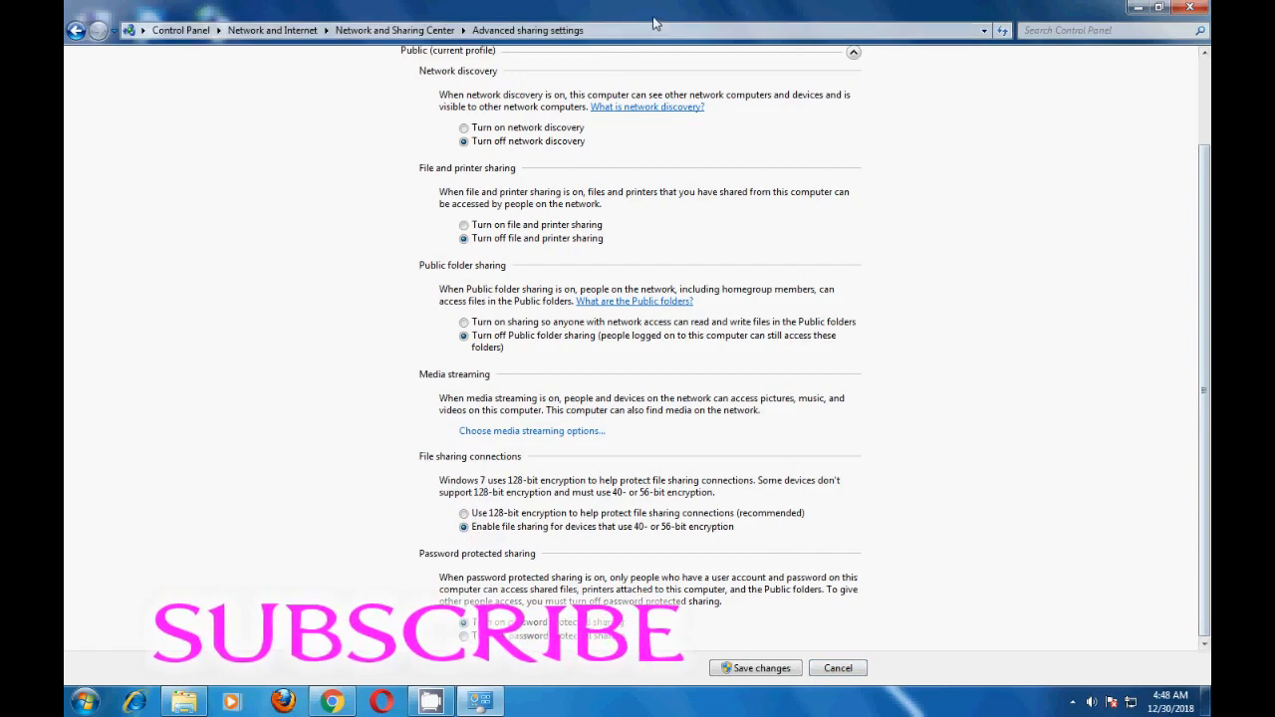
Turn off password protected sharing, save the changes, and close the window.
click(1158, 8)
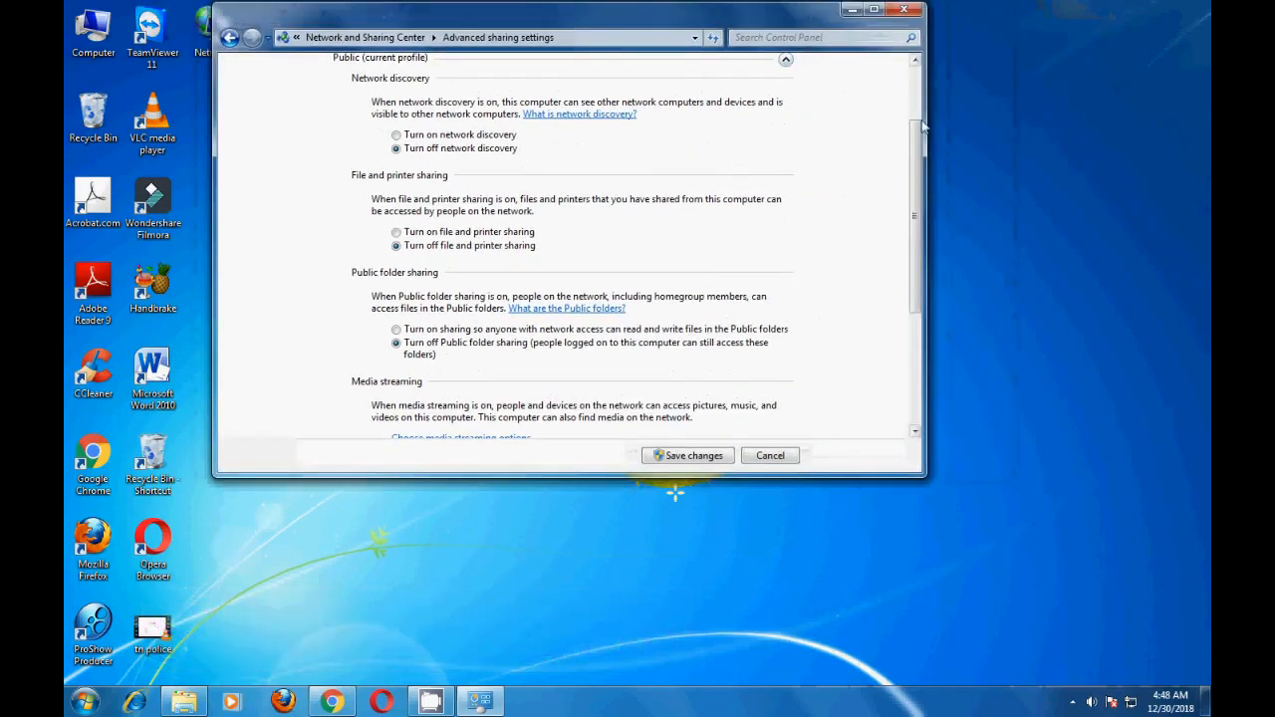
scroll(down, 3)
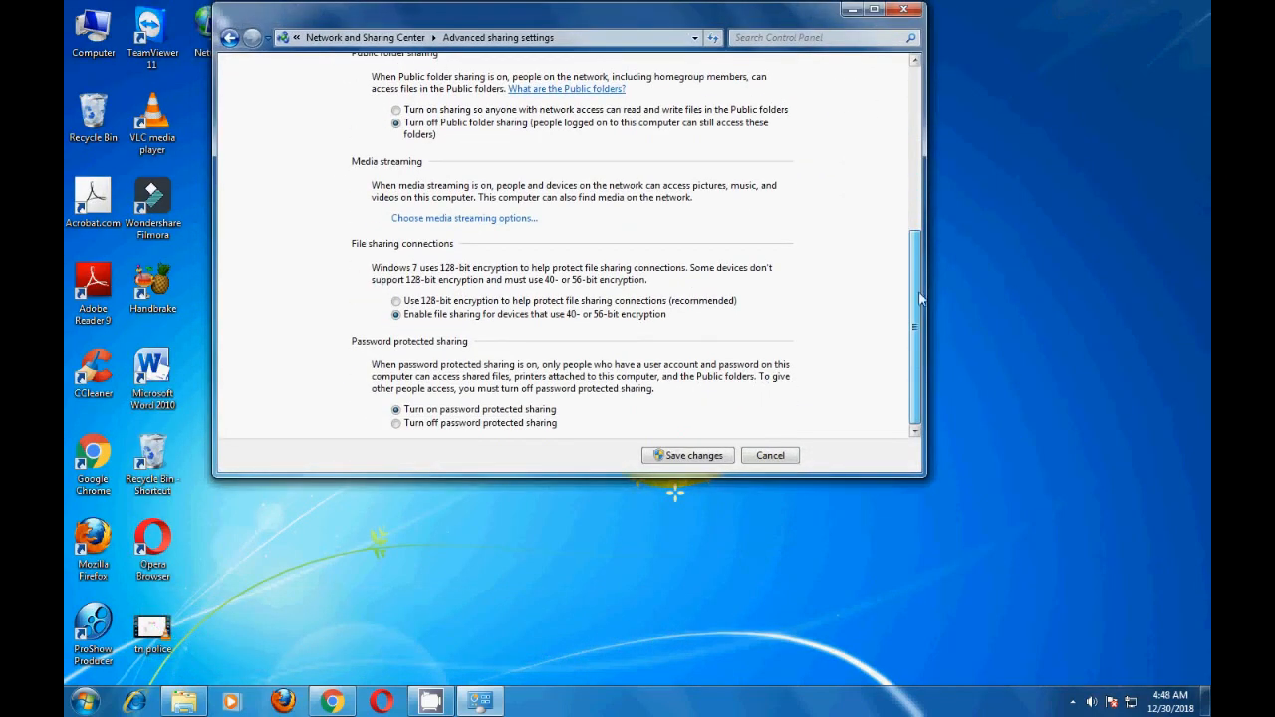
mouse_move(414, 359)
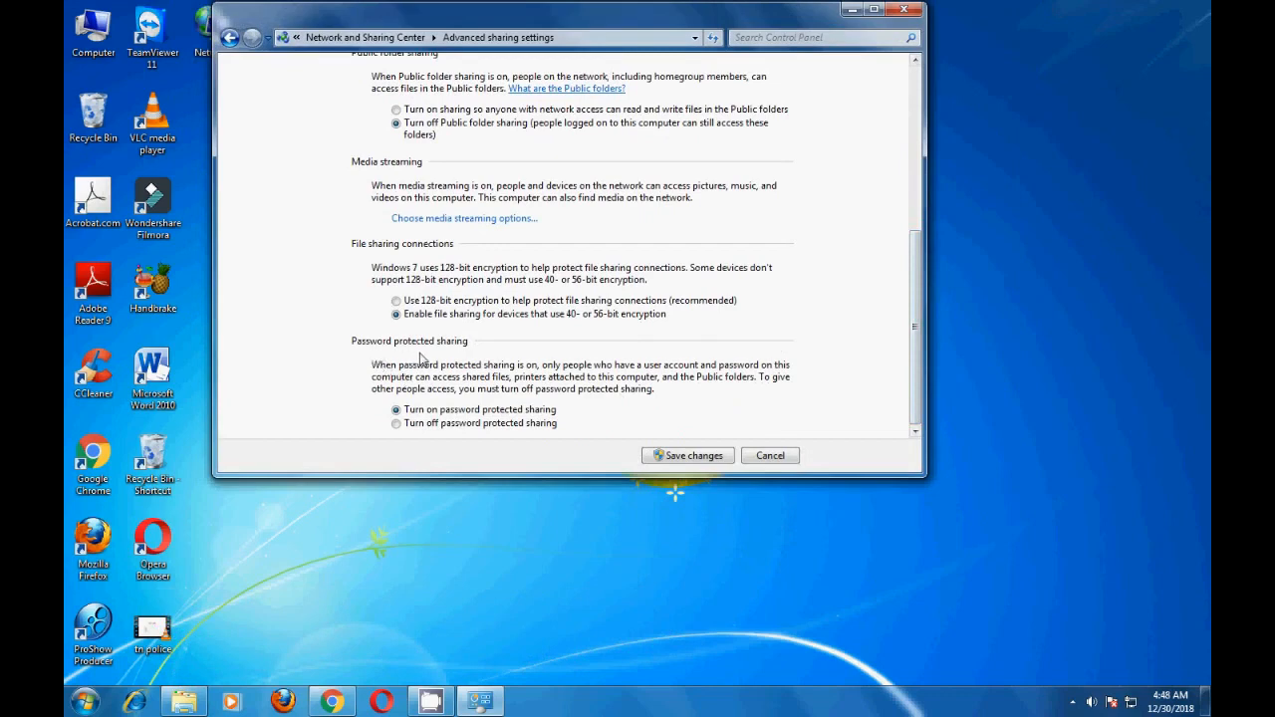
mouse_move(428, 397)
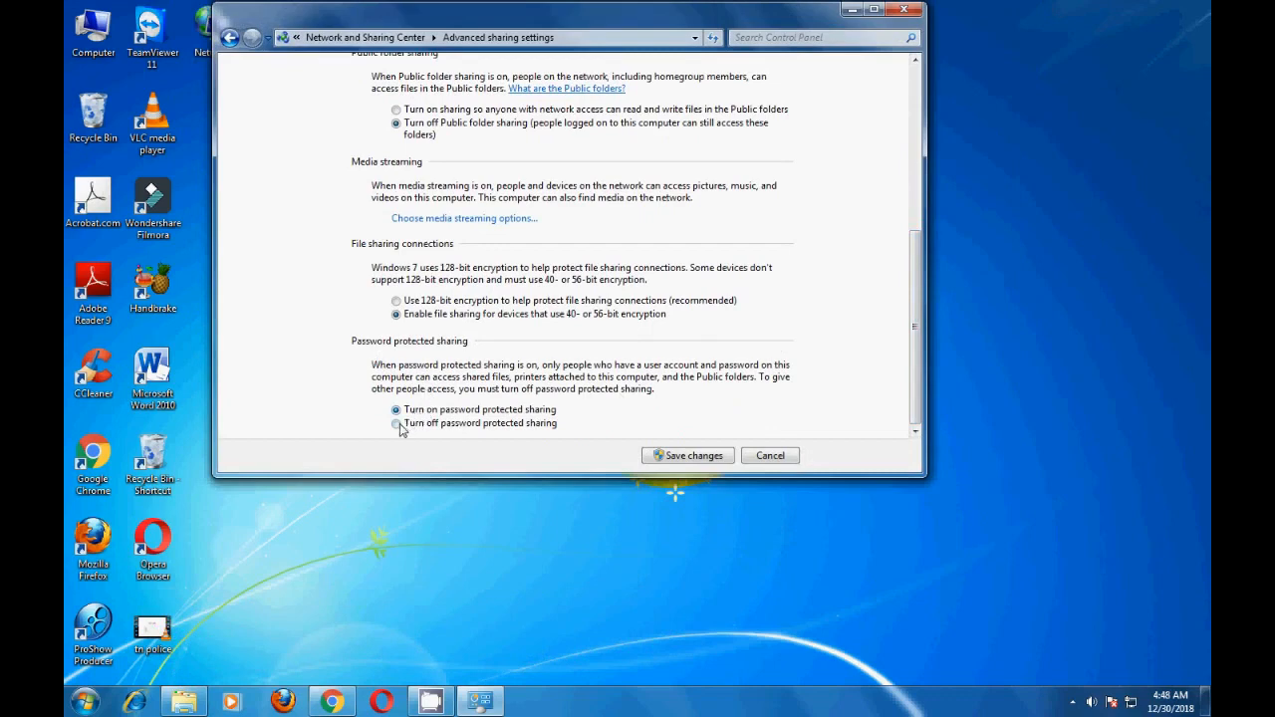
click(396, 422)
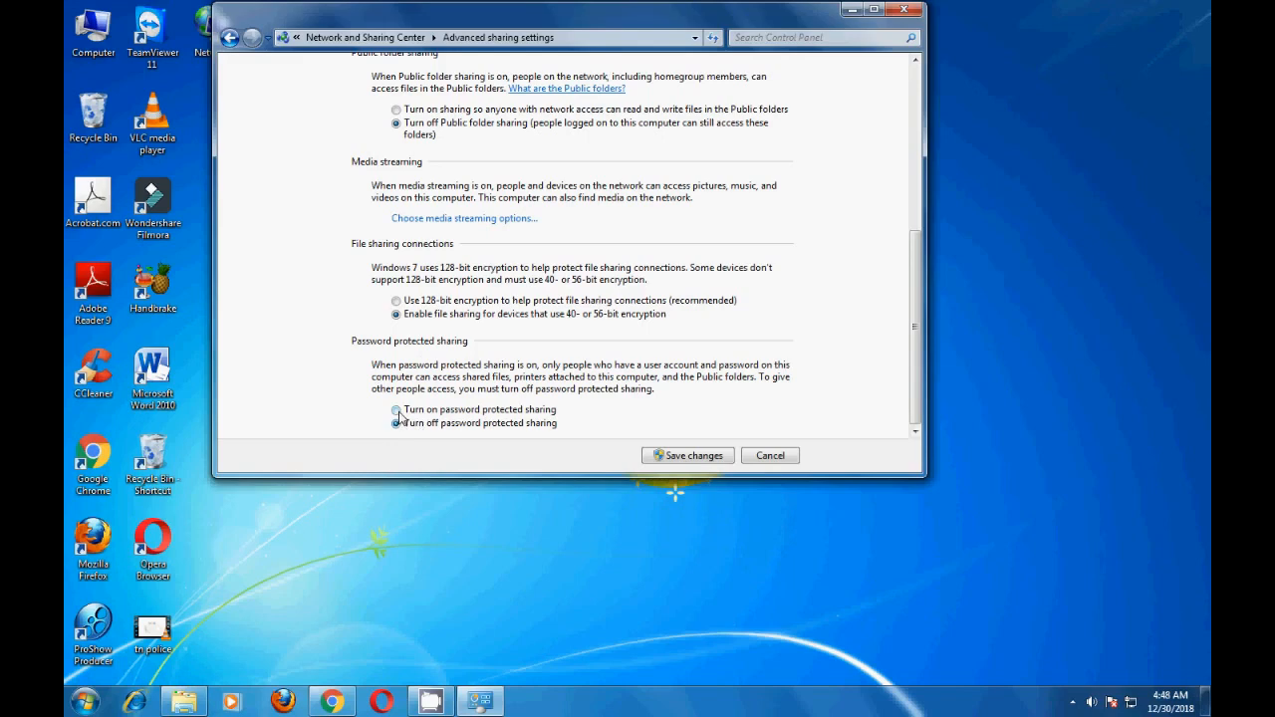
click(391, 423)
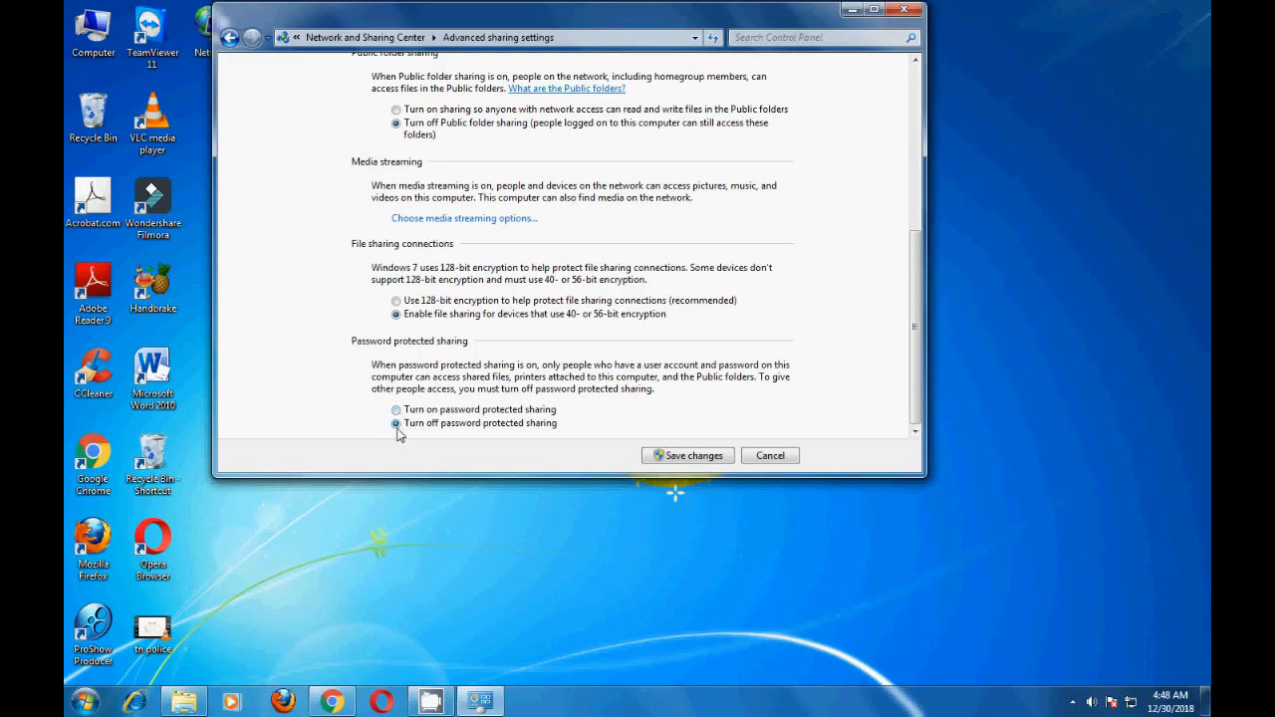
mouse_move(829, 426)
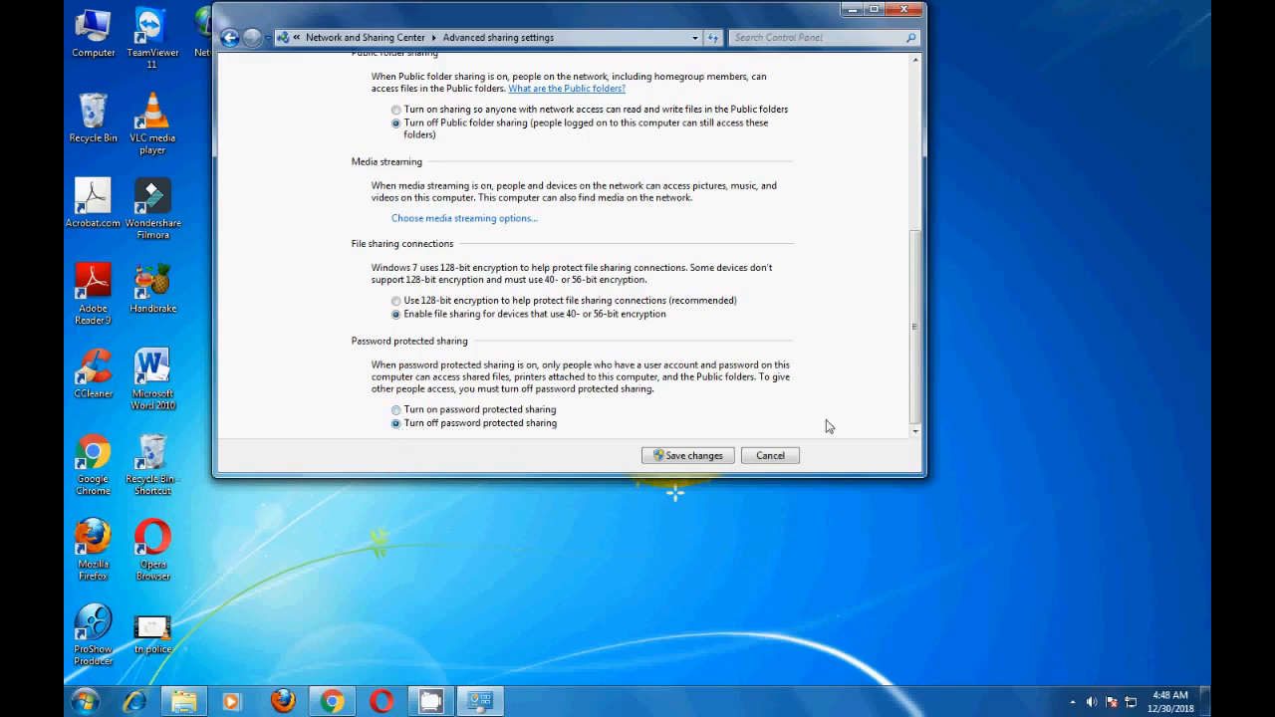
mouse_move(688, 454)
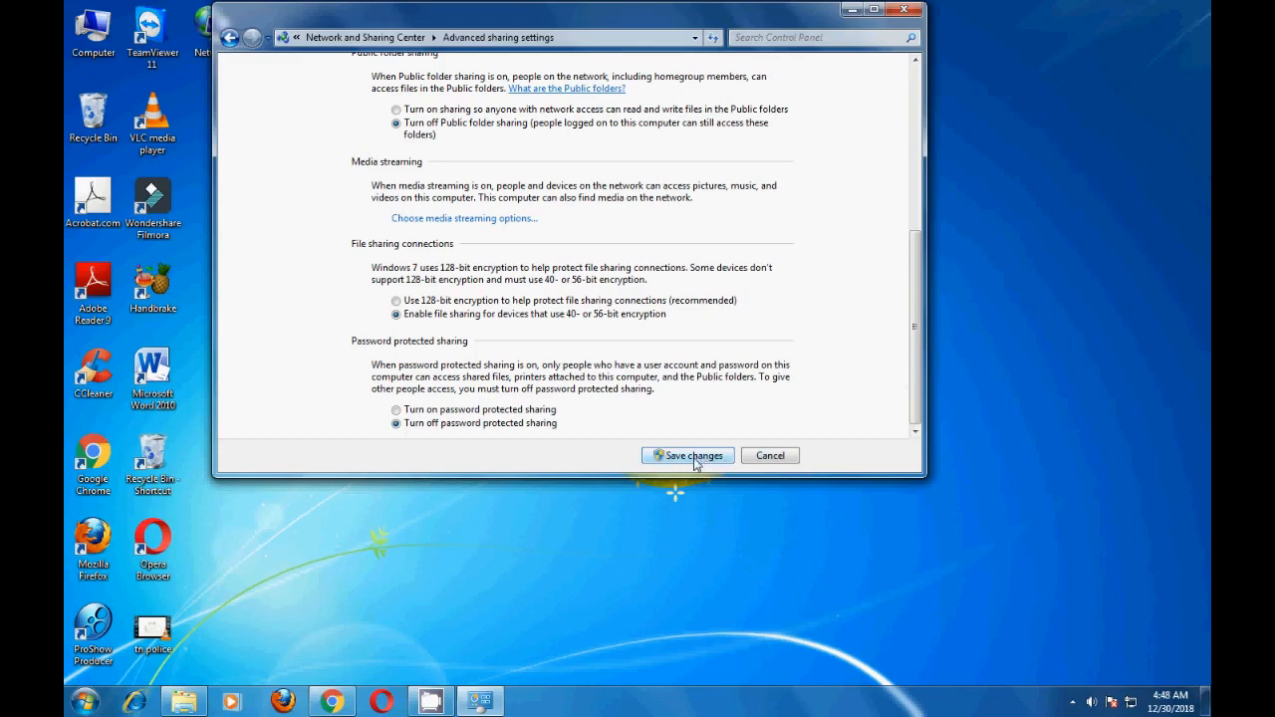
click(687, 454)
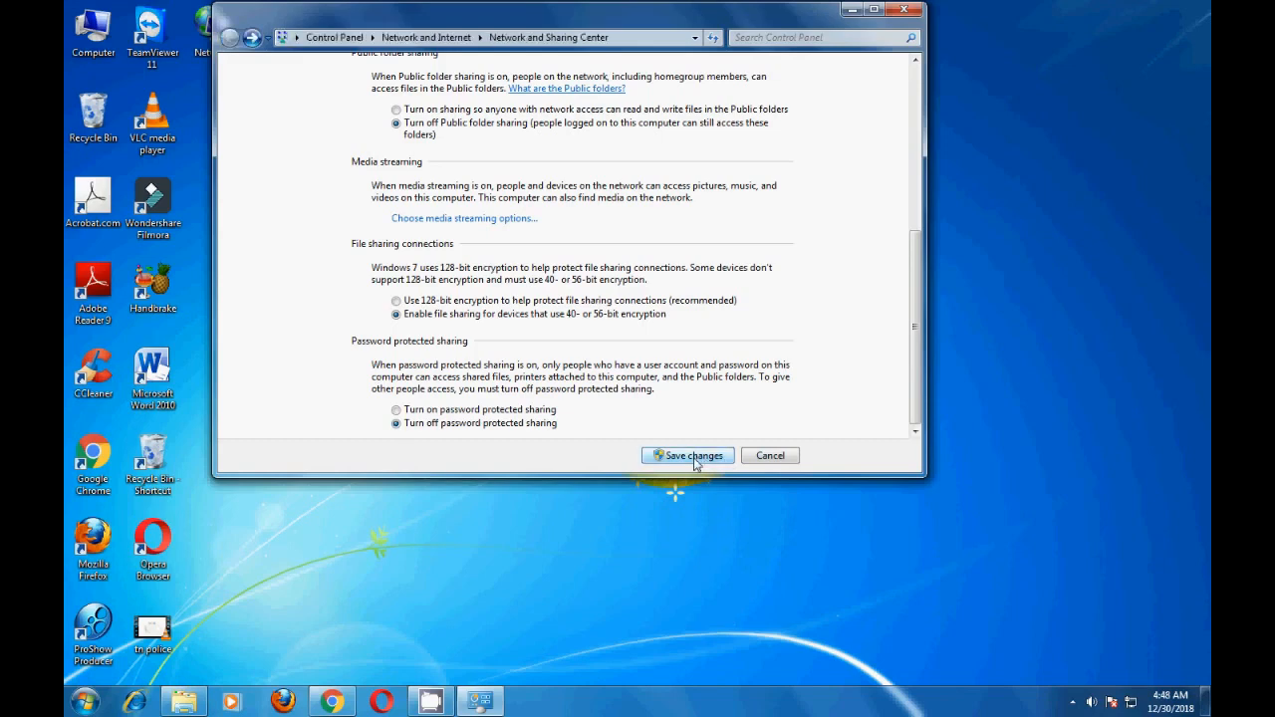
click(685, 454)
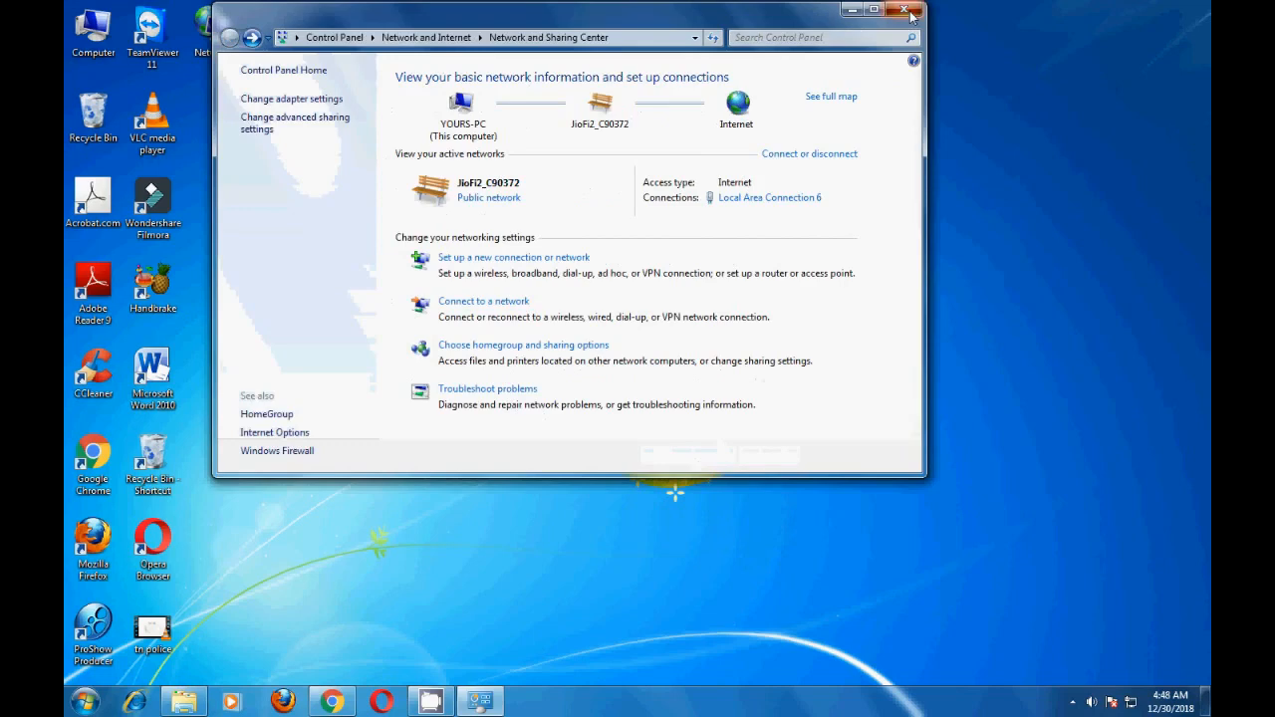
click(908, 9)
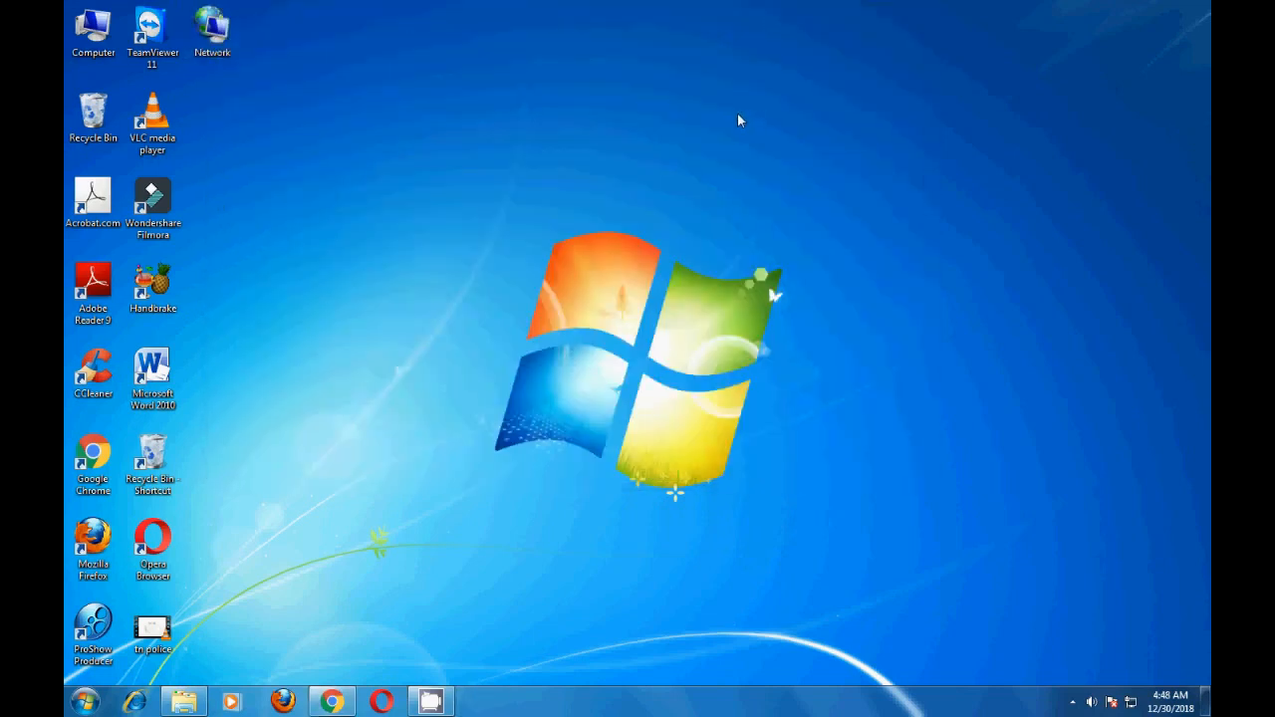
mouse_move(275, 171)
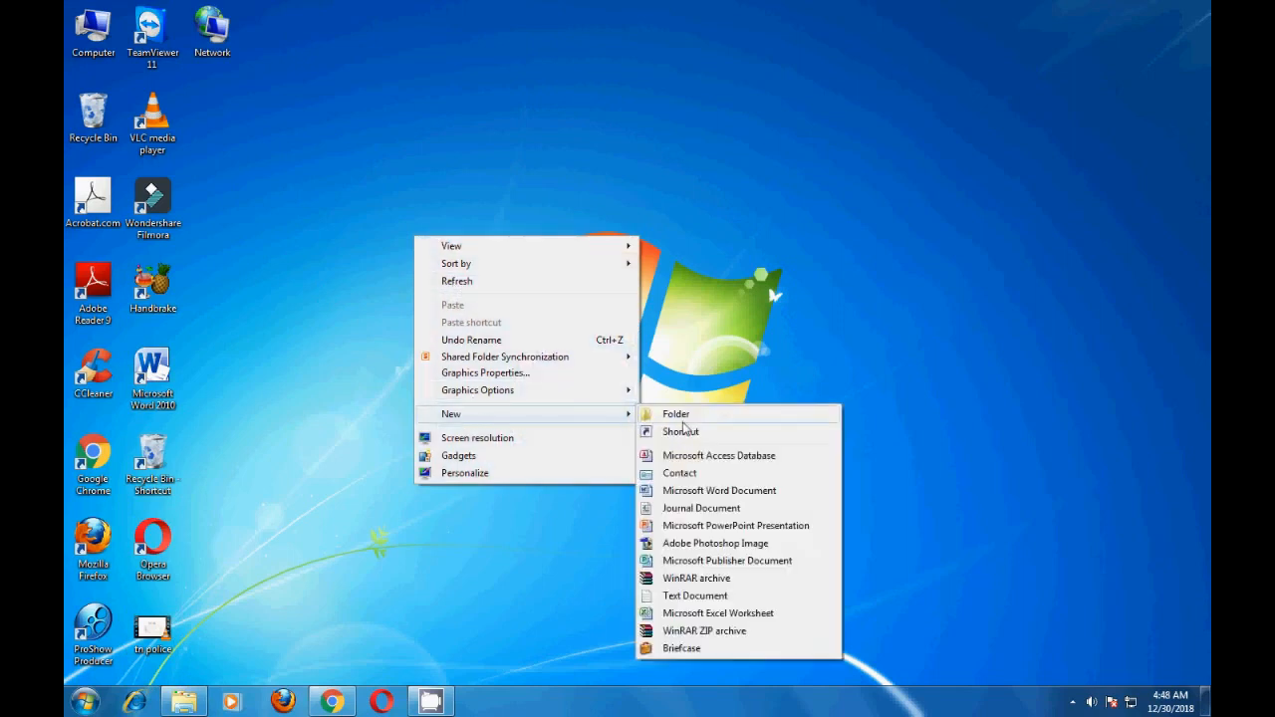
Create a New folder on the desktop and move it beside the top row of icons.
click(675, 412)
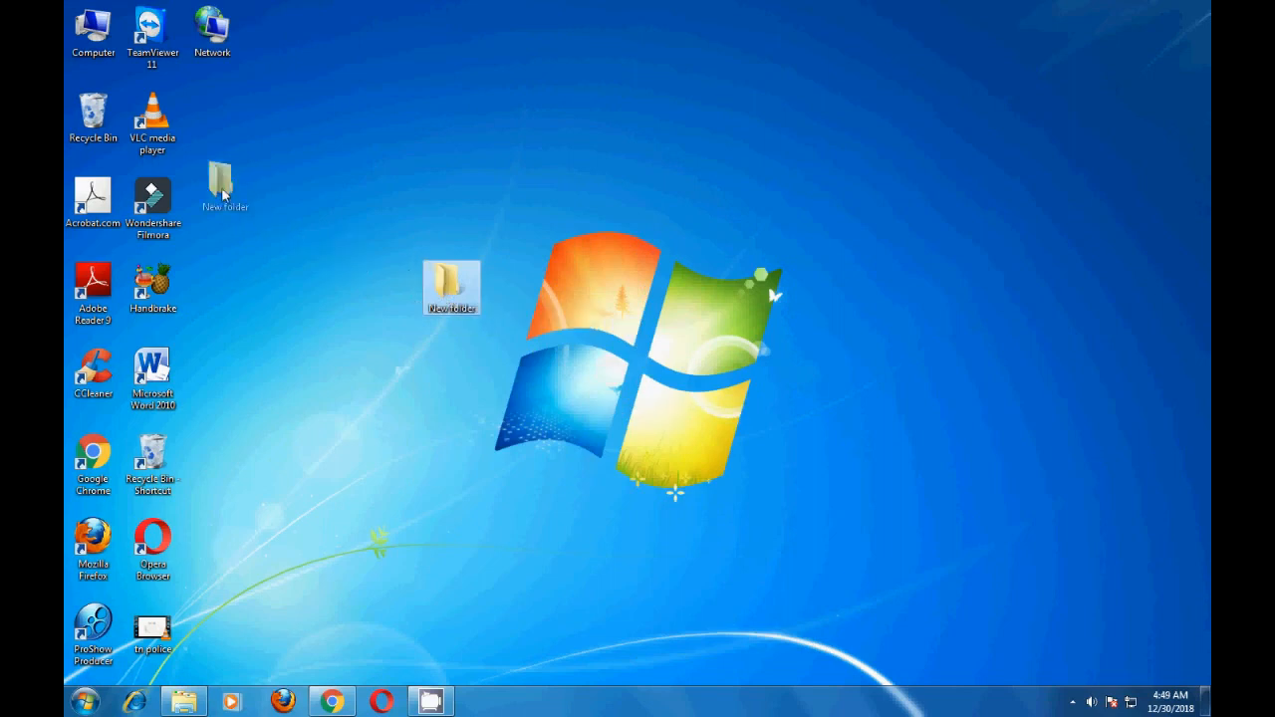
drag(450, 287, 223, 189)
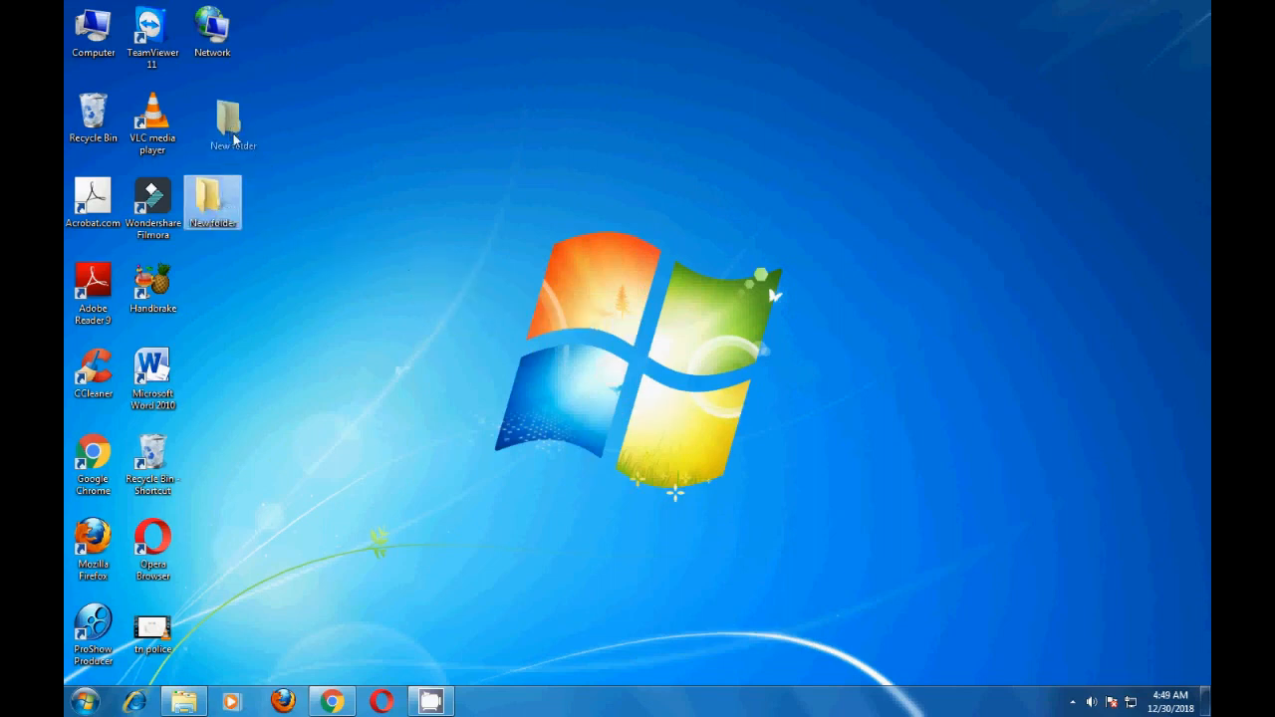
right_click(211, 112)
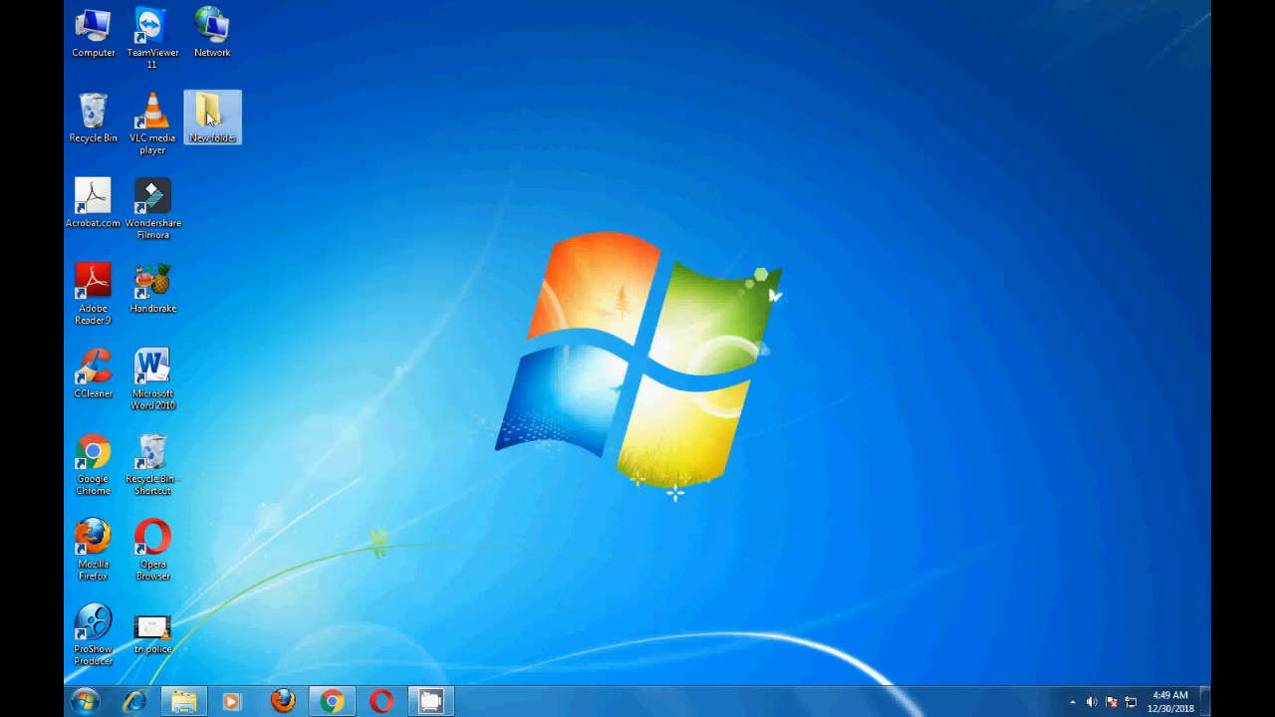
right_click(211, 116)
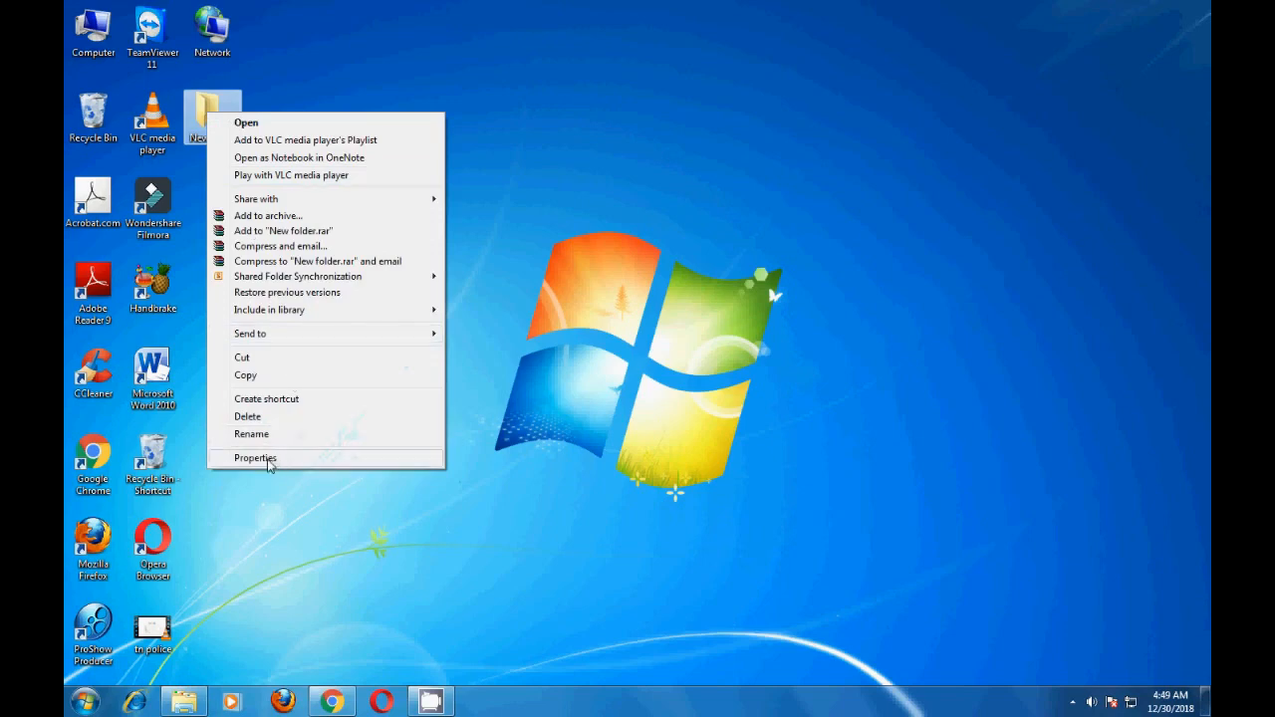
In the New folder's Advanced Sharing, tick Share this folder and go to its permissions.
click(255, 456)
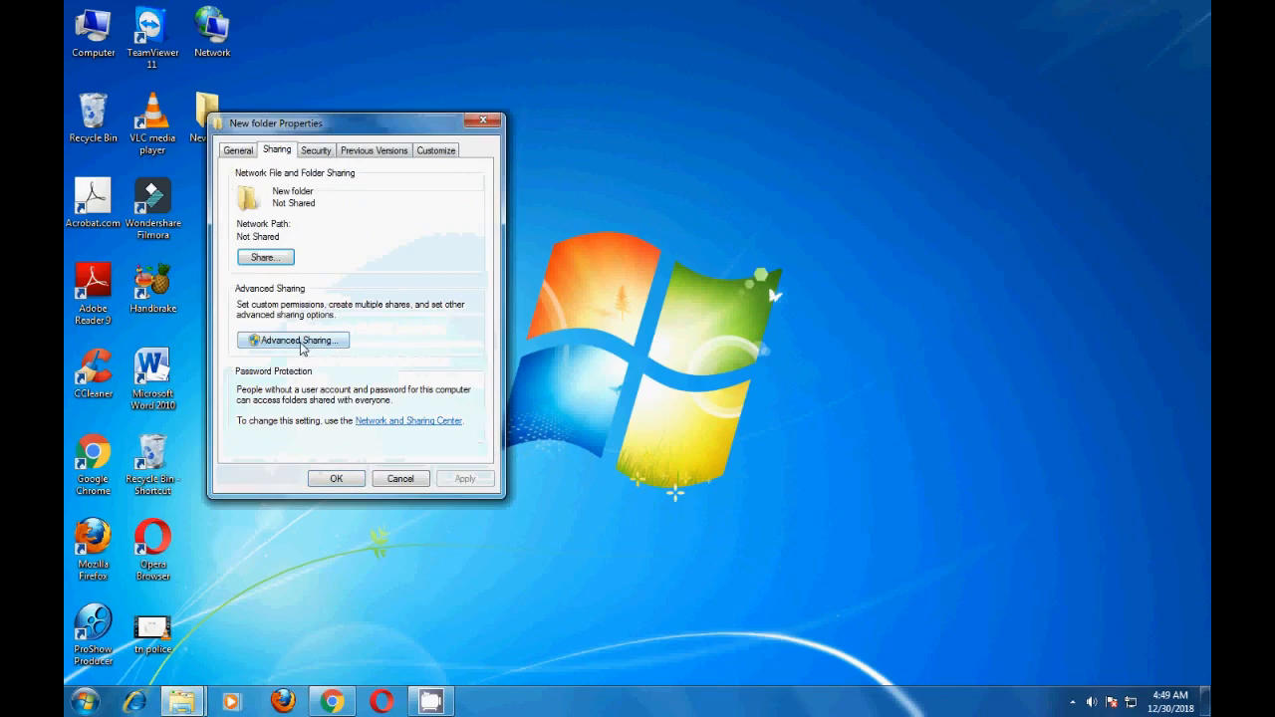
click(293, 339)
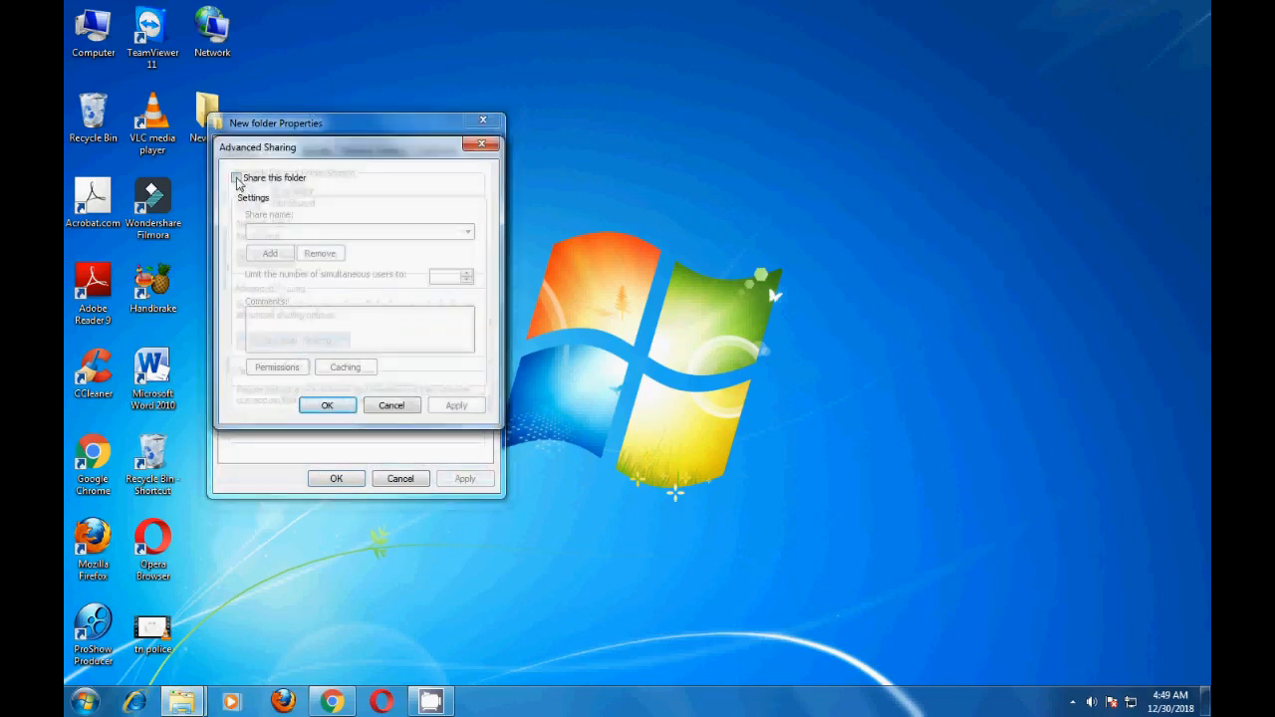
click(239, 177)
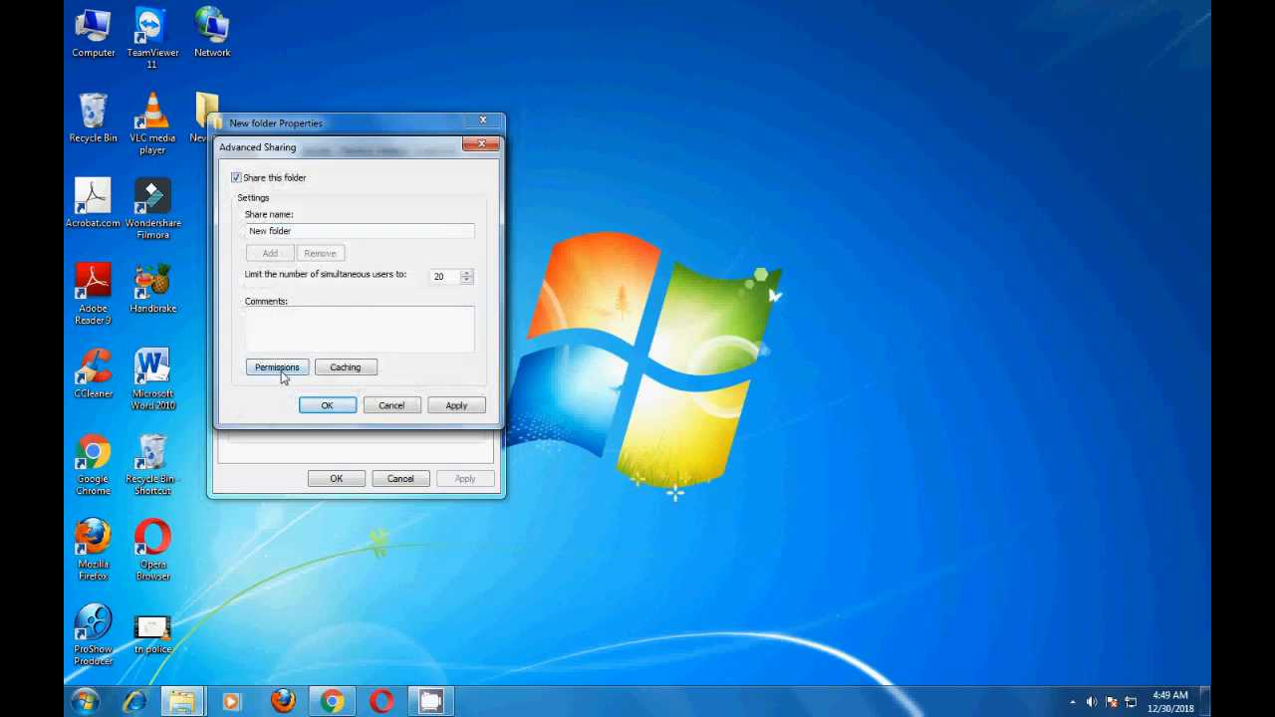
click(275, 367)
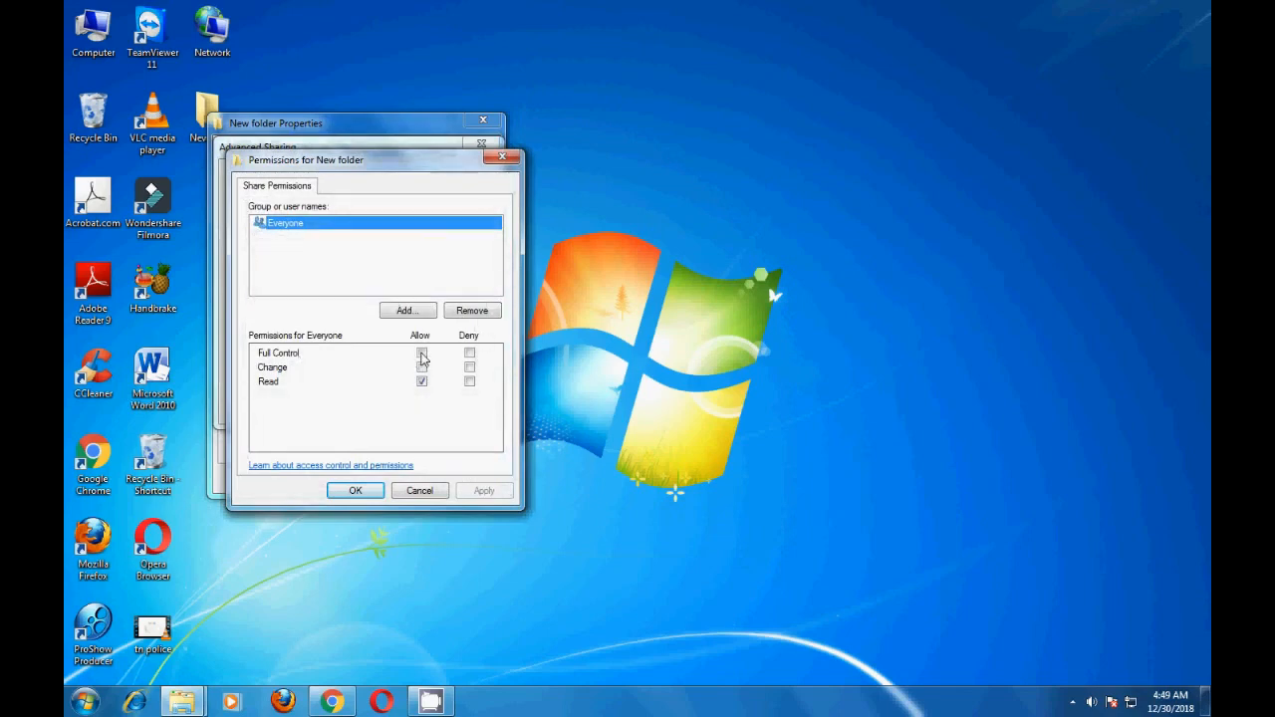
Allow Everyone Full Control, confirm the share, and close the property windows.
click(423, 352)
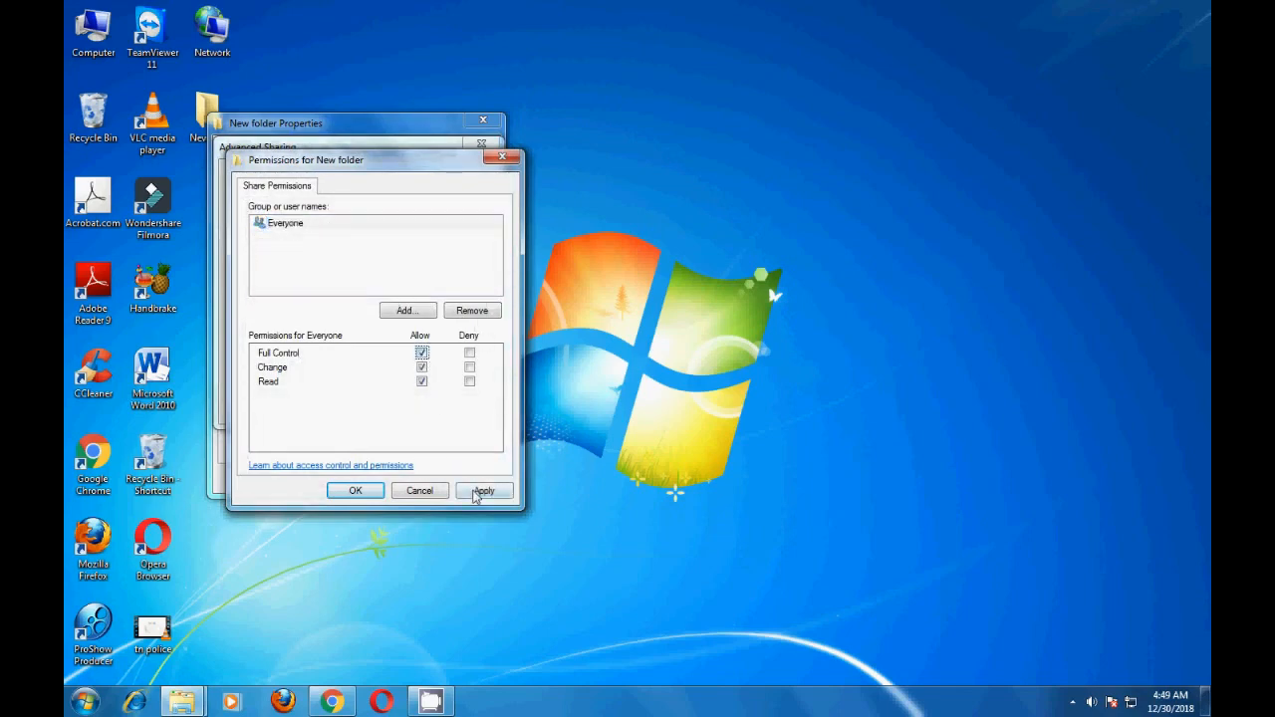
click(354, 490)
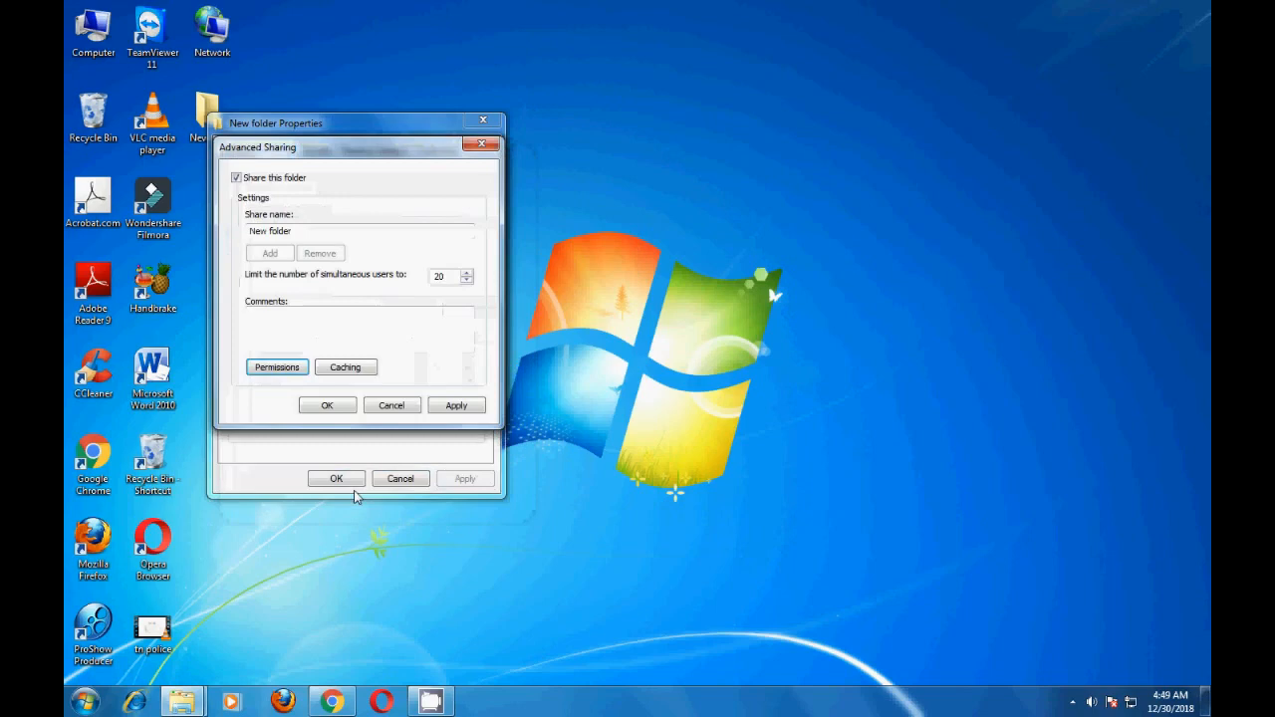
click(327, 405)
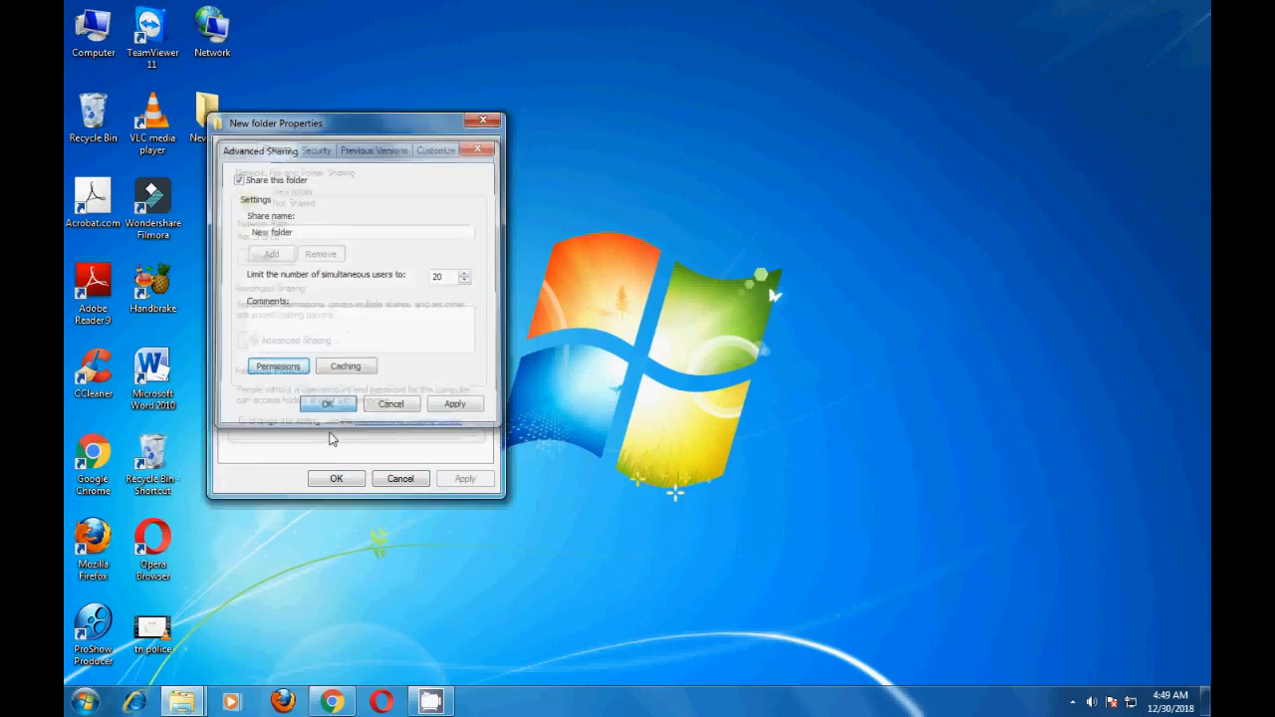
click(327, 403)
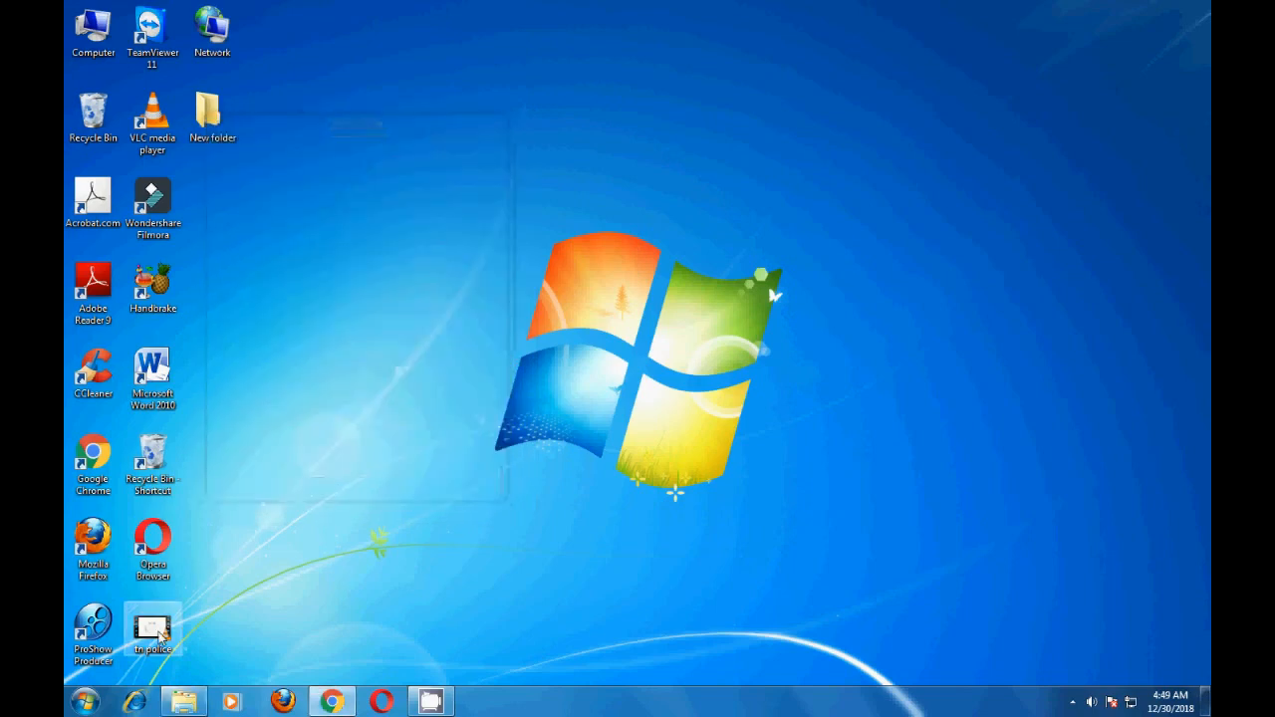
Search \\yours-PC from Start and open the YOURS-PC network location listing New folder.
click(88, 701)
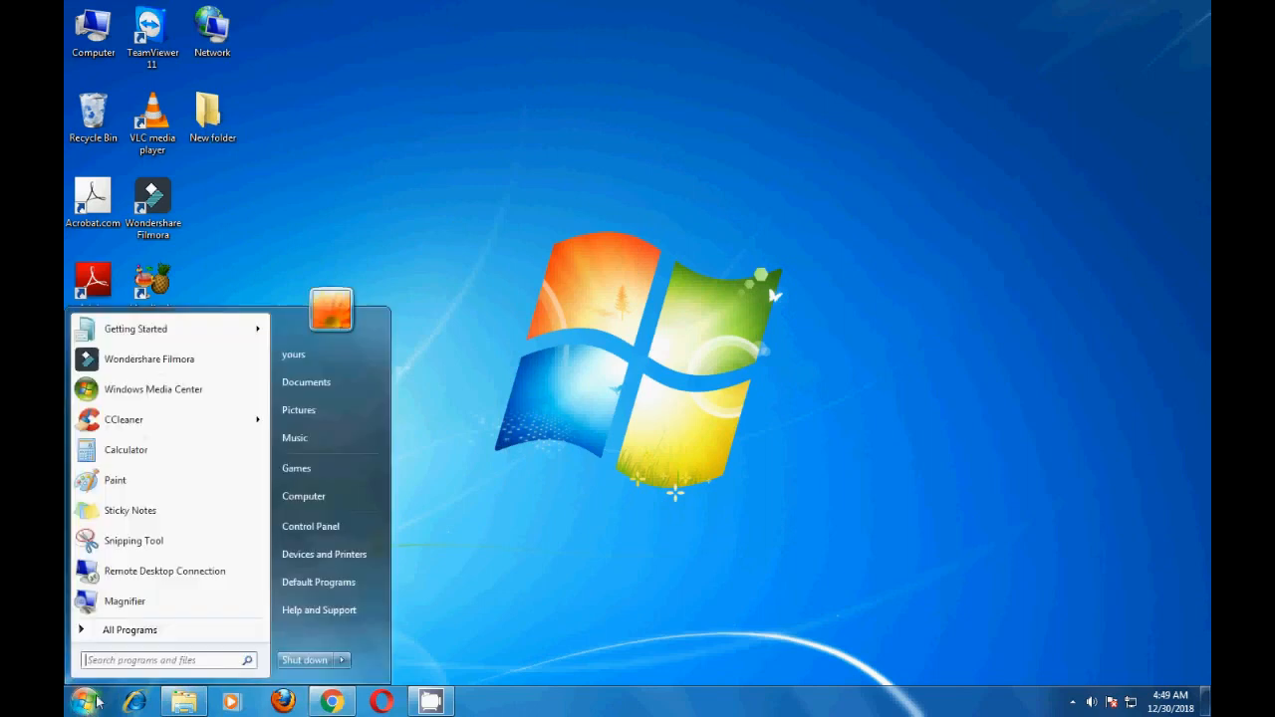
mouse_move(129, 675)
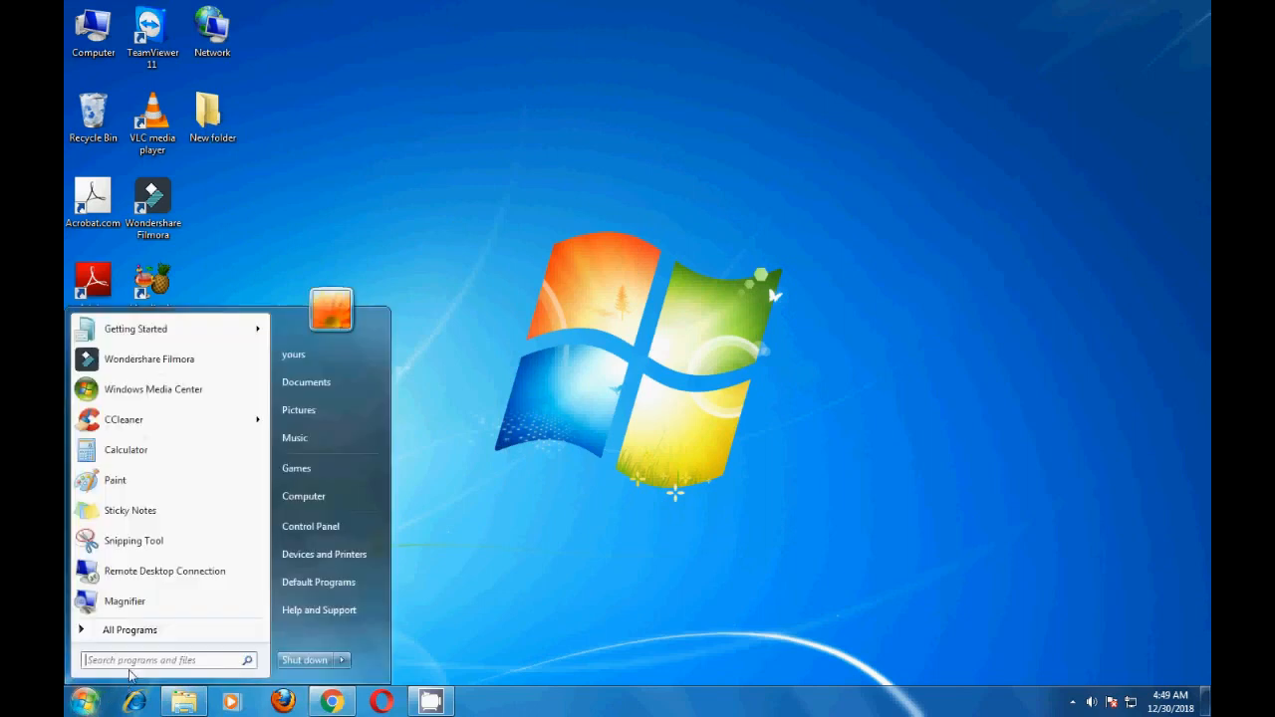
text(\\)
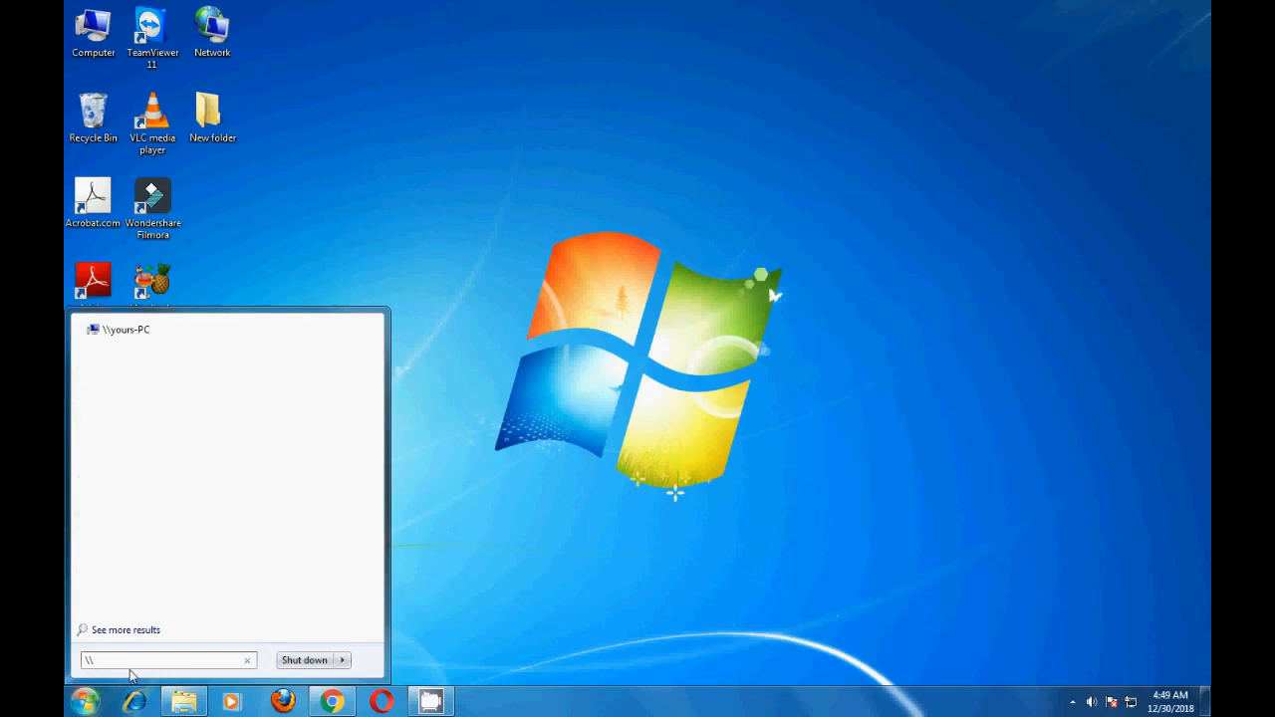
text(y)
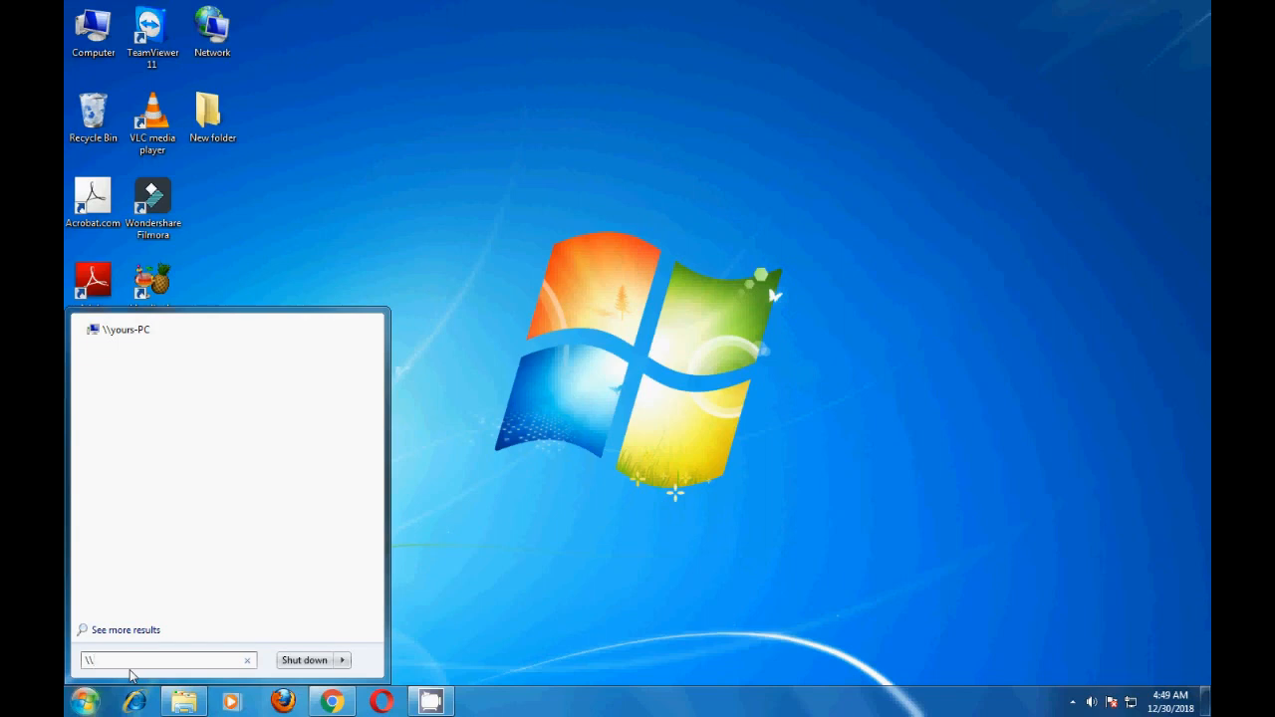
text(your)
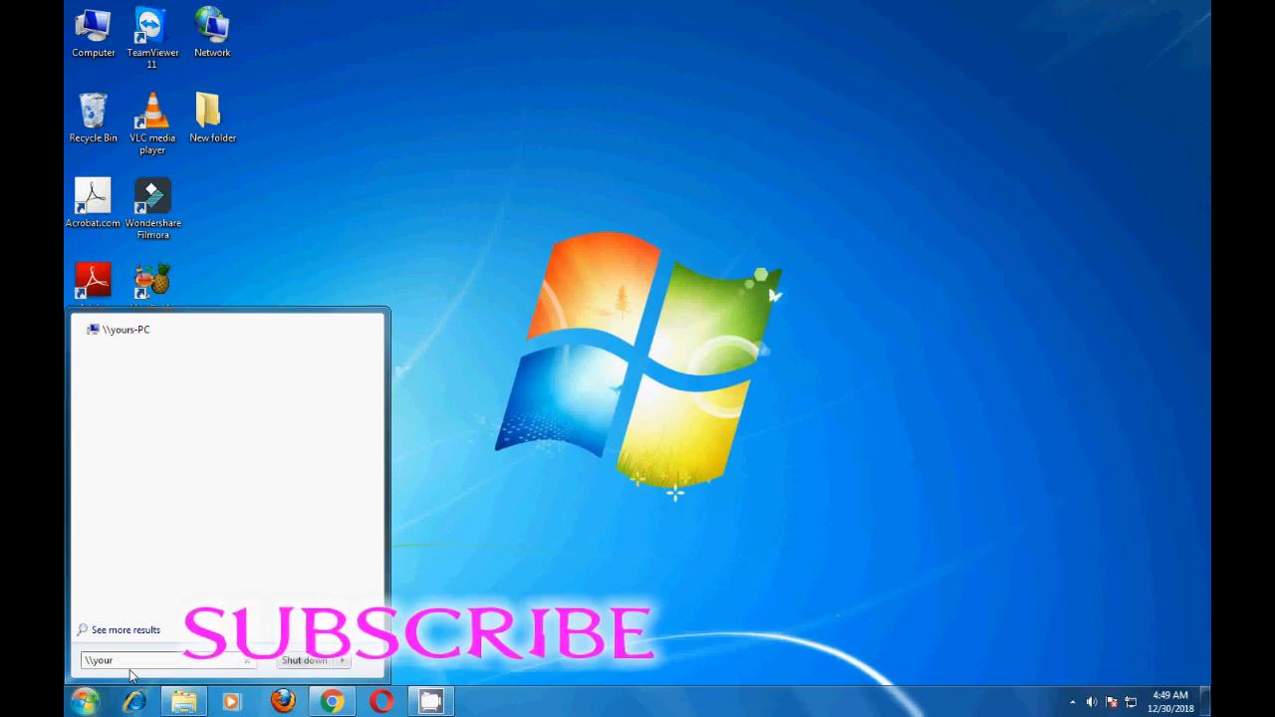
text(-)
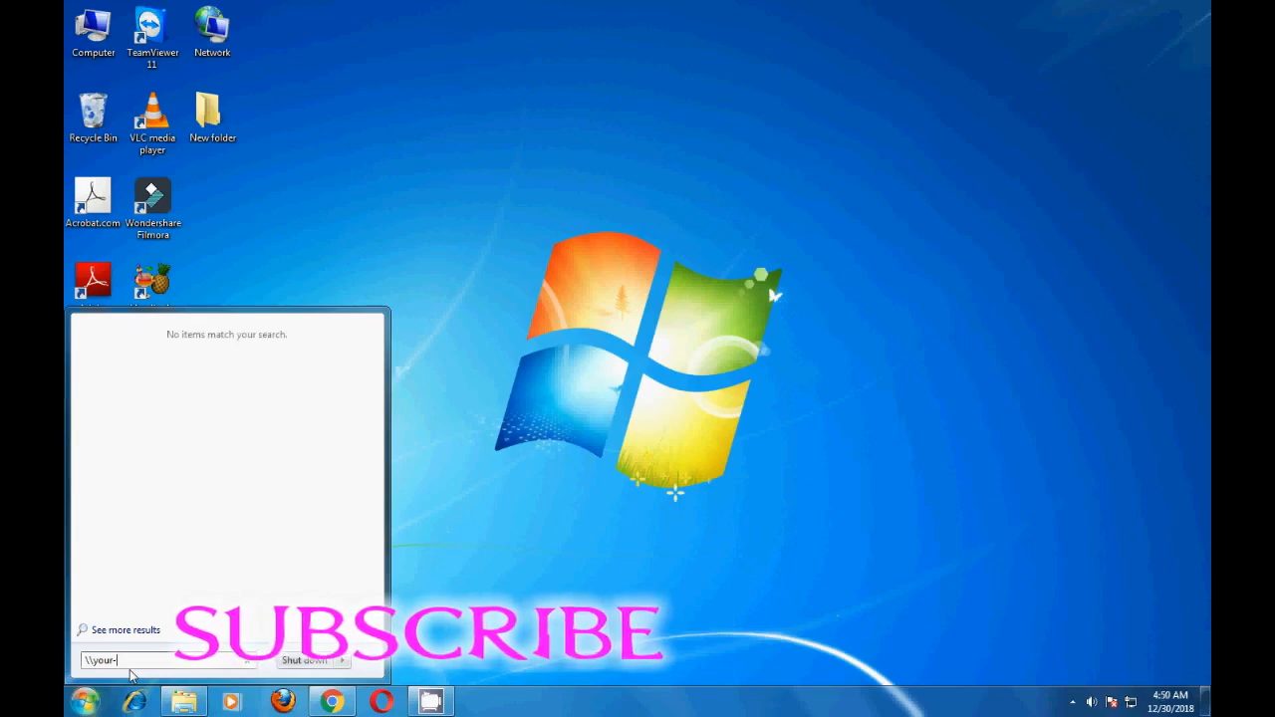
text(P)
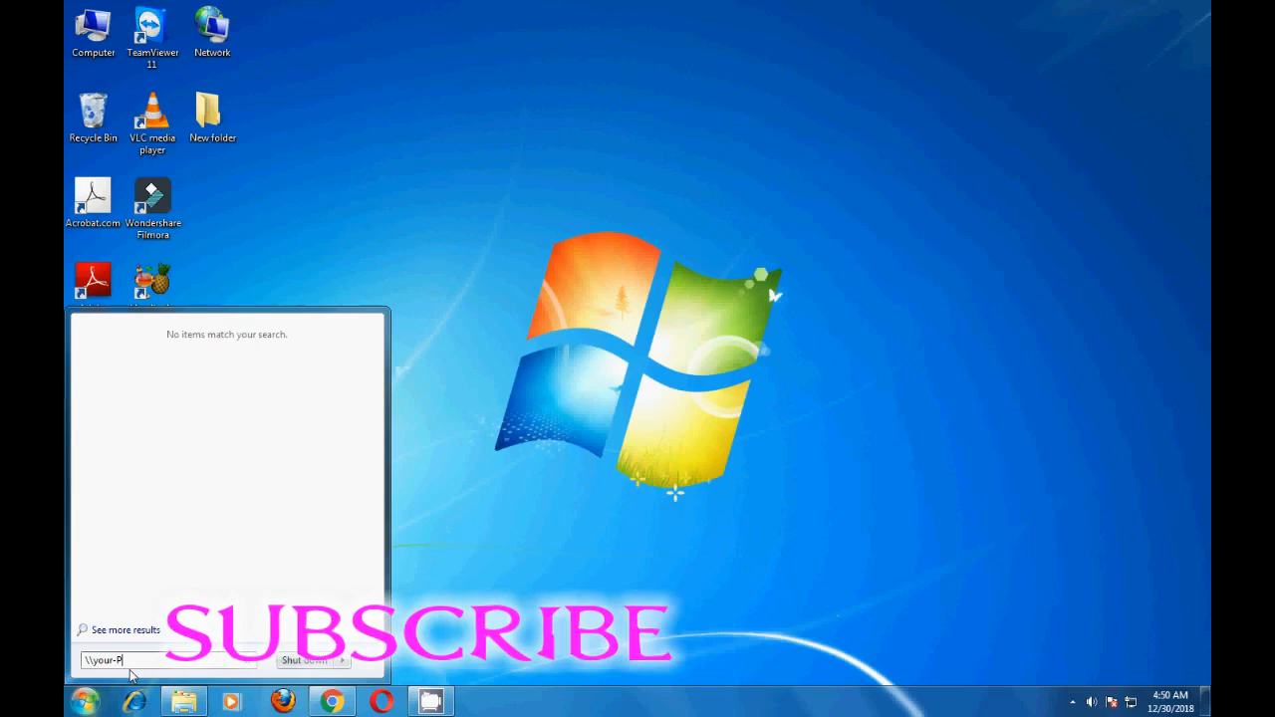
text(c)
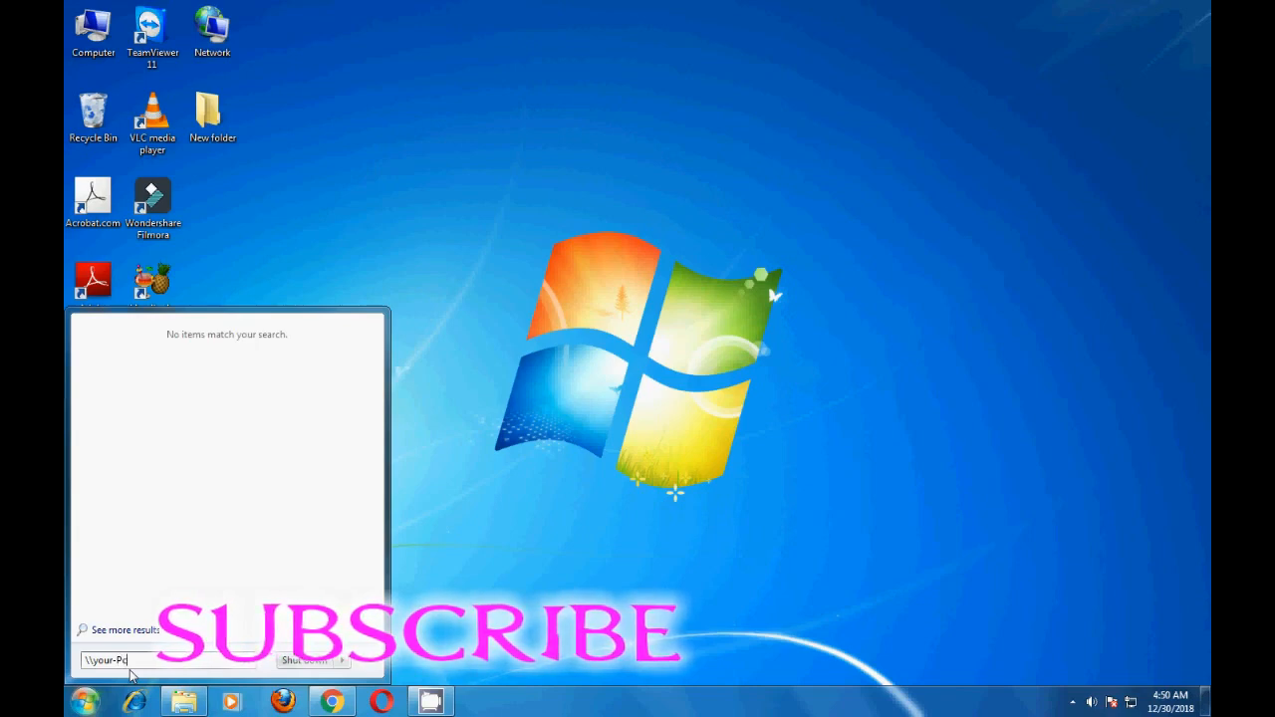
text(\you)
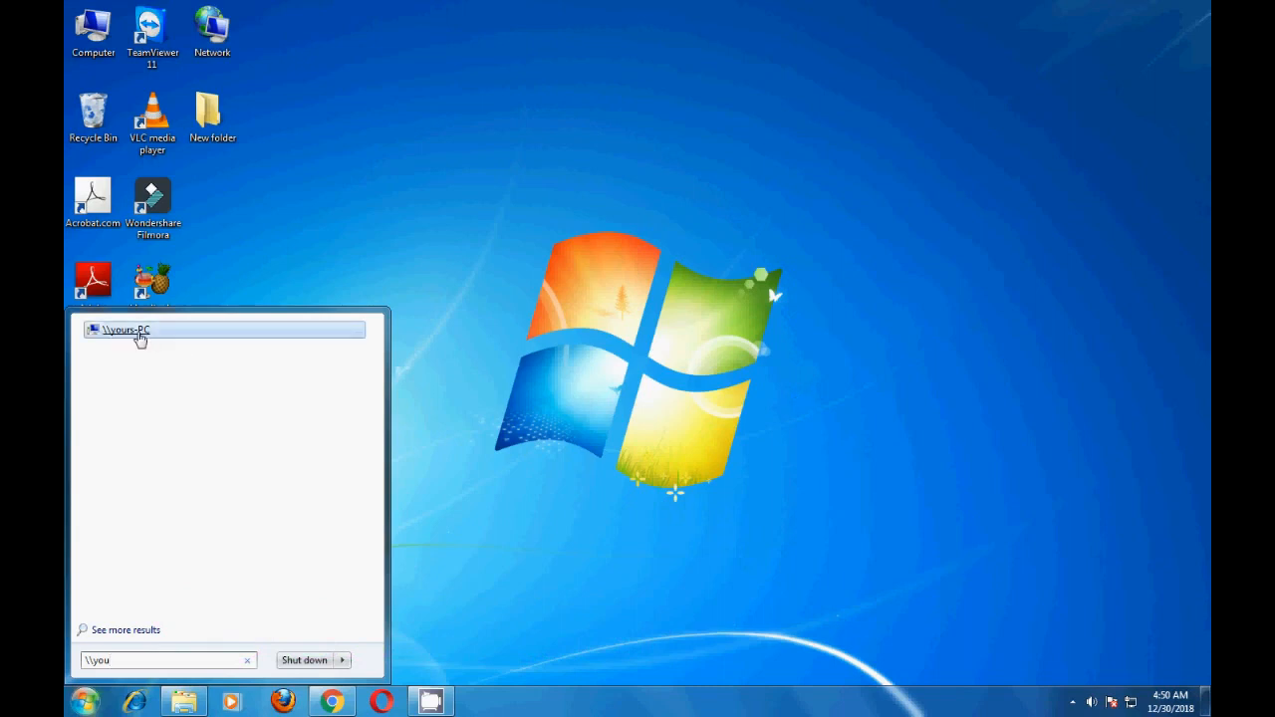
click(128, 331)
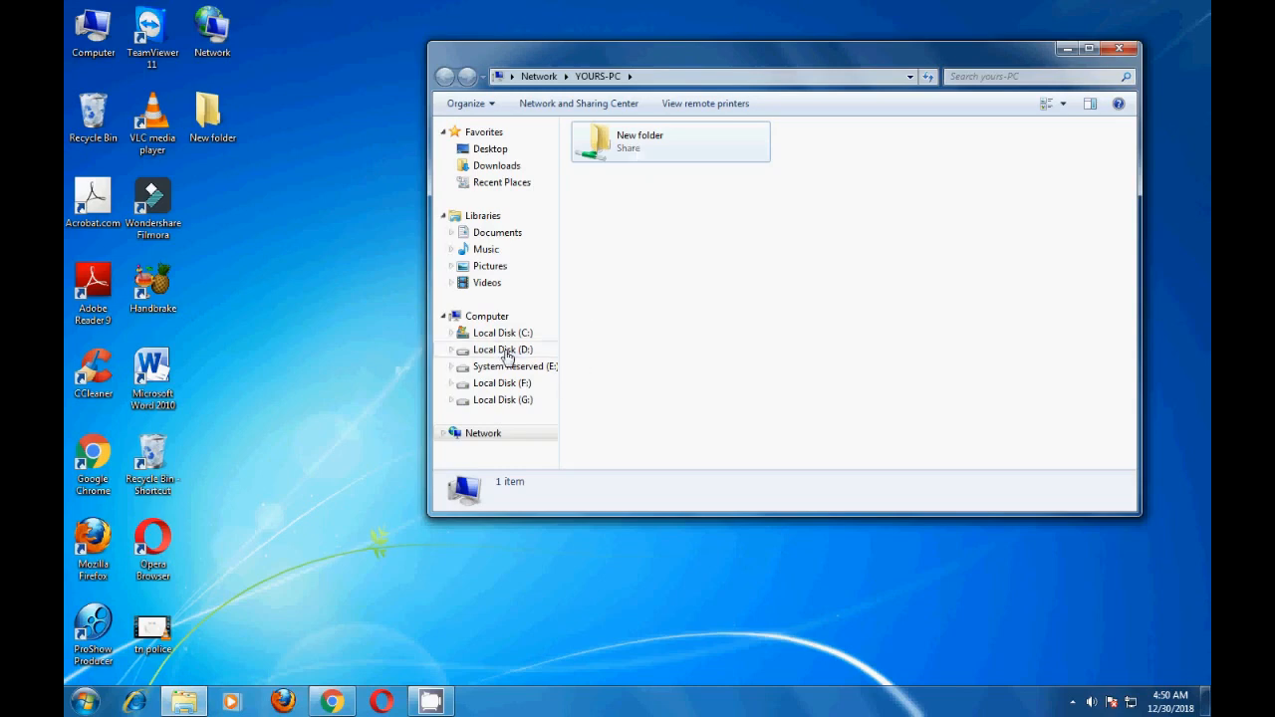
mouse_move(516, 413)
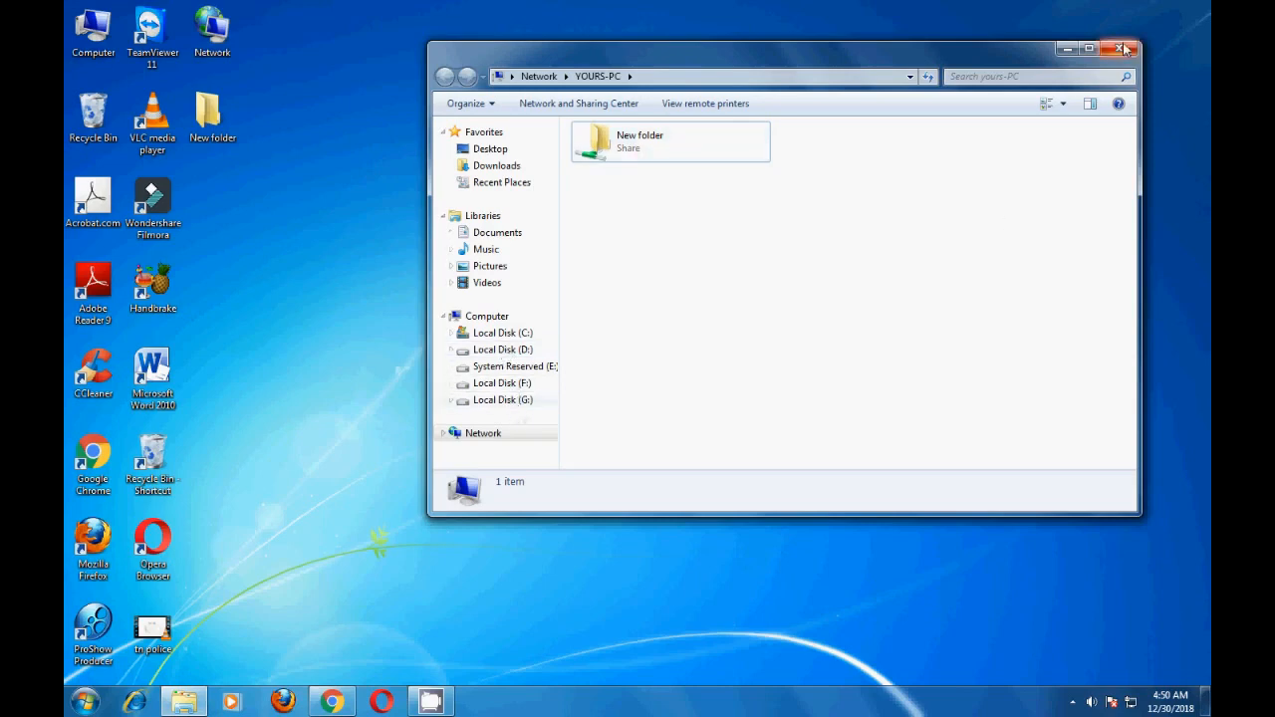
From Computer, reach Local Disk (D:)'s Advanced Sharing settings.
click(486, 314)
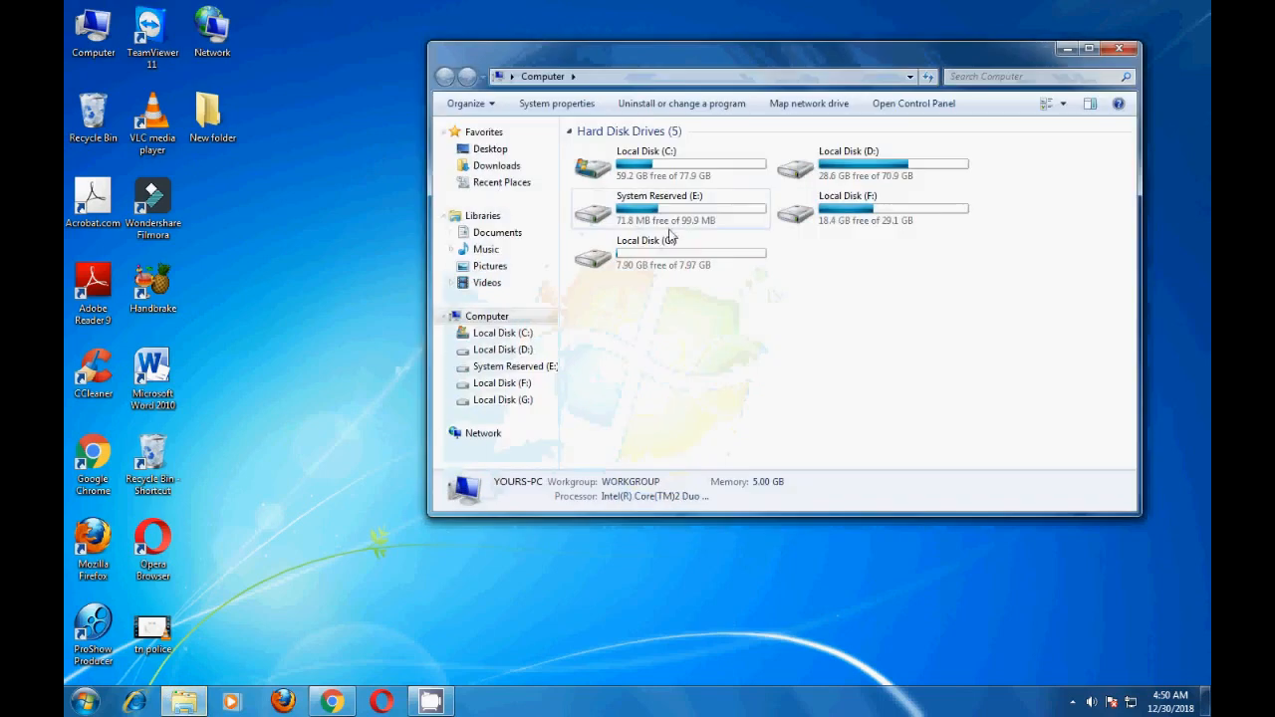
mouse_move(846, 163)
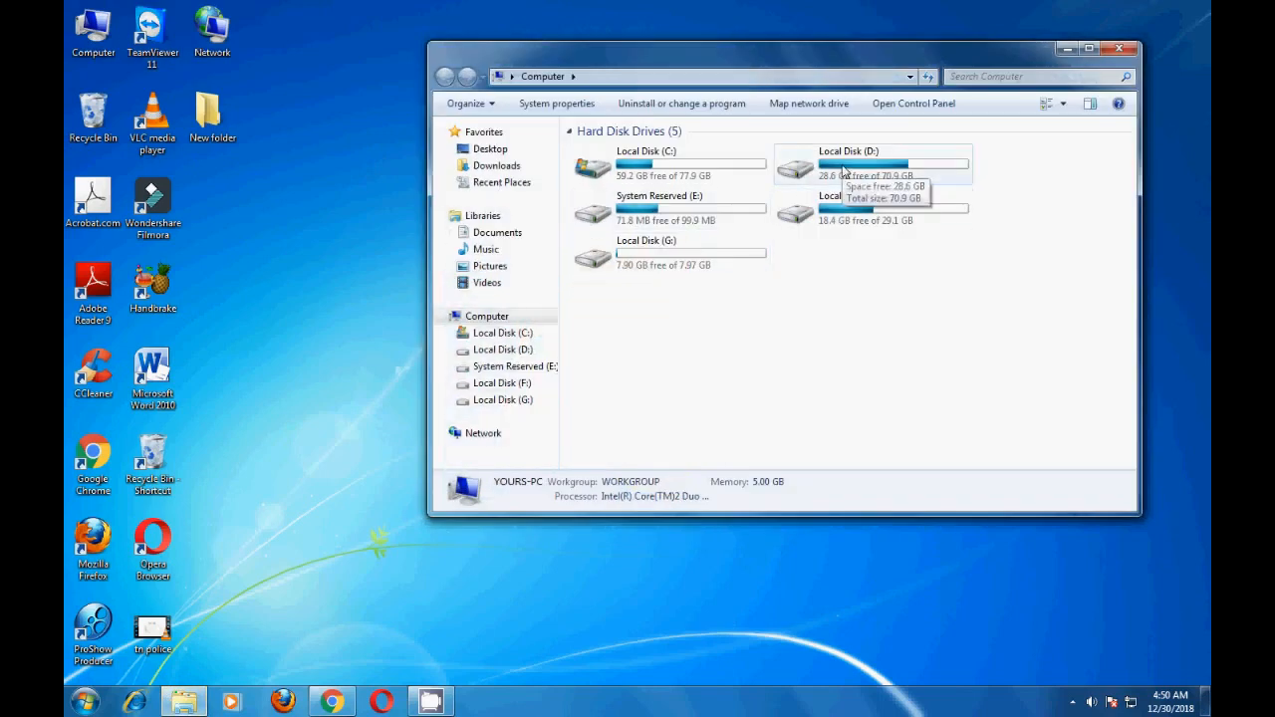
right_click(873, 163)
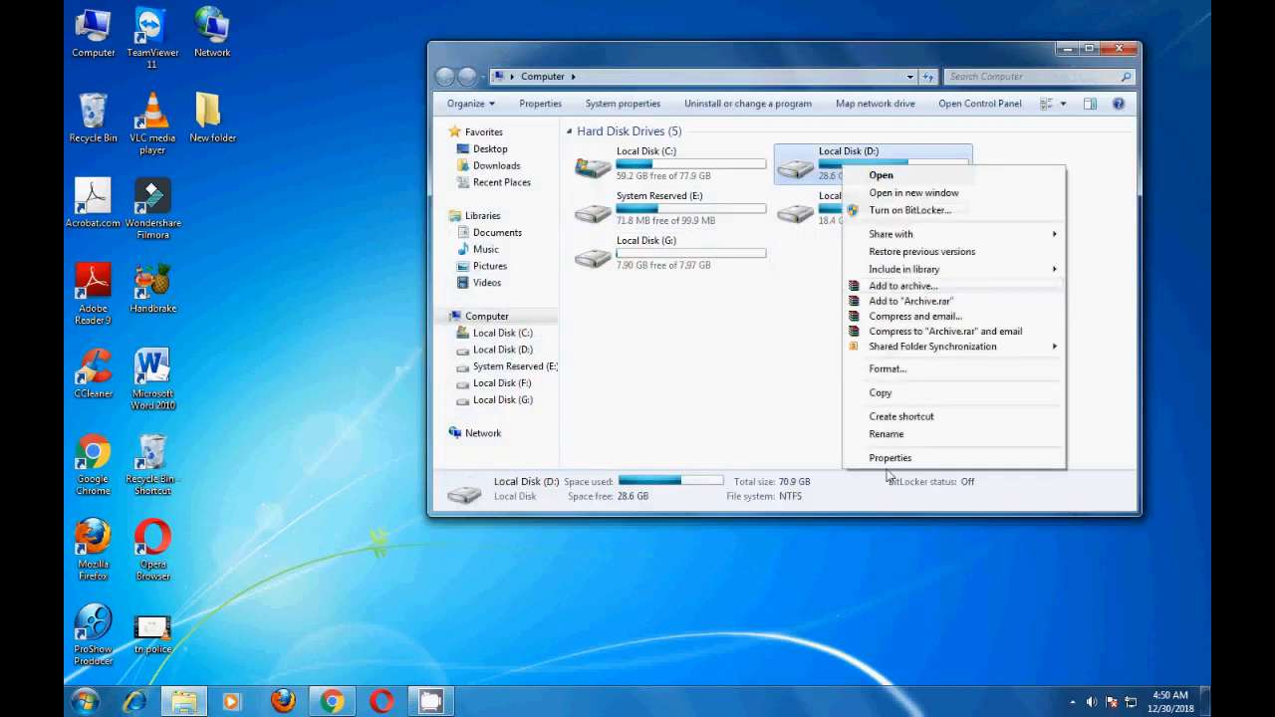
click(888, 456)
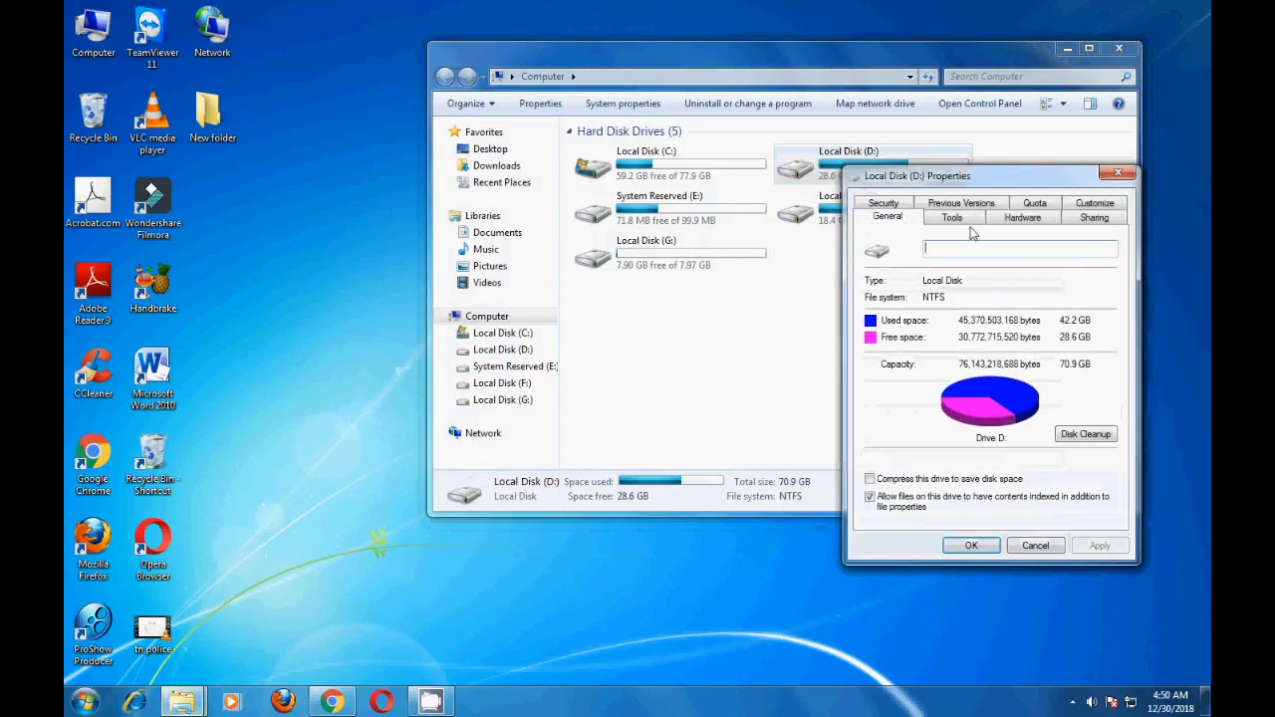
click(1092, 216)
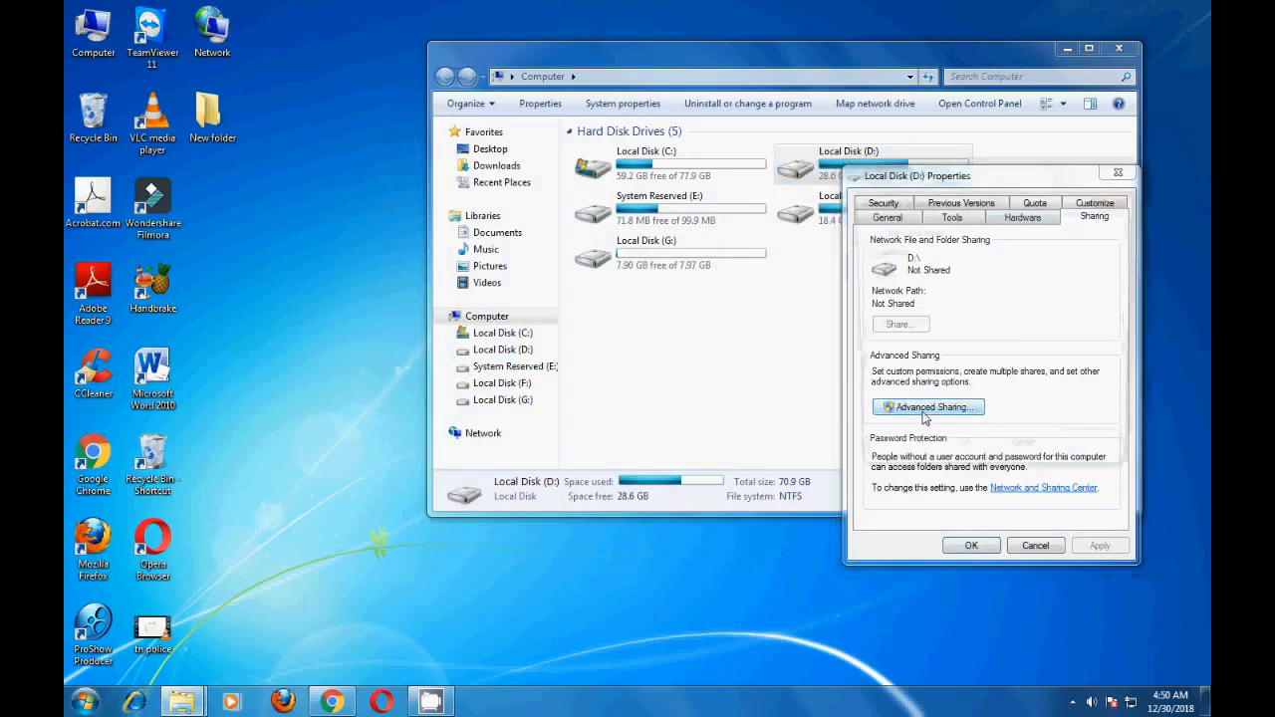
click(926, 406)
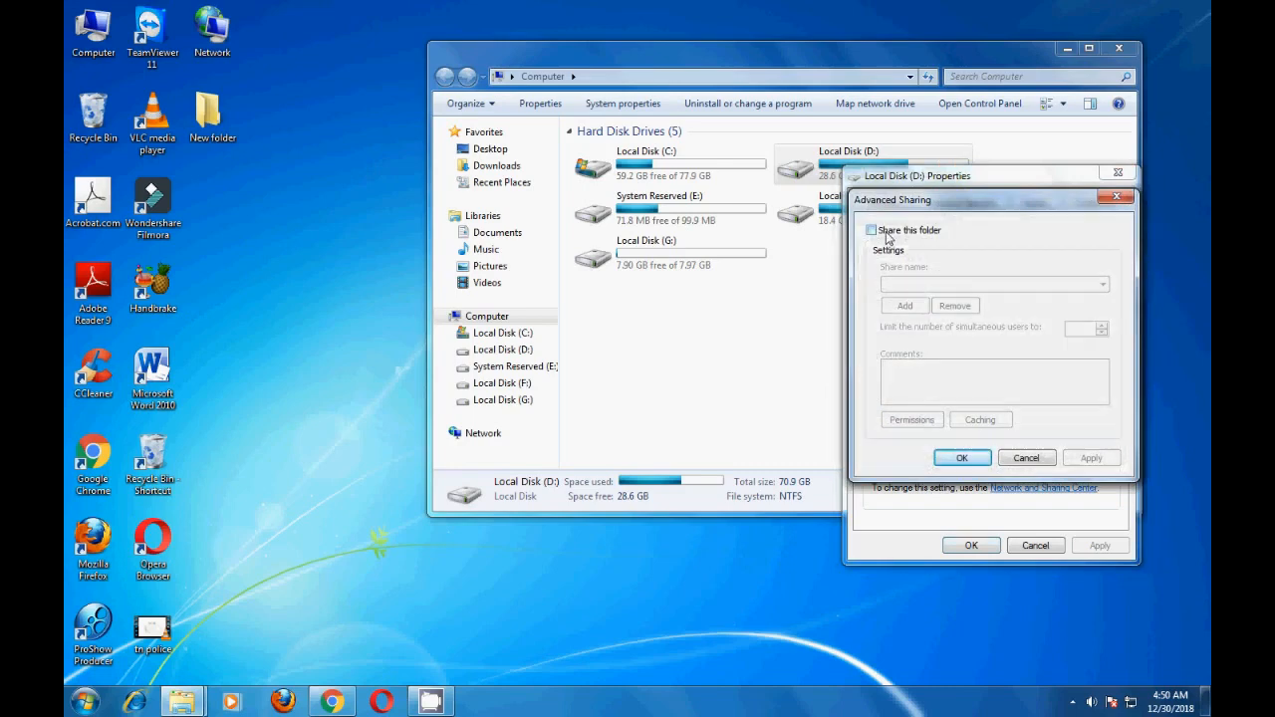
Share drive D and allow Everyone Full Control, confirming the permissions.
click(873, 231)
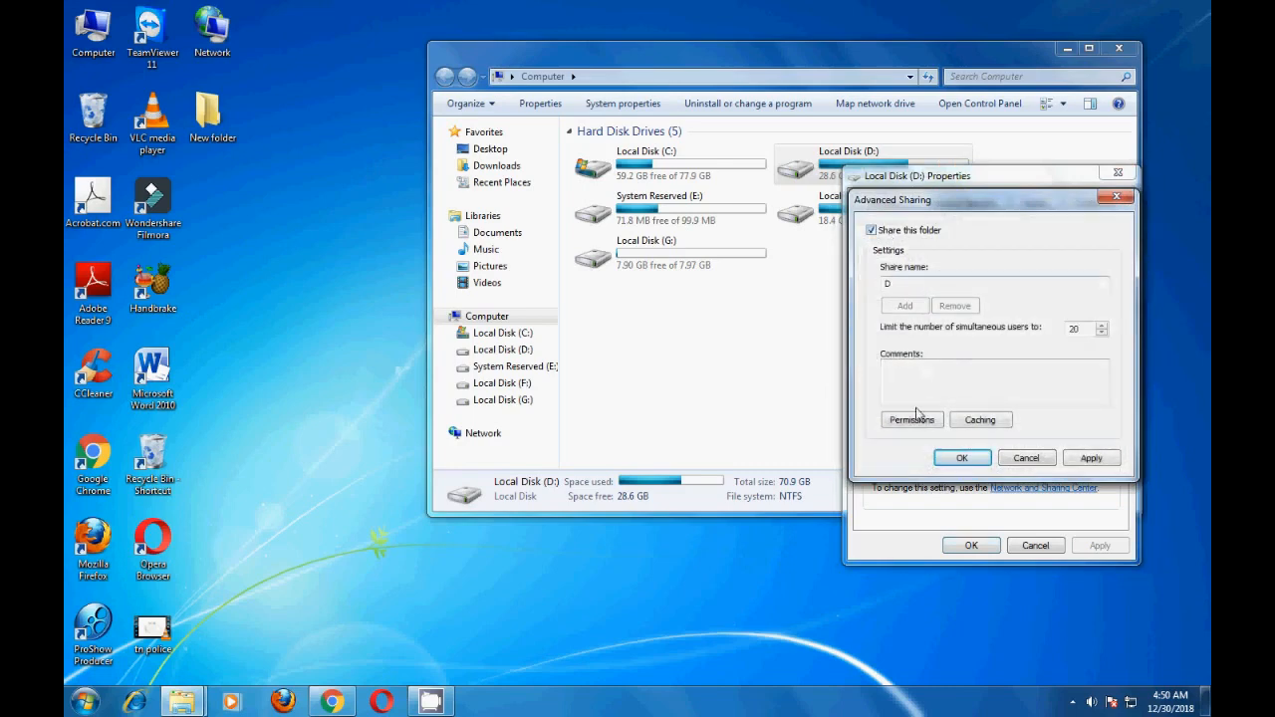
click(912, 418)
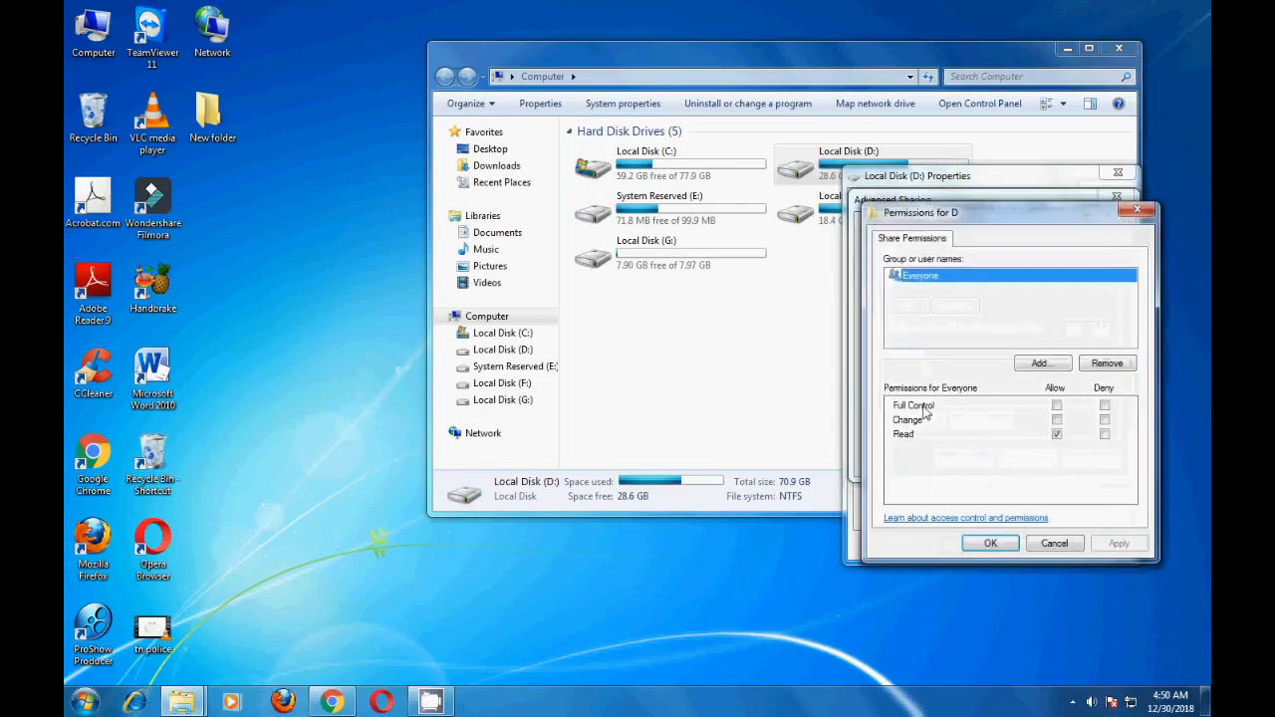
click(1055, 406)
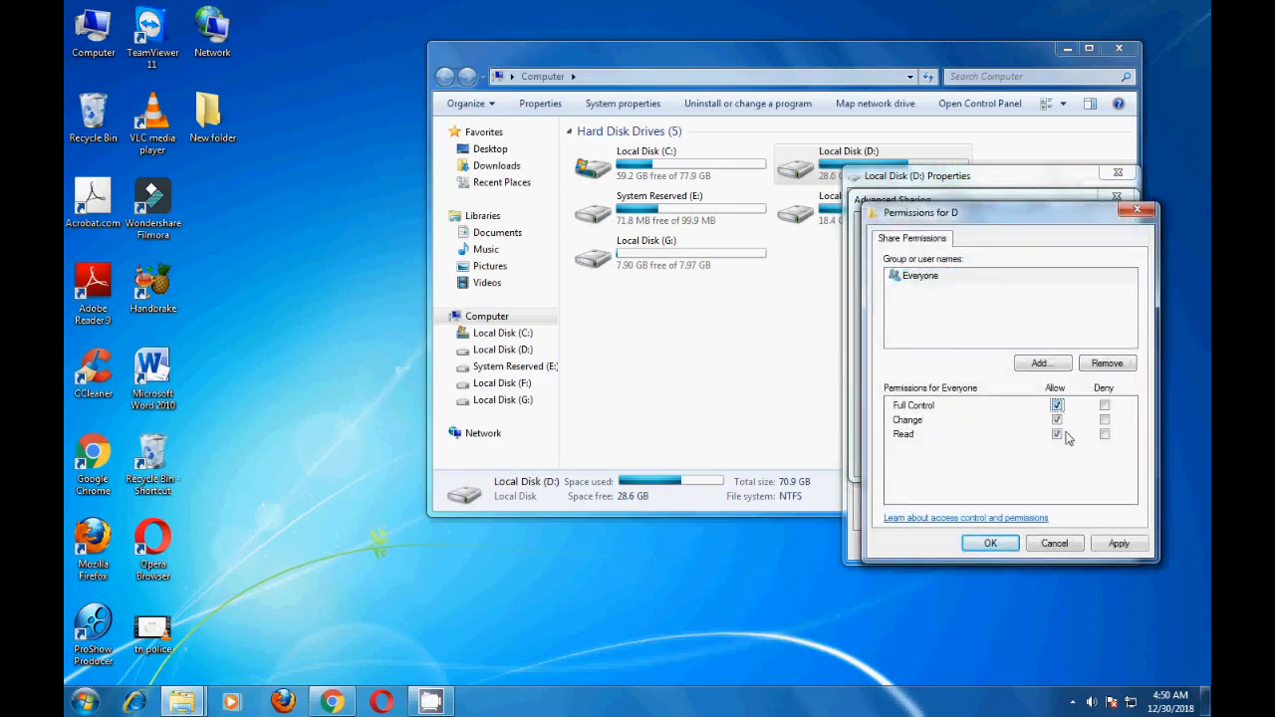
click(988, 542)
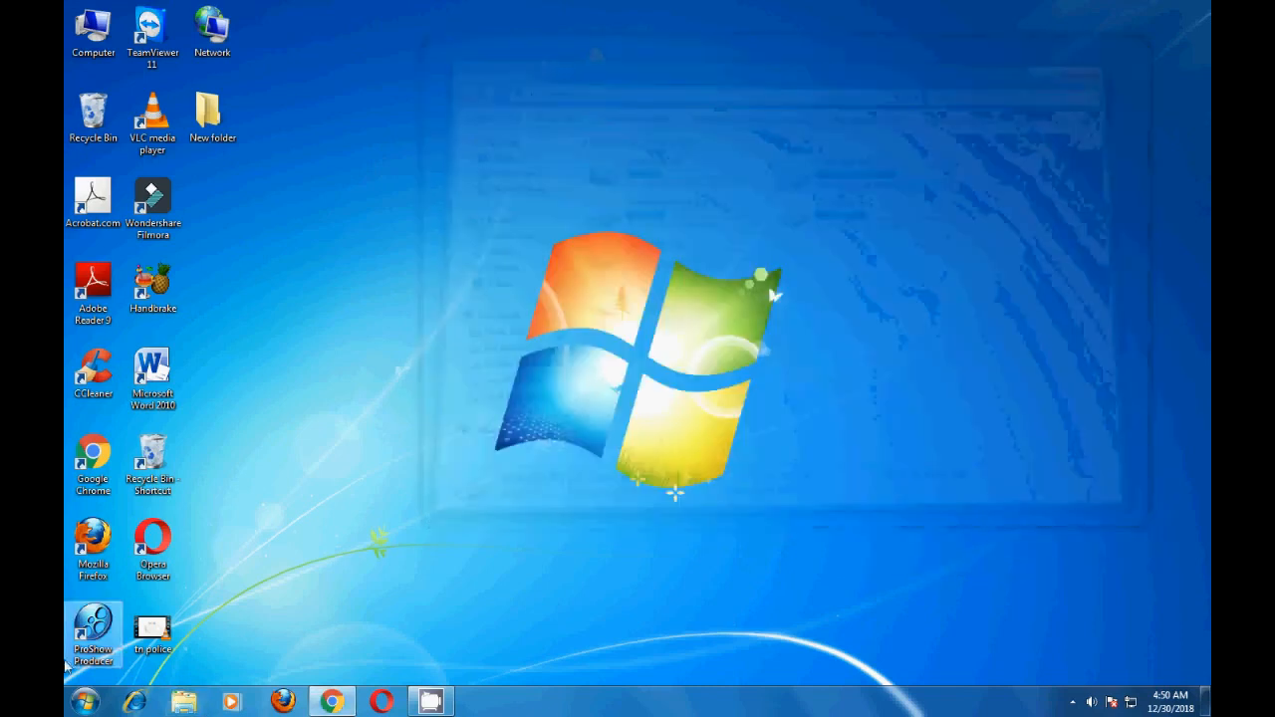
Search \\ from Start and open \\yours-PC, now listing shares D and New folder.
click(86, 701)
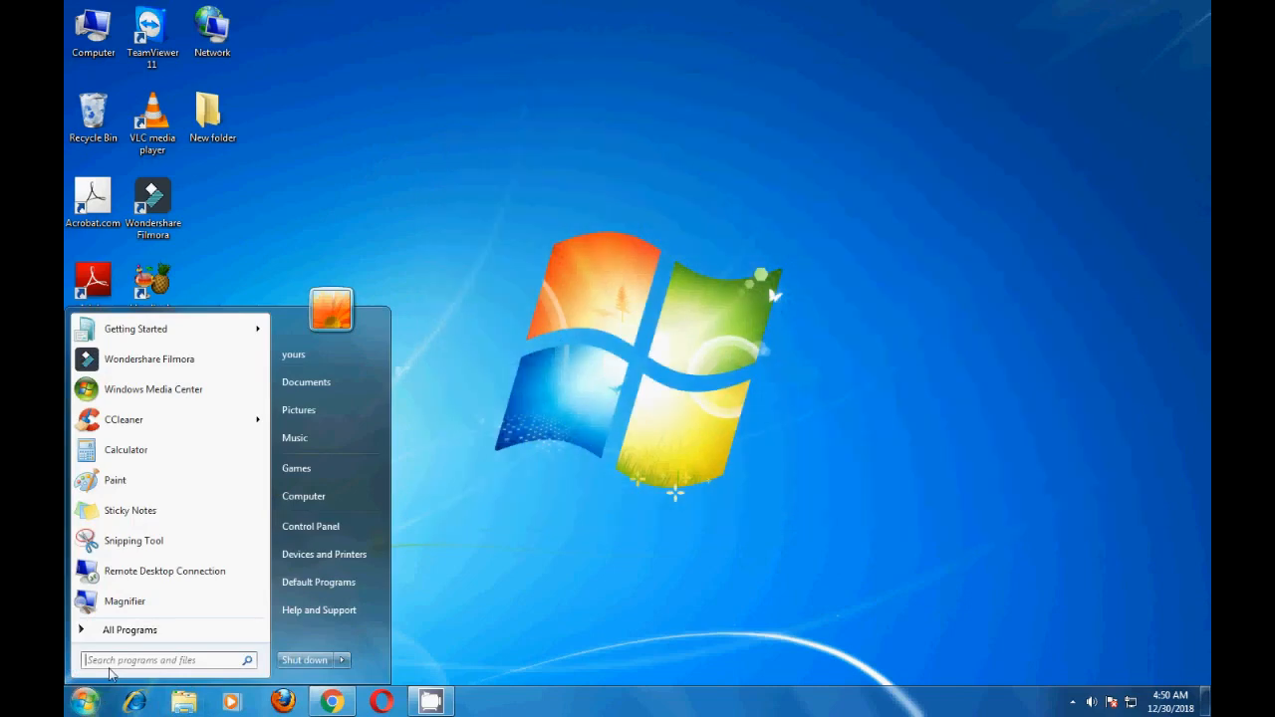
text(\)
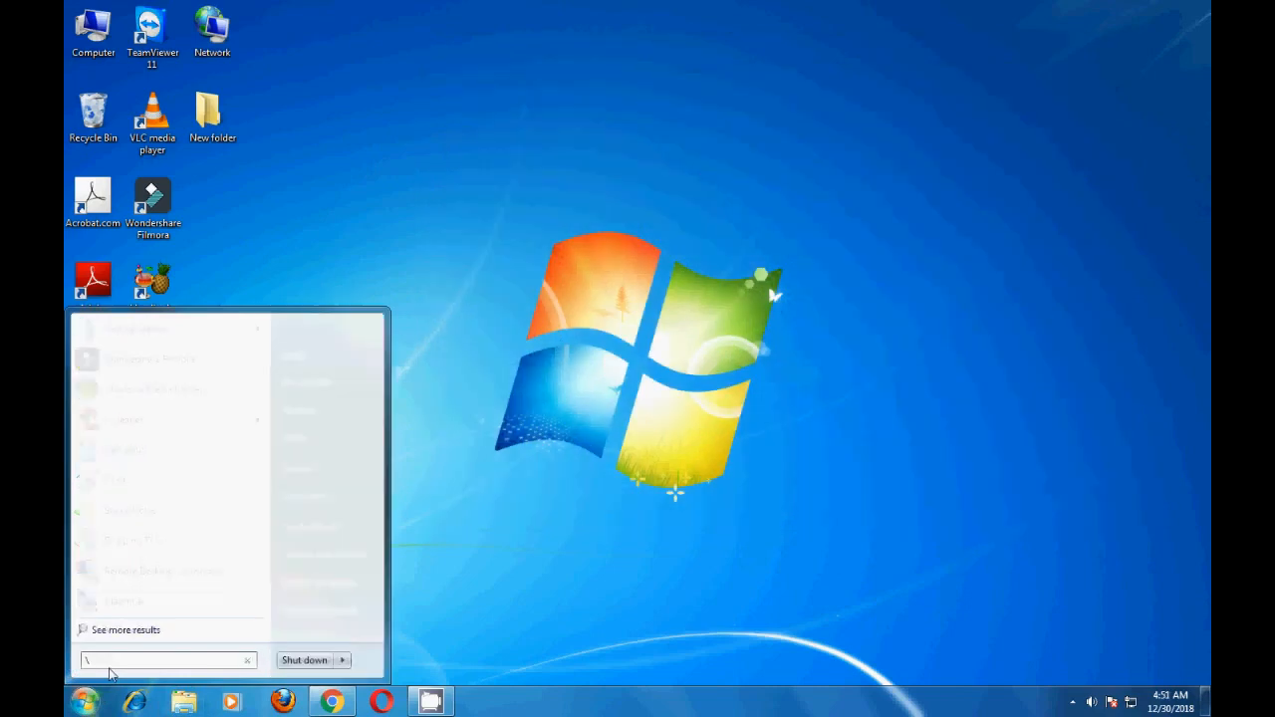
text(\)
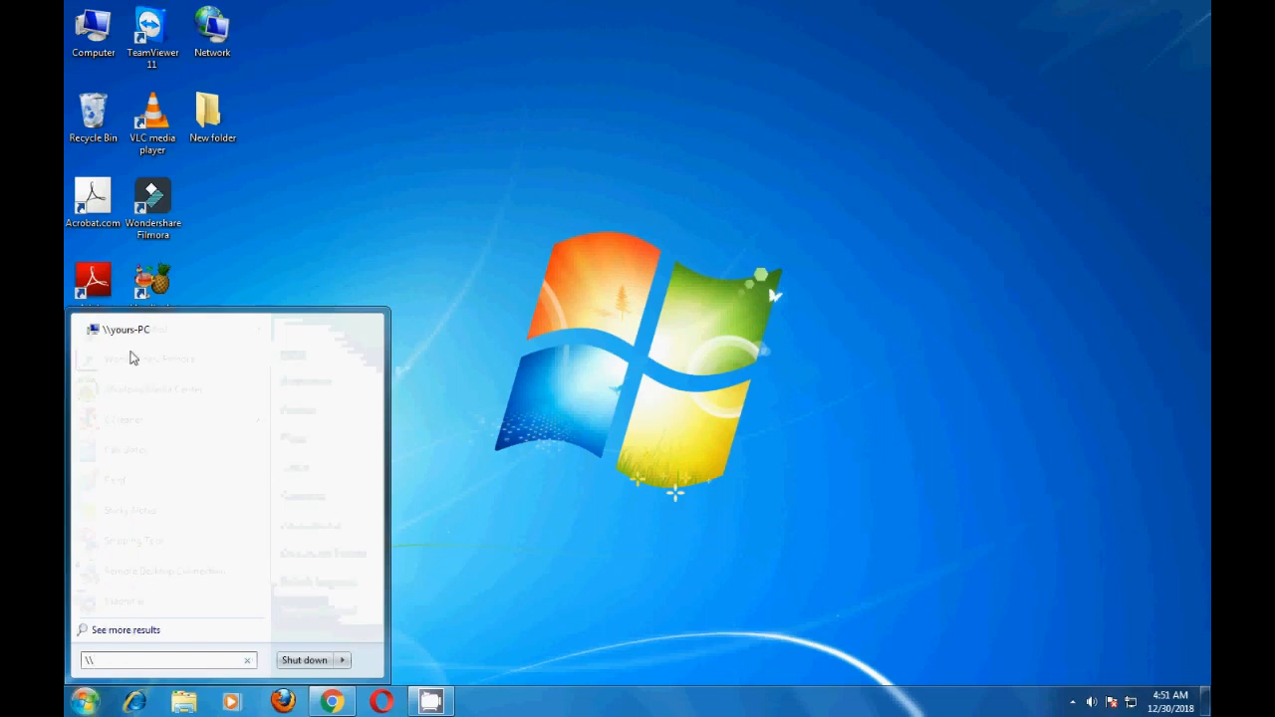
click(130, 330)
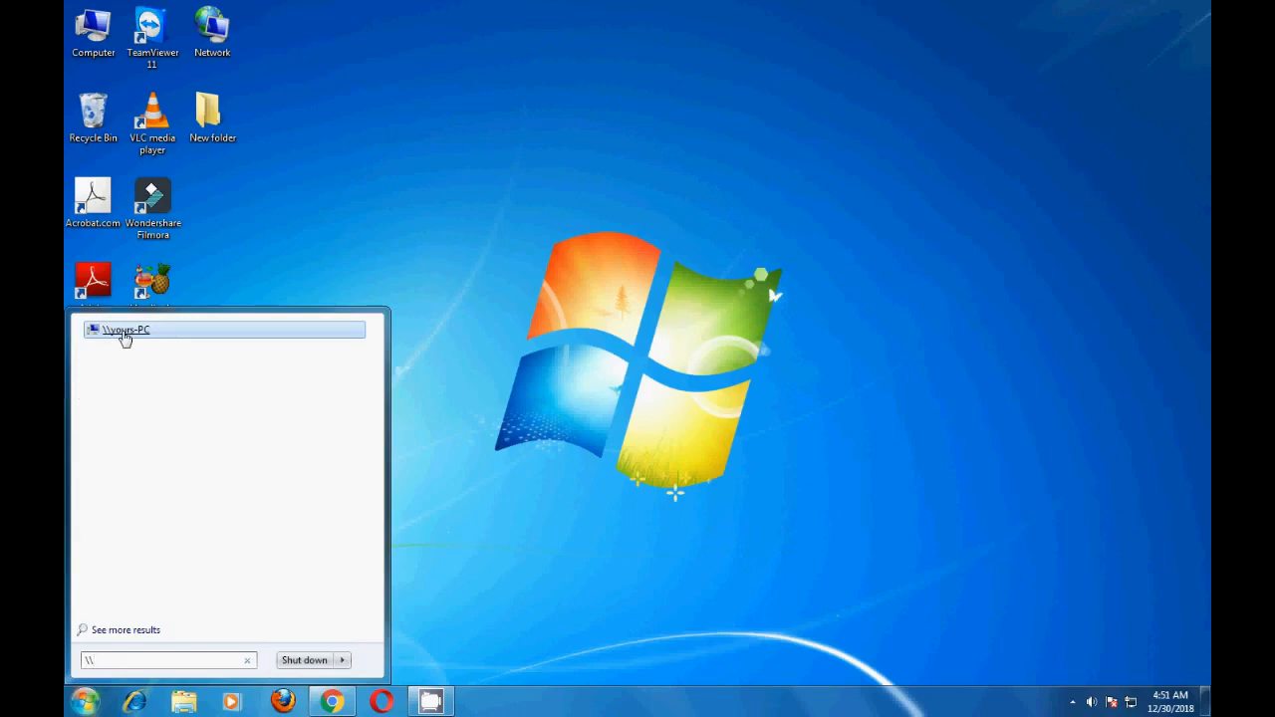
click(123, 331)
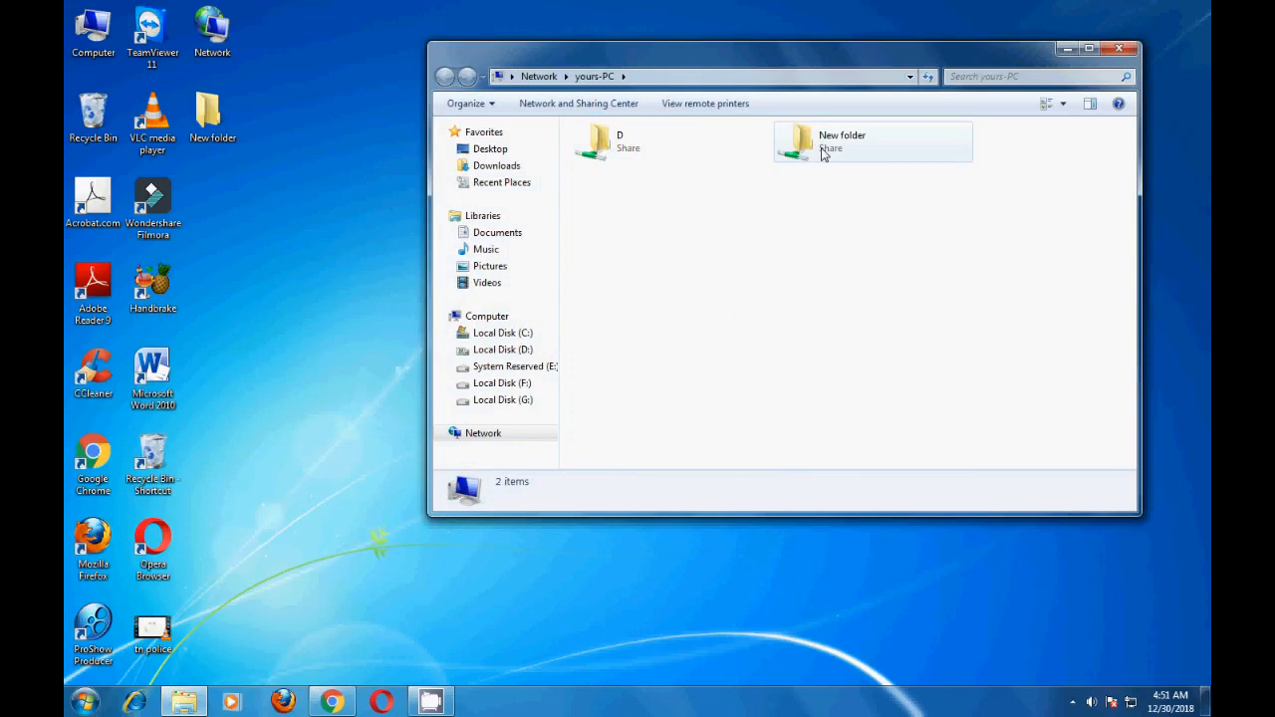
Inspect the d and New folder shares listed under YOURS-PC alongside Users.
click(537, 76)
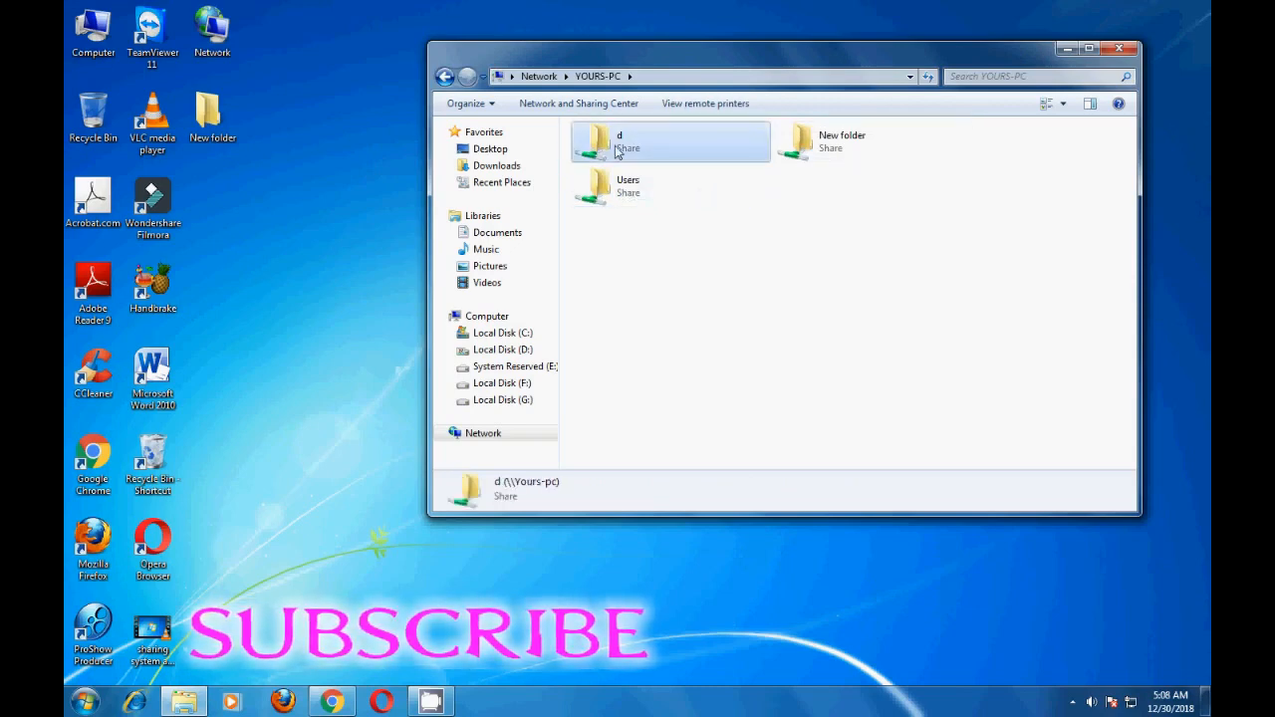
click(873, 141)
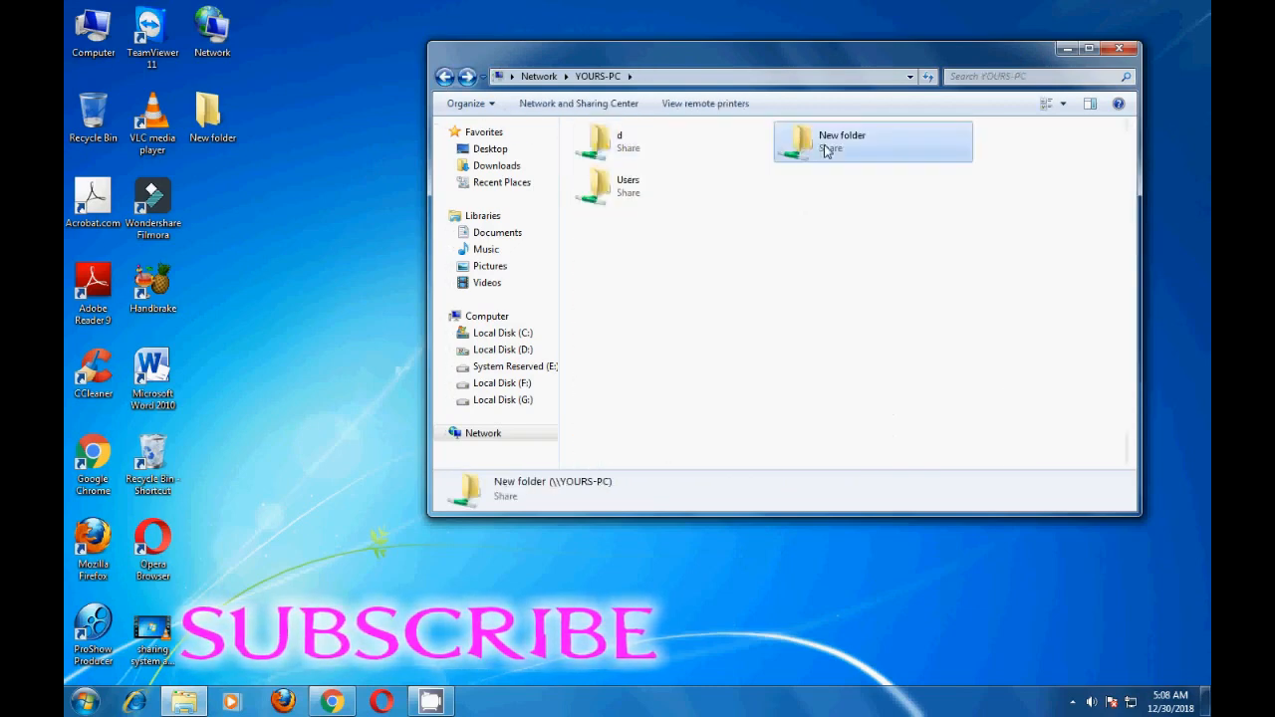